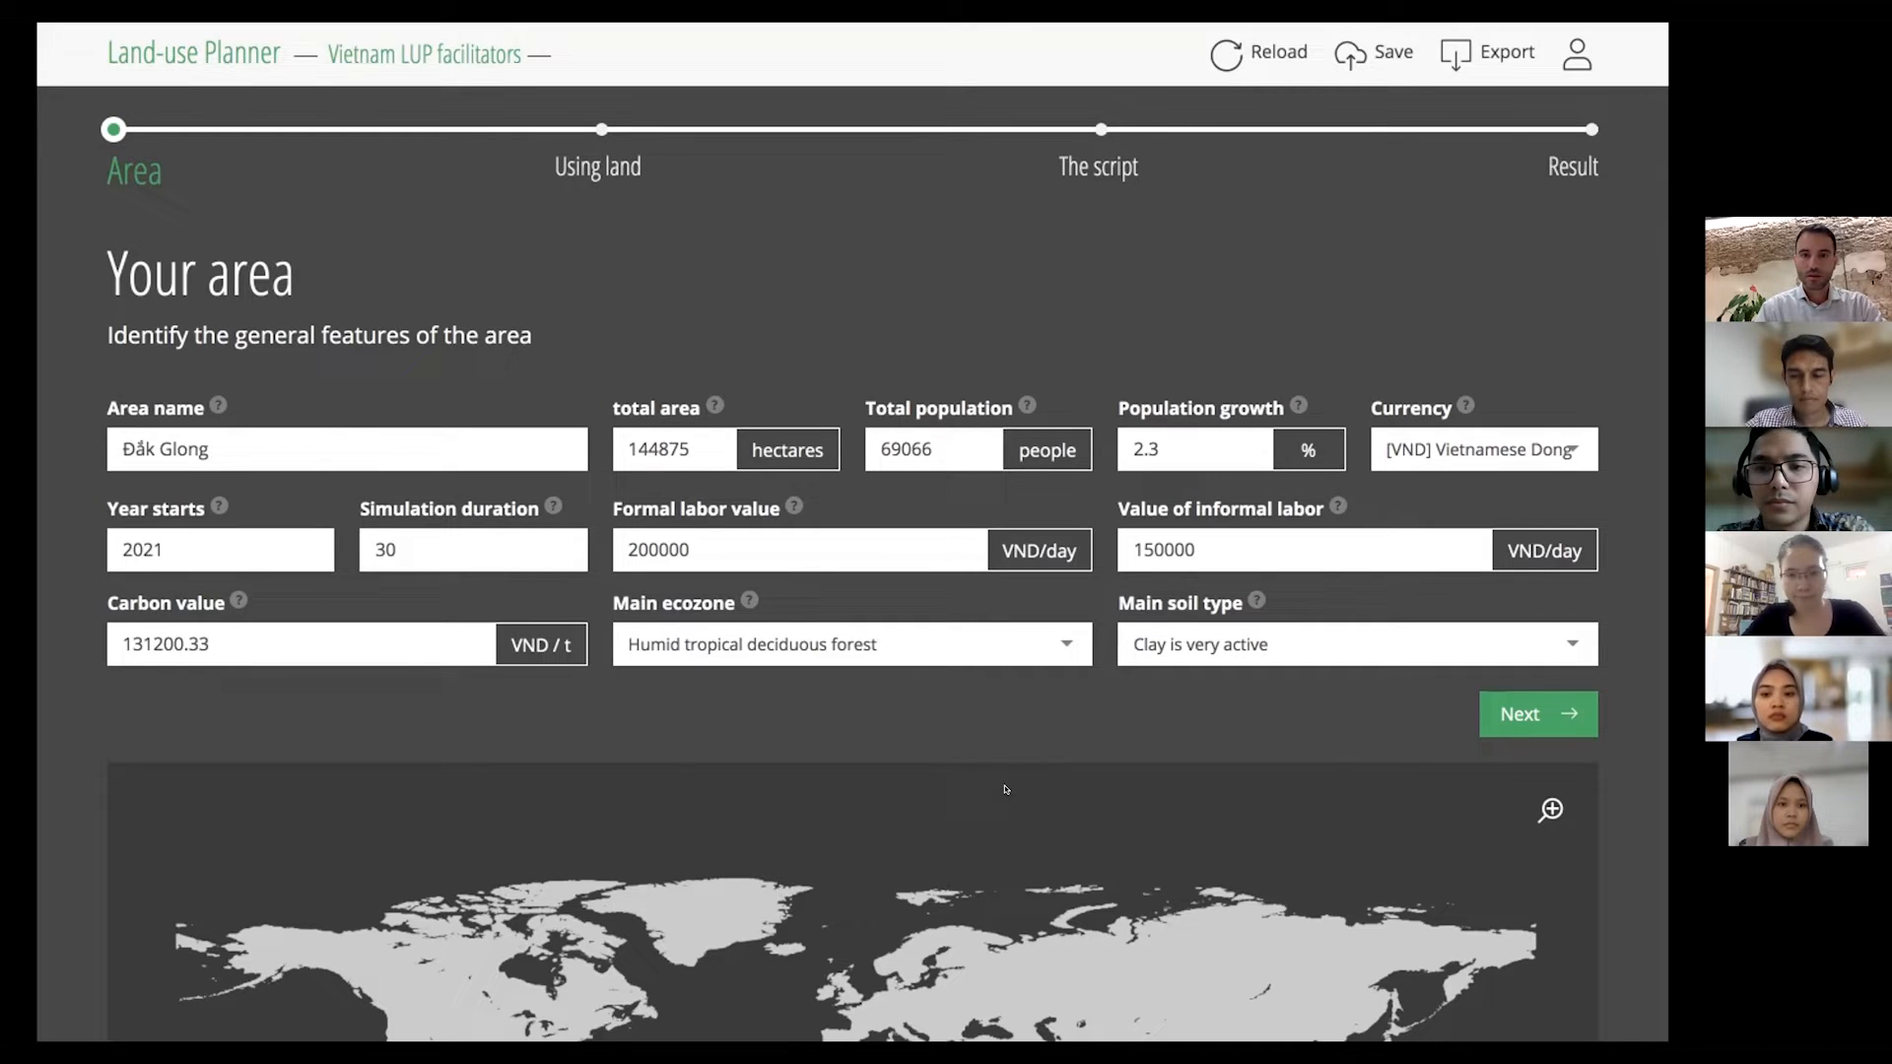
{"action": "mouse_move", "coordinate": [1039, 806]}
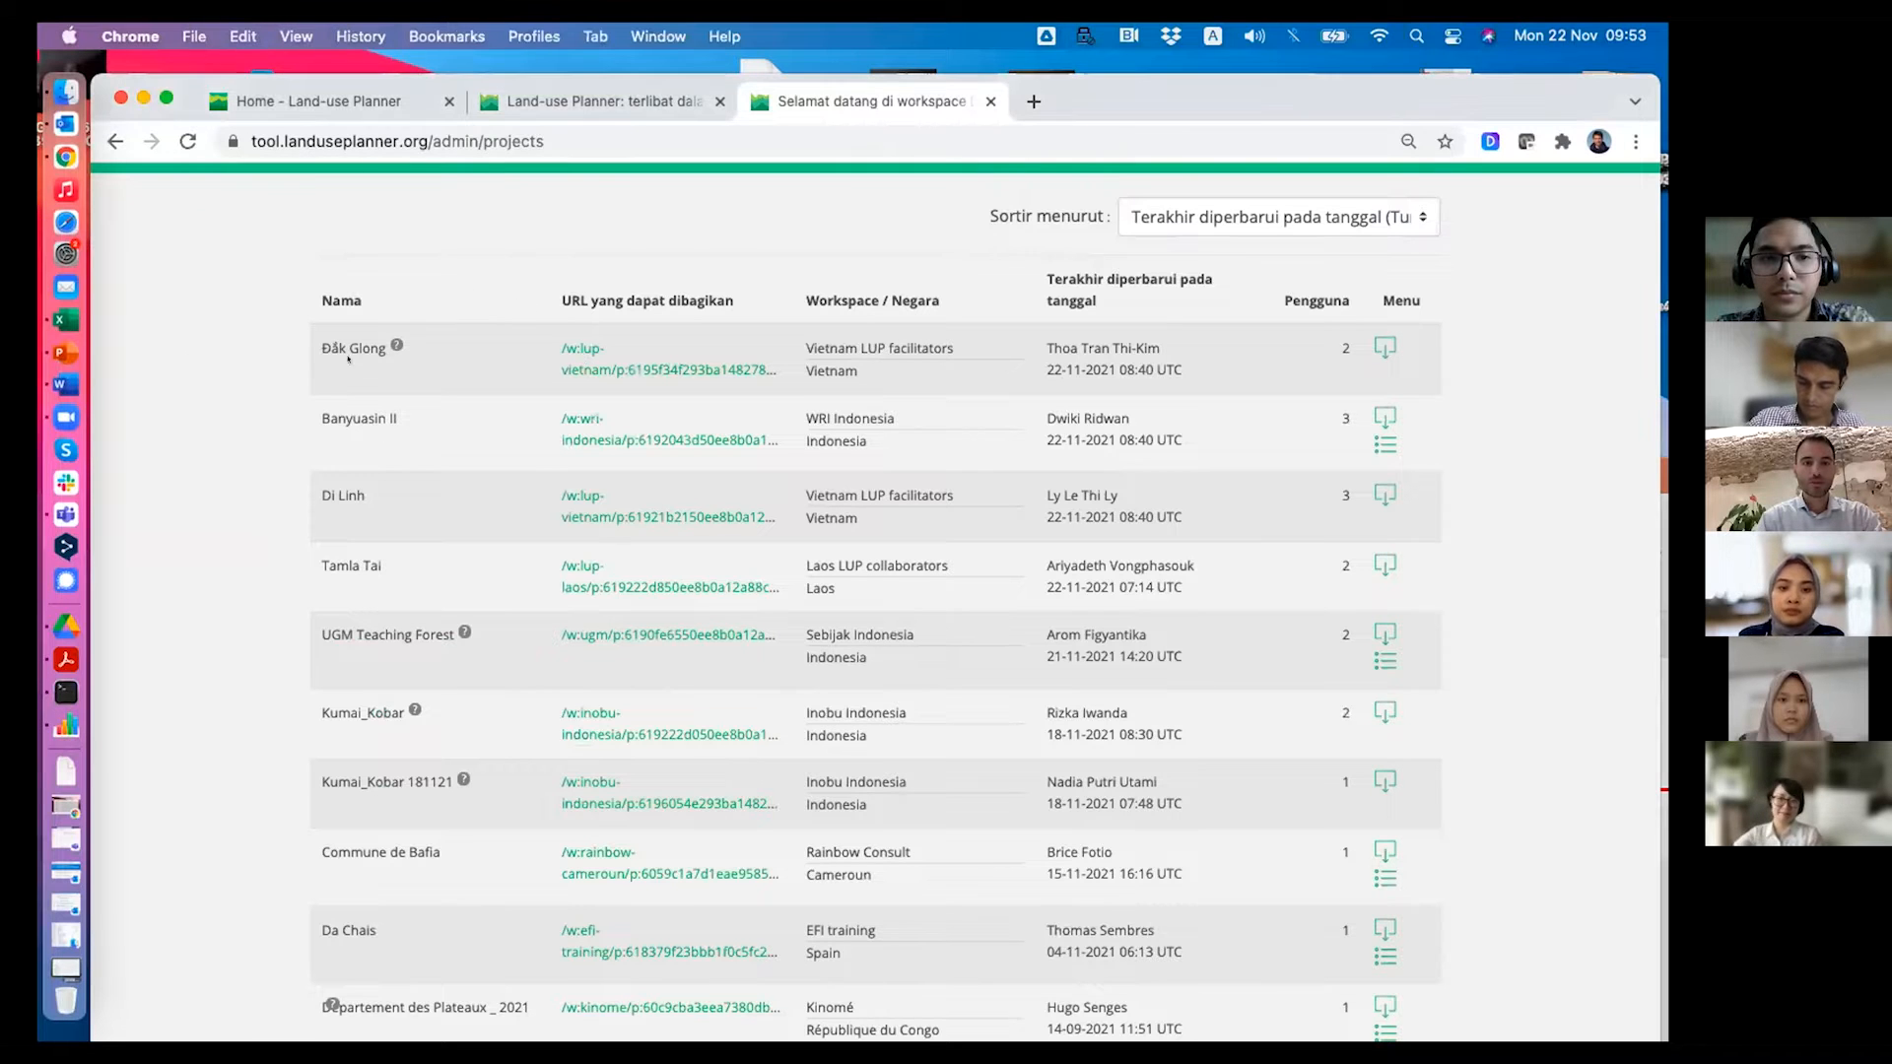
{"action": "mouse_move", "coordinate": [628, 359]}
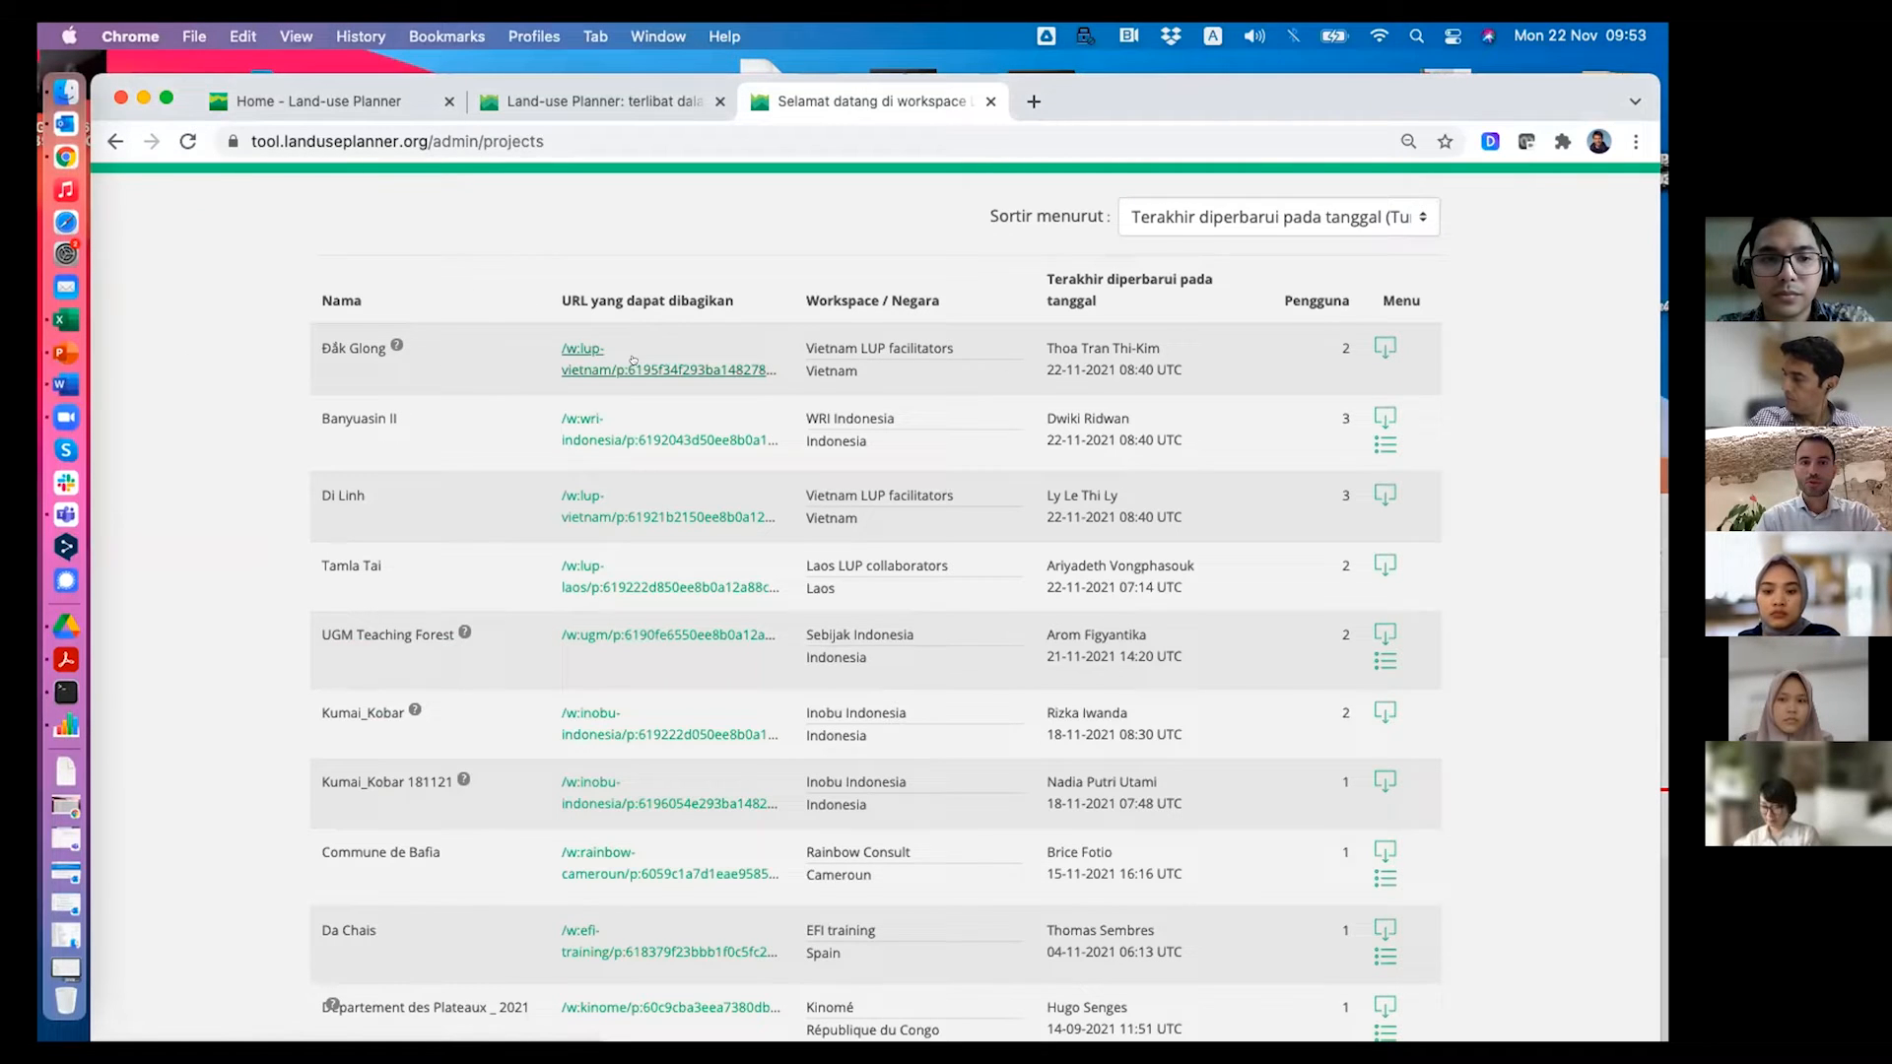
Open the Đắk Glong project via its shareable link in the admin project list.
{"action": "left_click", "coordinate": [615, 359]}
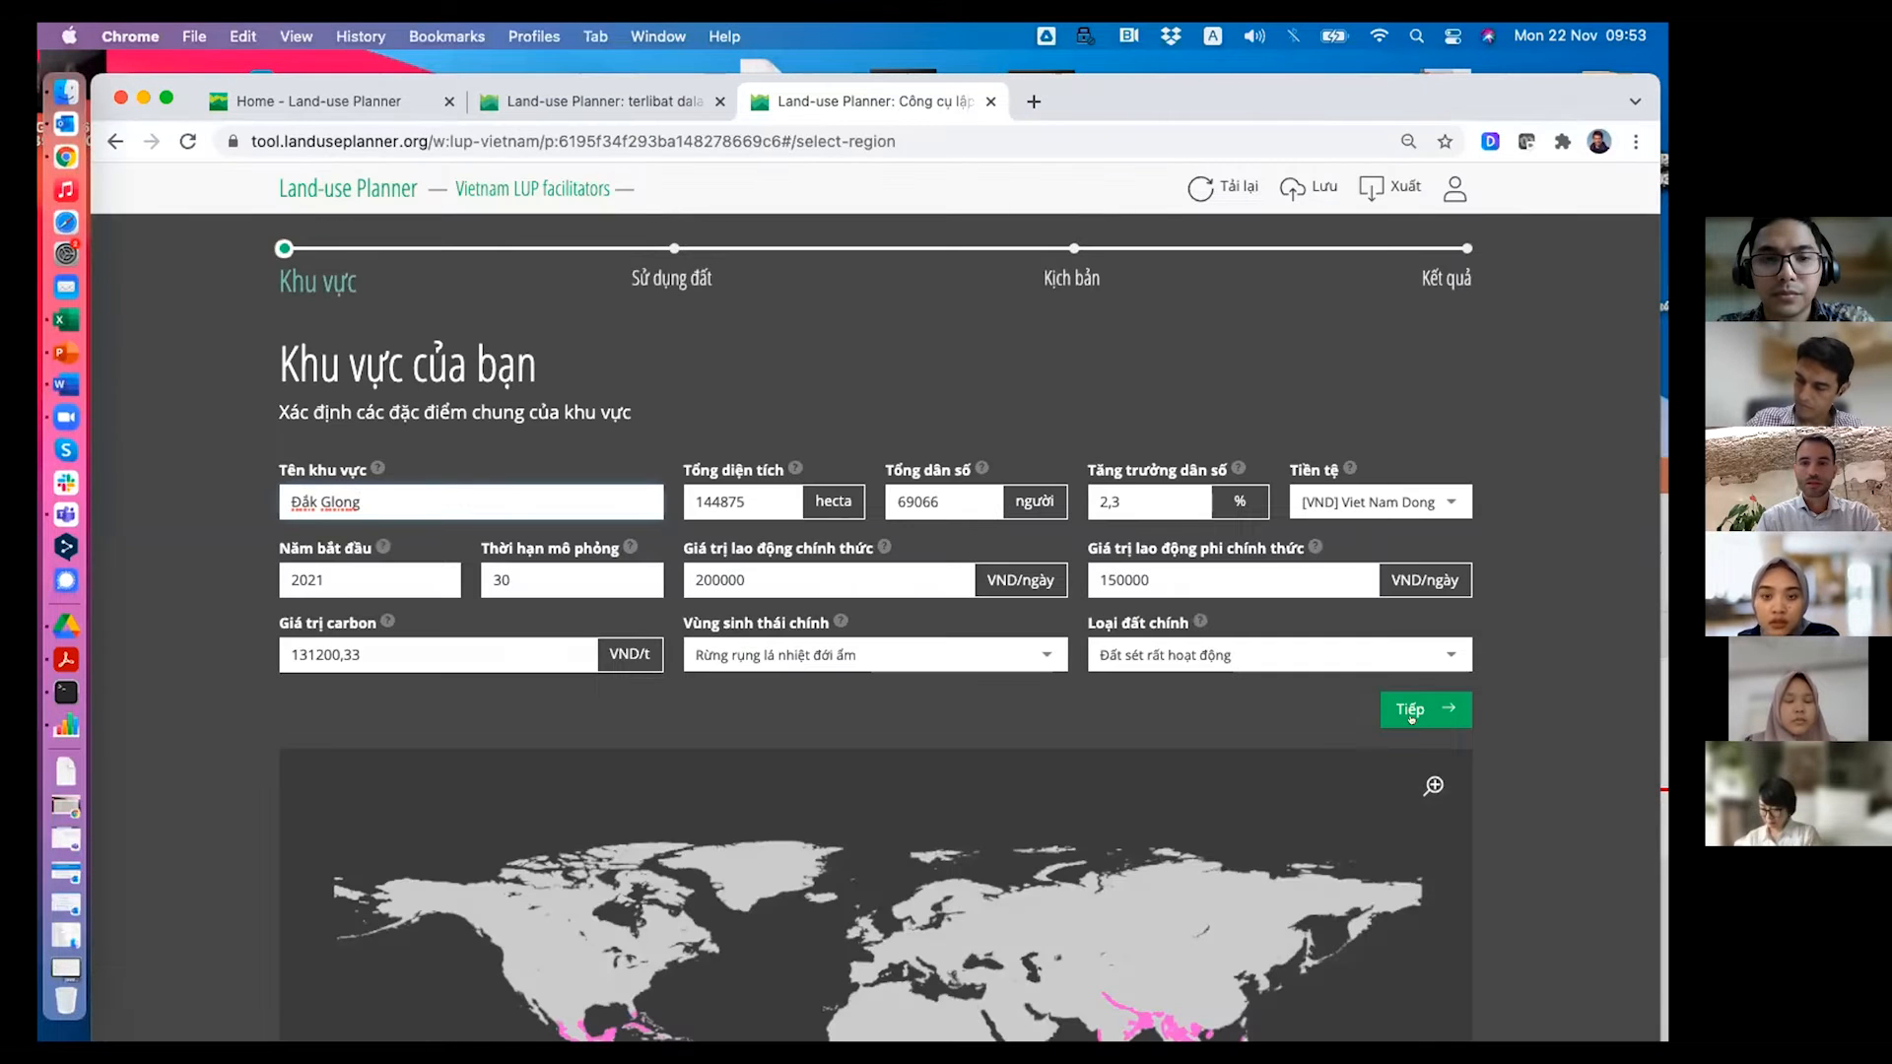
Translate the Đắk Glong project into English and show its Dak Glong 2021 land-use step.
{"action": "left_click", "coordinate": [1424, 710]}
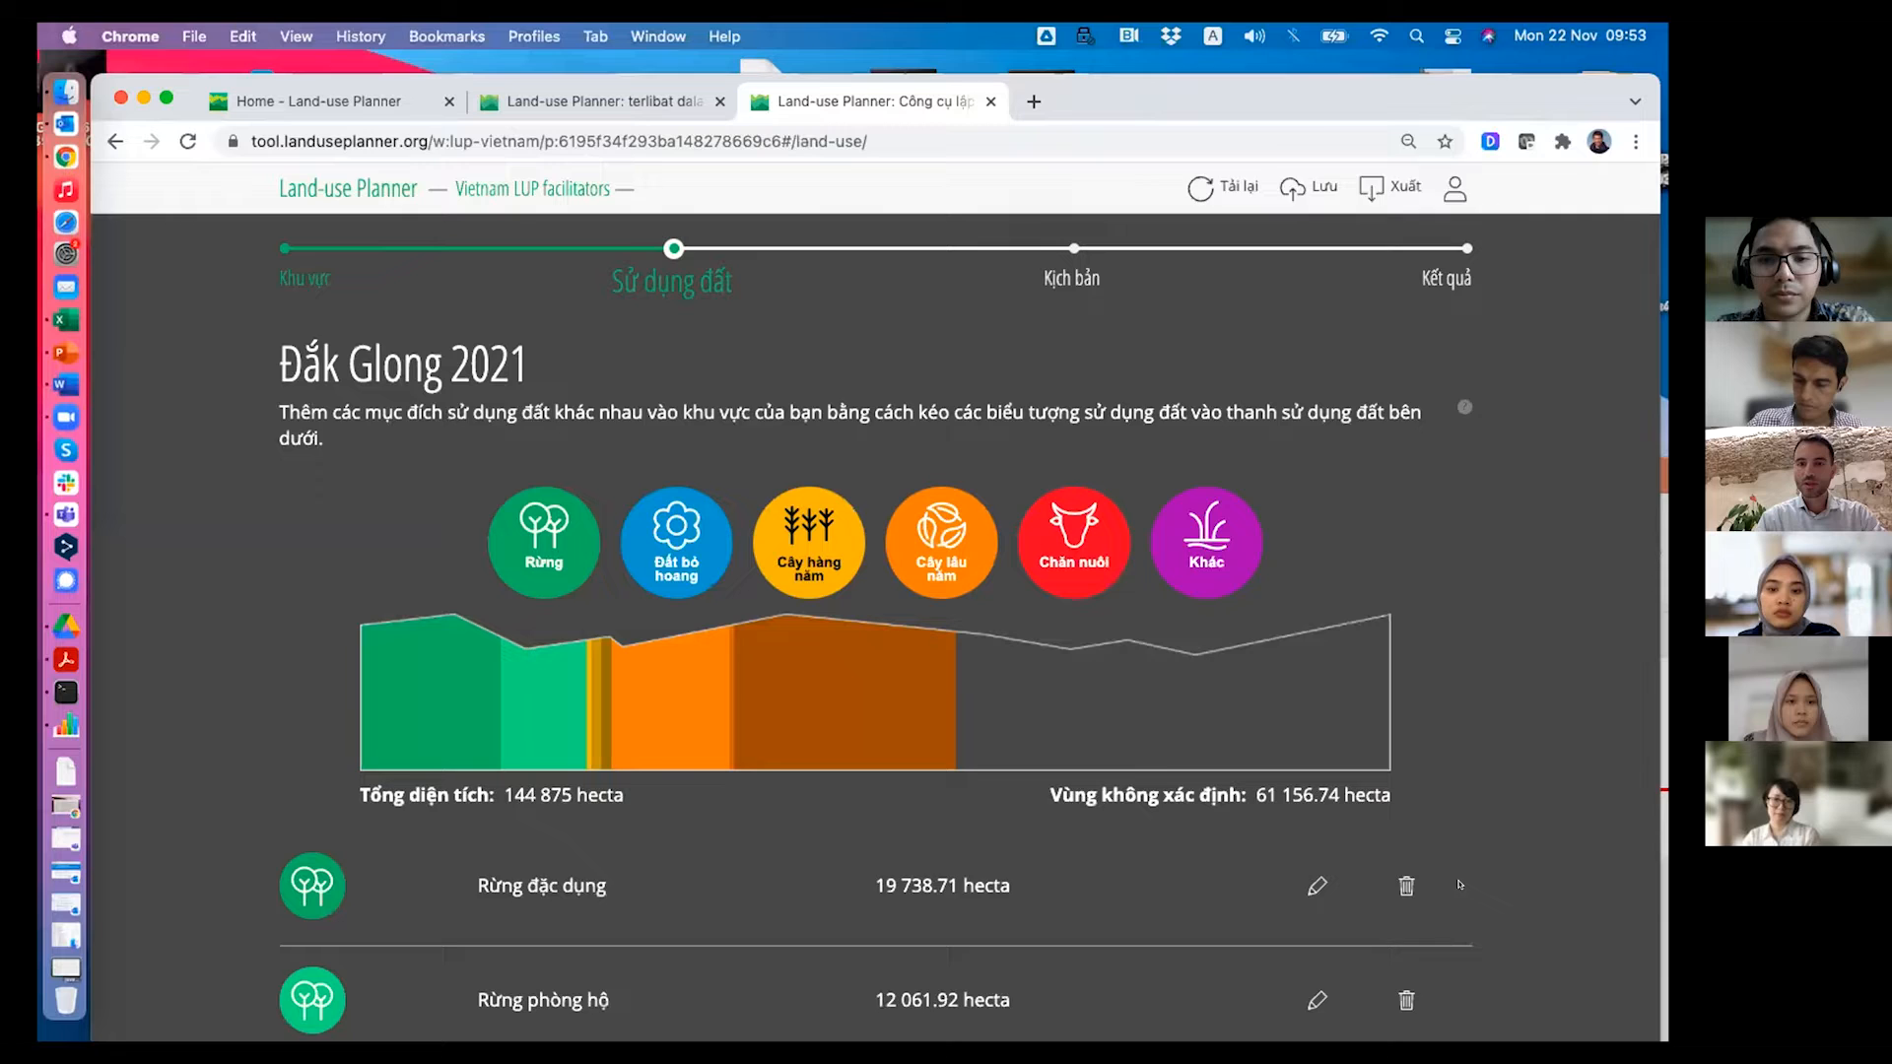
{"action": "left_click", "coordinate": [1372, 141]}
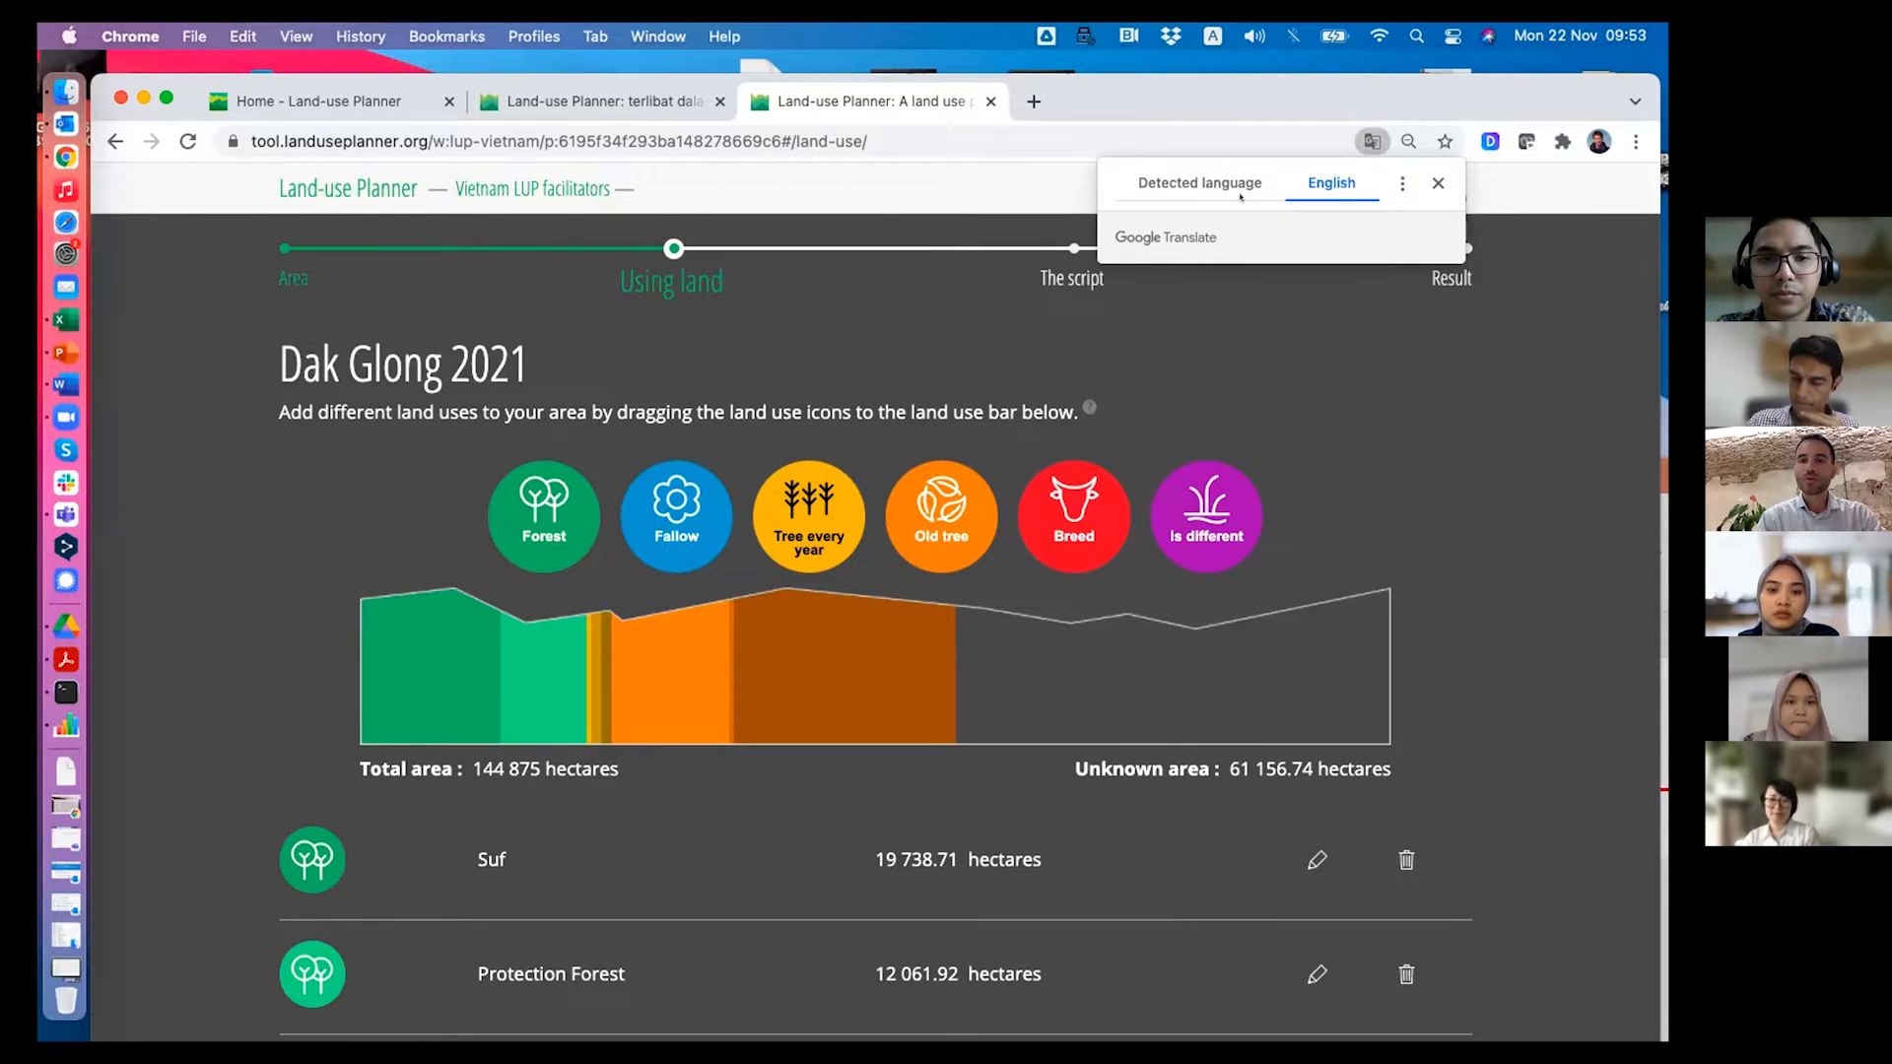
{"action": "left_click", "coordinate": [1437, 183]}
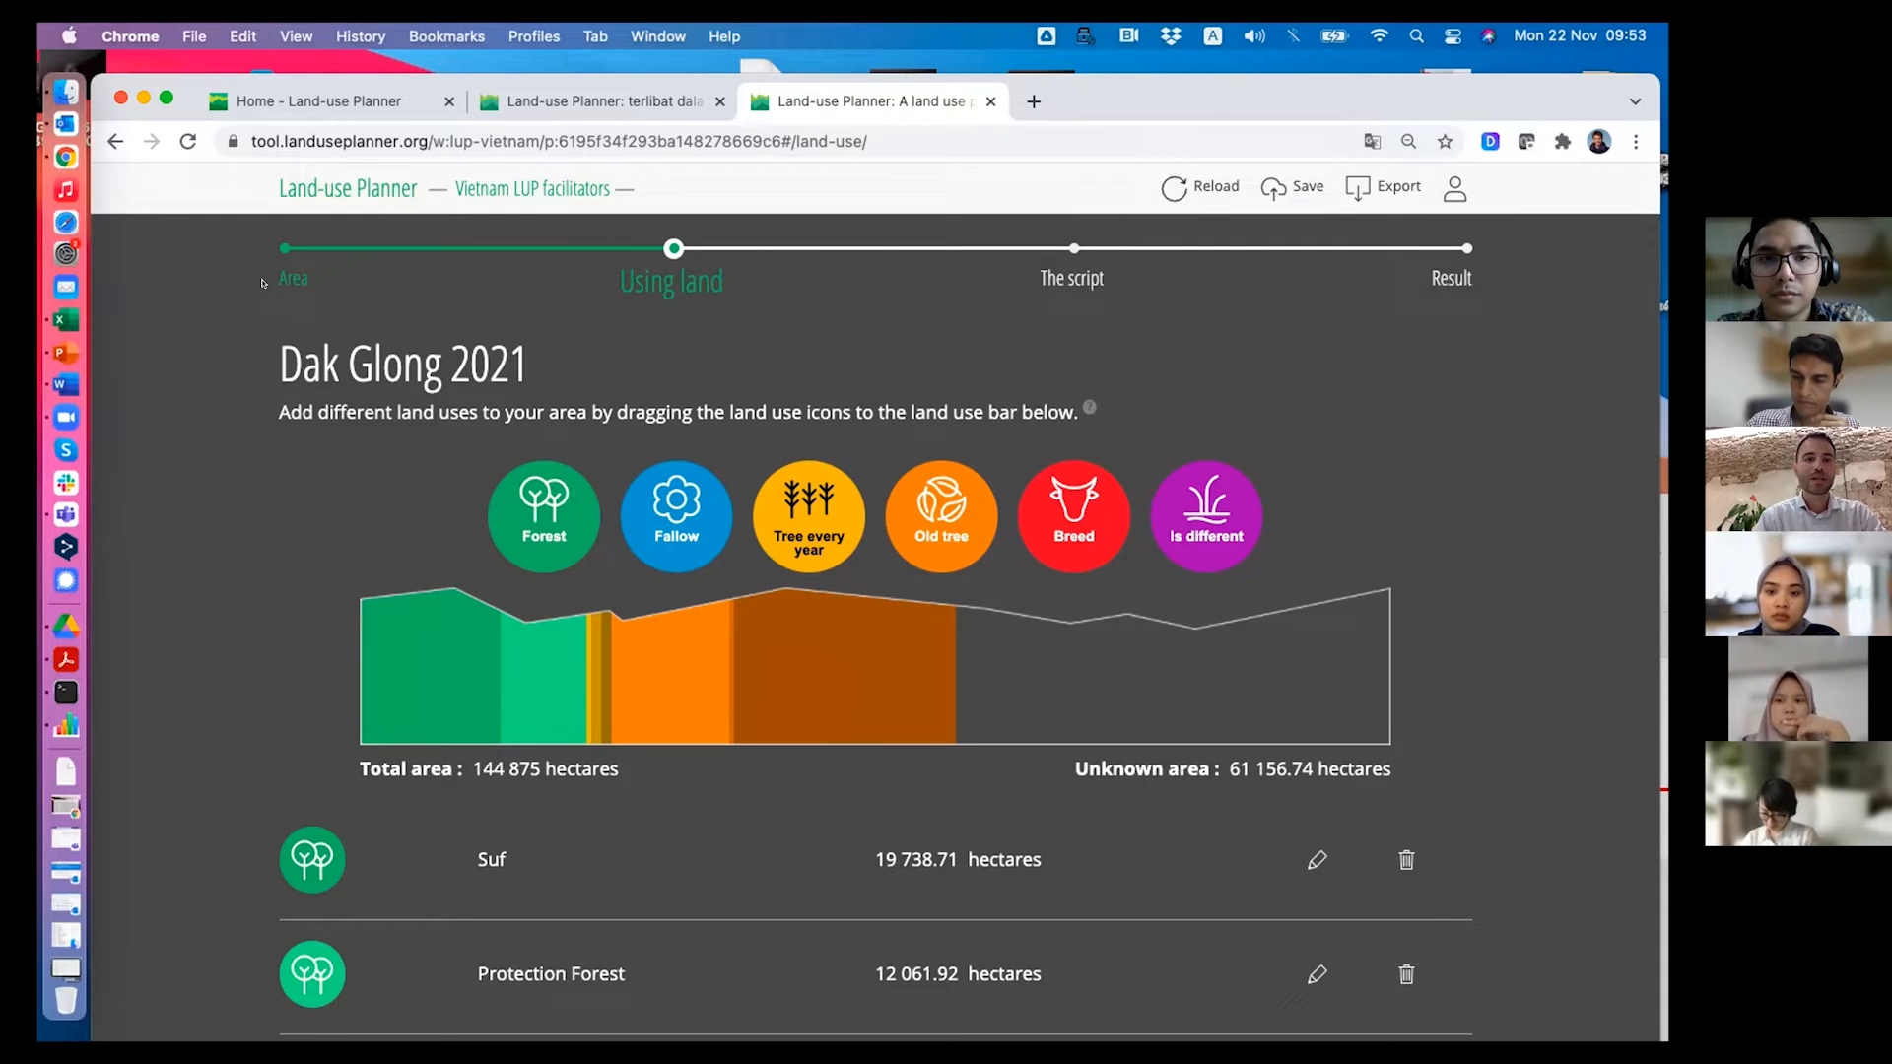
{"action": "left_click", "coordinate": [294, 278]}
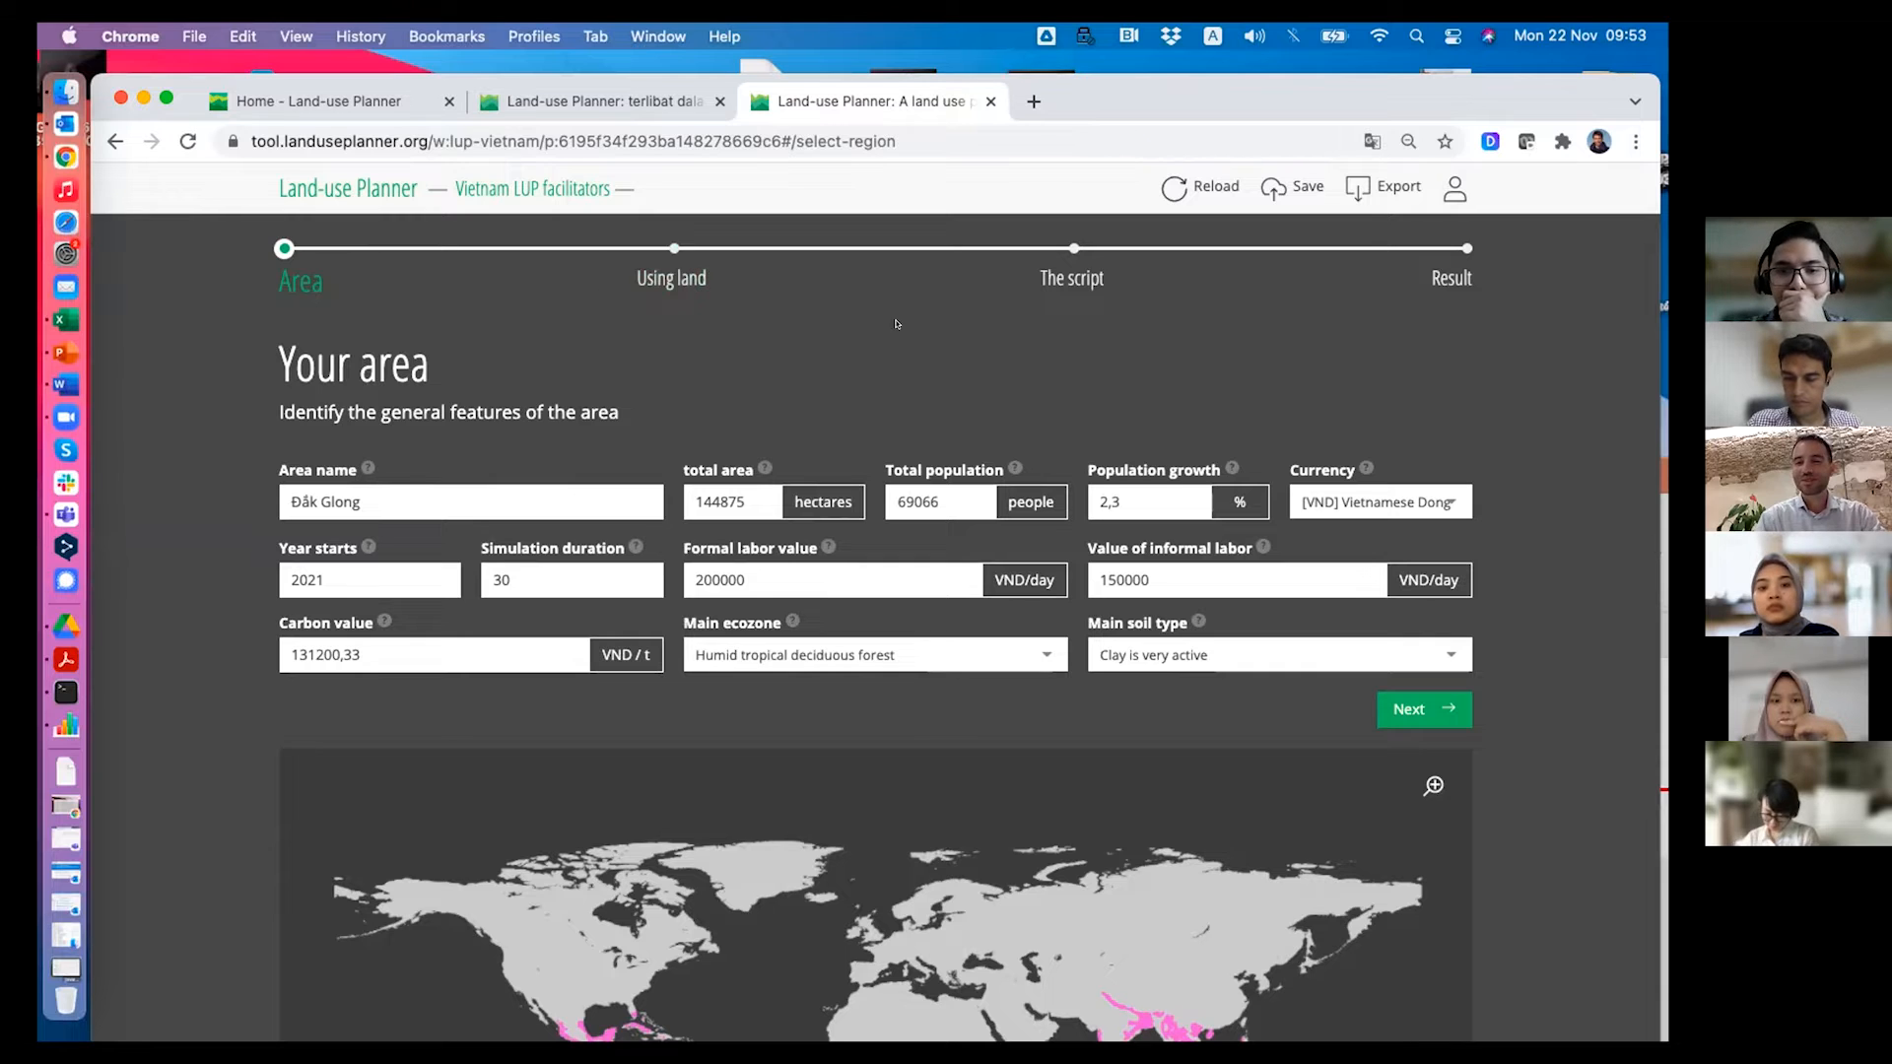
{"action": "left_click", "coordinate": [1423, 709]}
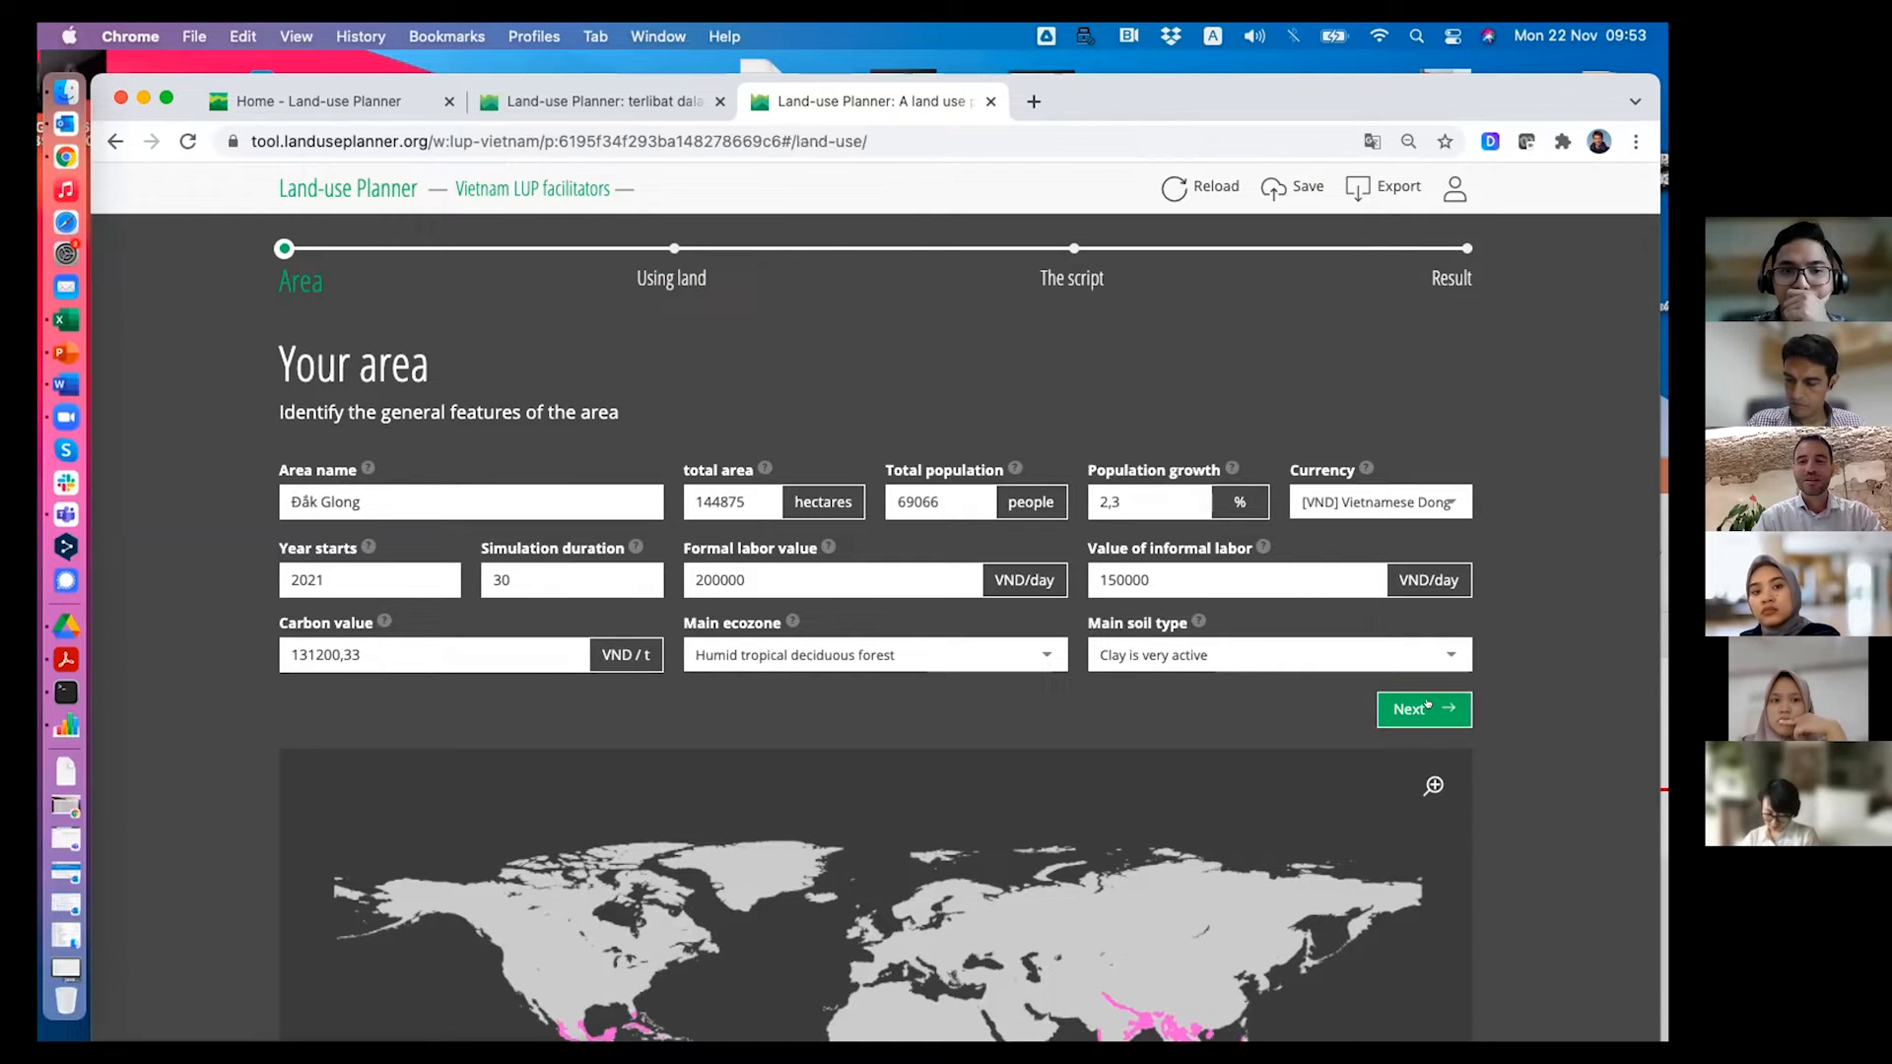
{"action": "left_click", "coordinate": [1424, 708]}
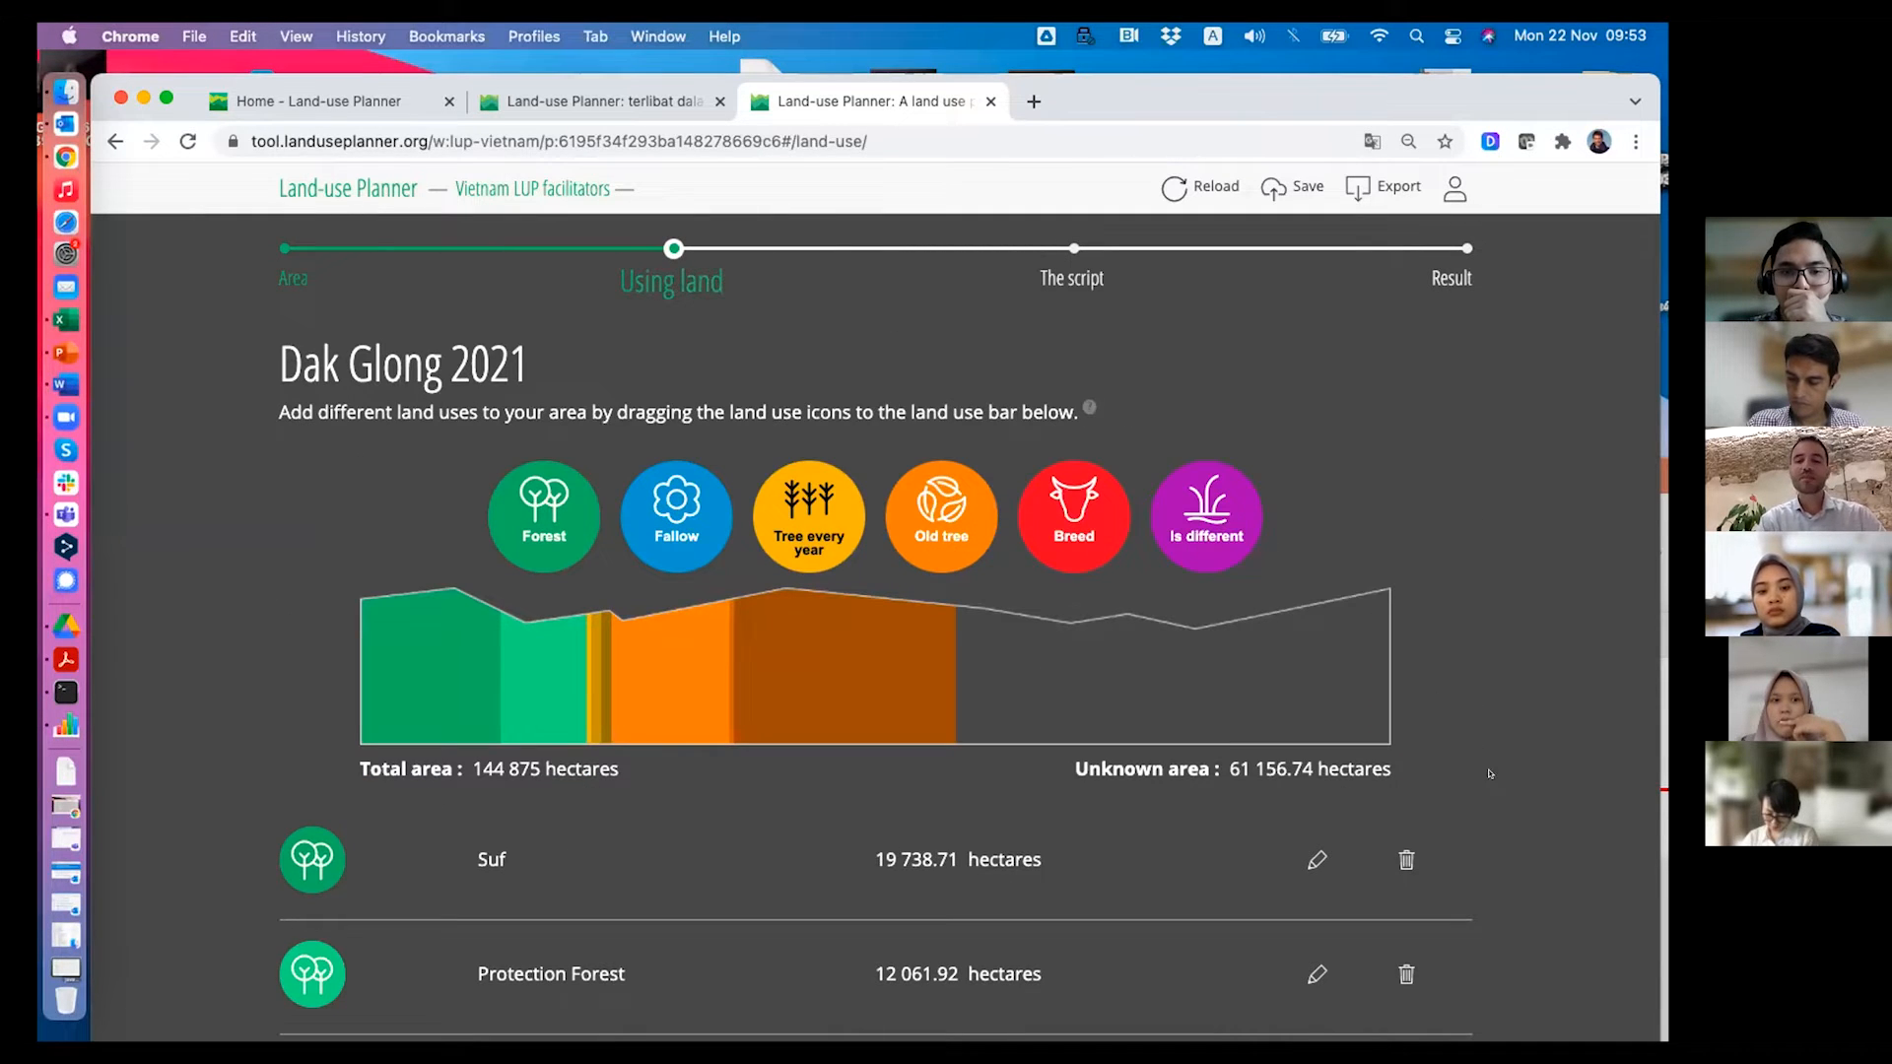
Look through the Rice _Rice land-use settings form and cancel without saving.
{"action": "scroll", "scroll_direction": "down", "scroll_amount": 3}
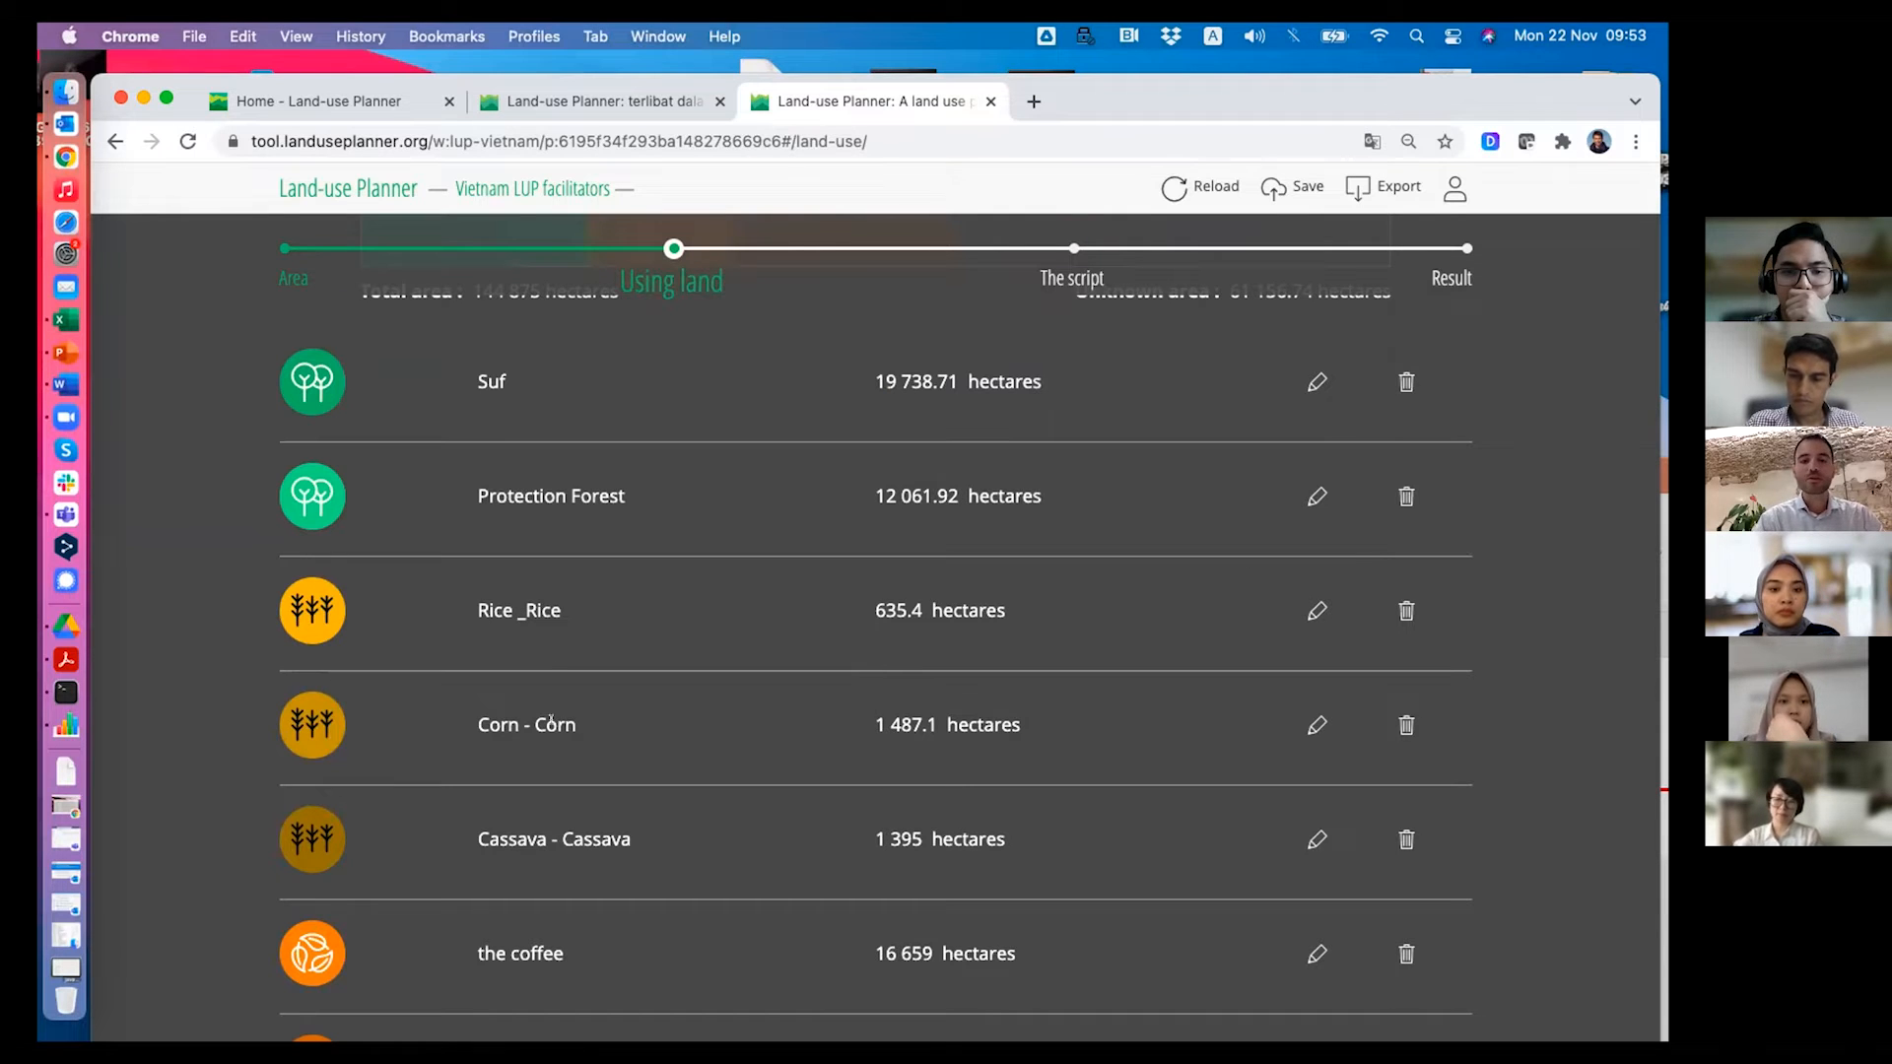
{"action": "scroll", "scroll_direction": "down", "scroll_amount": 3}
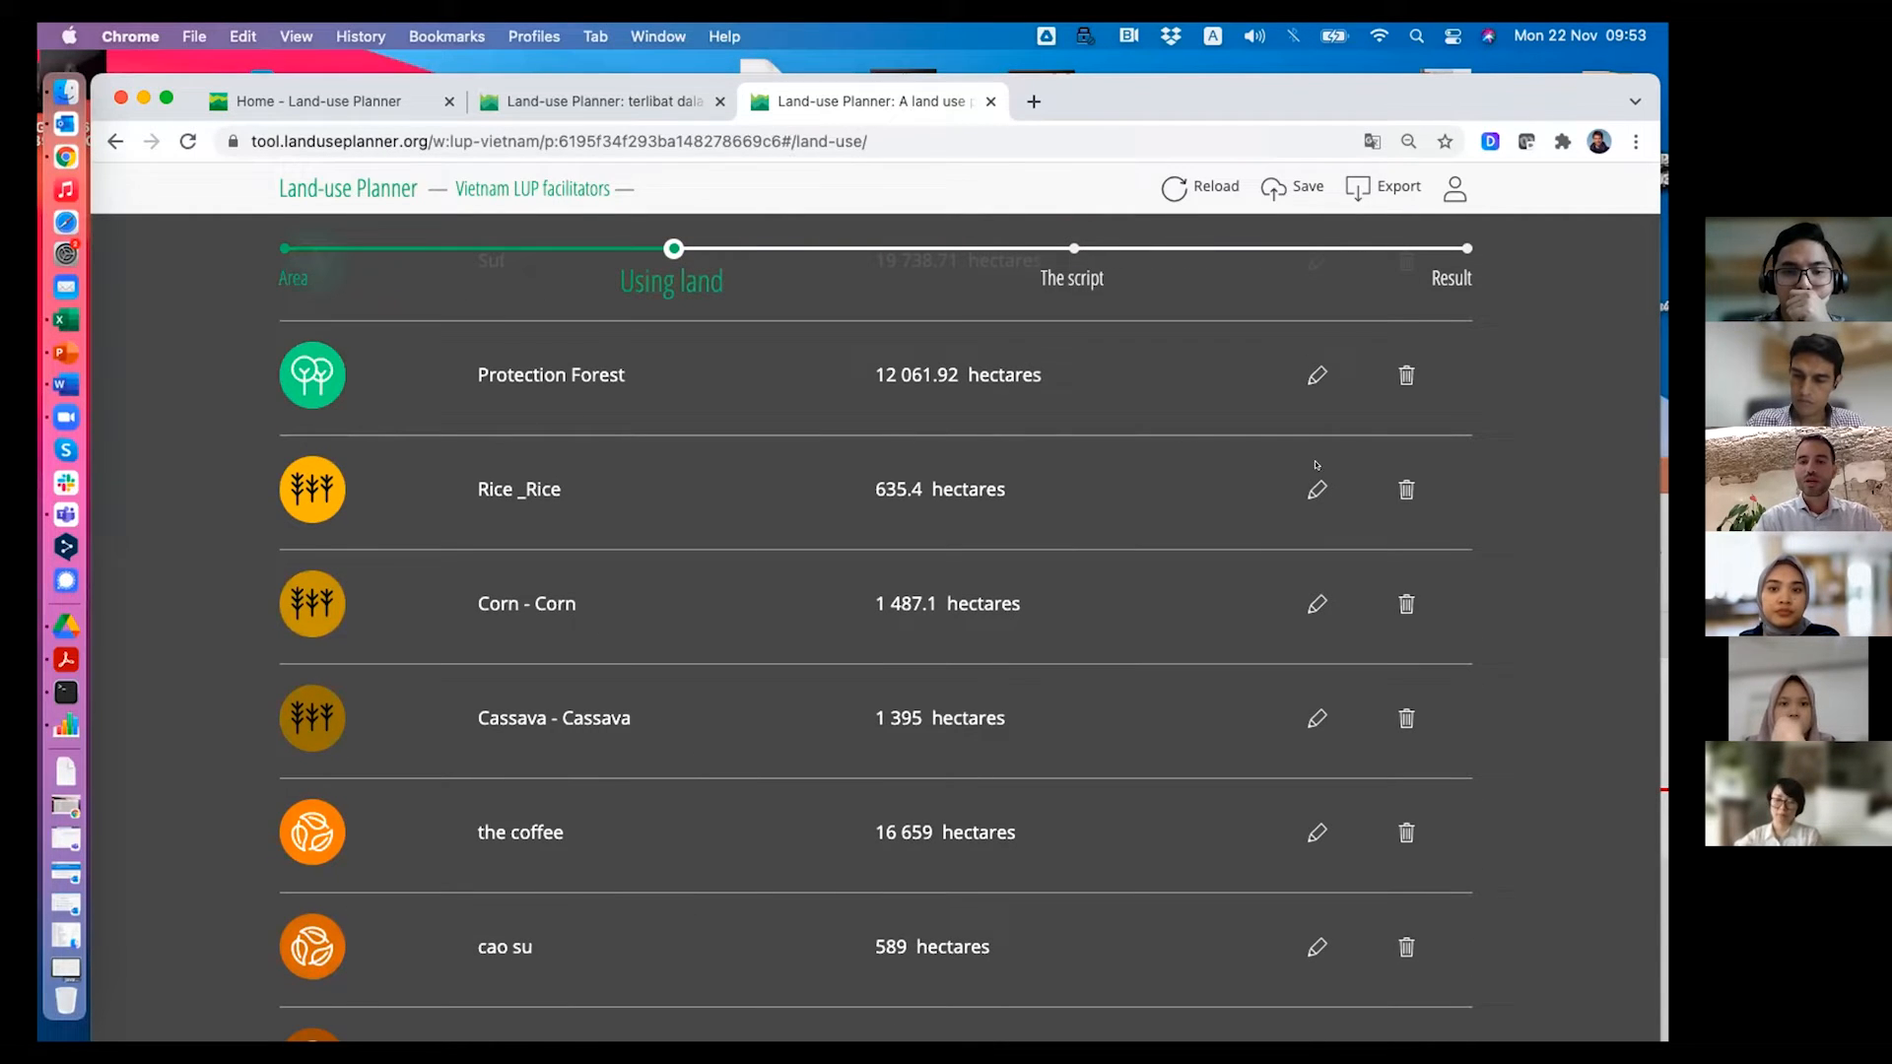
{"action": "left_click", "coordinate": [1316, 489]}
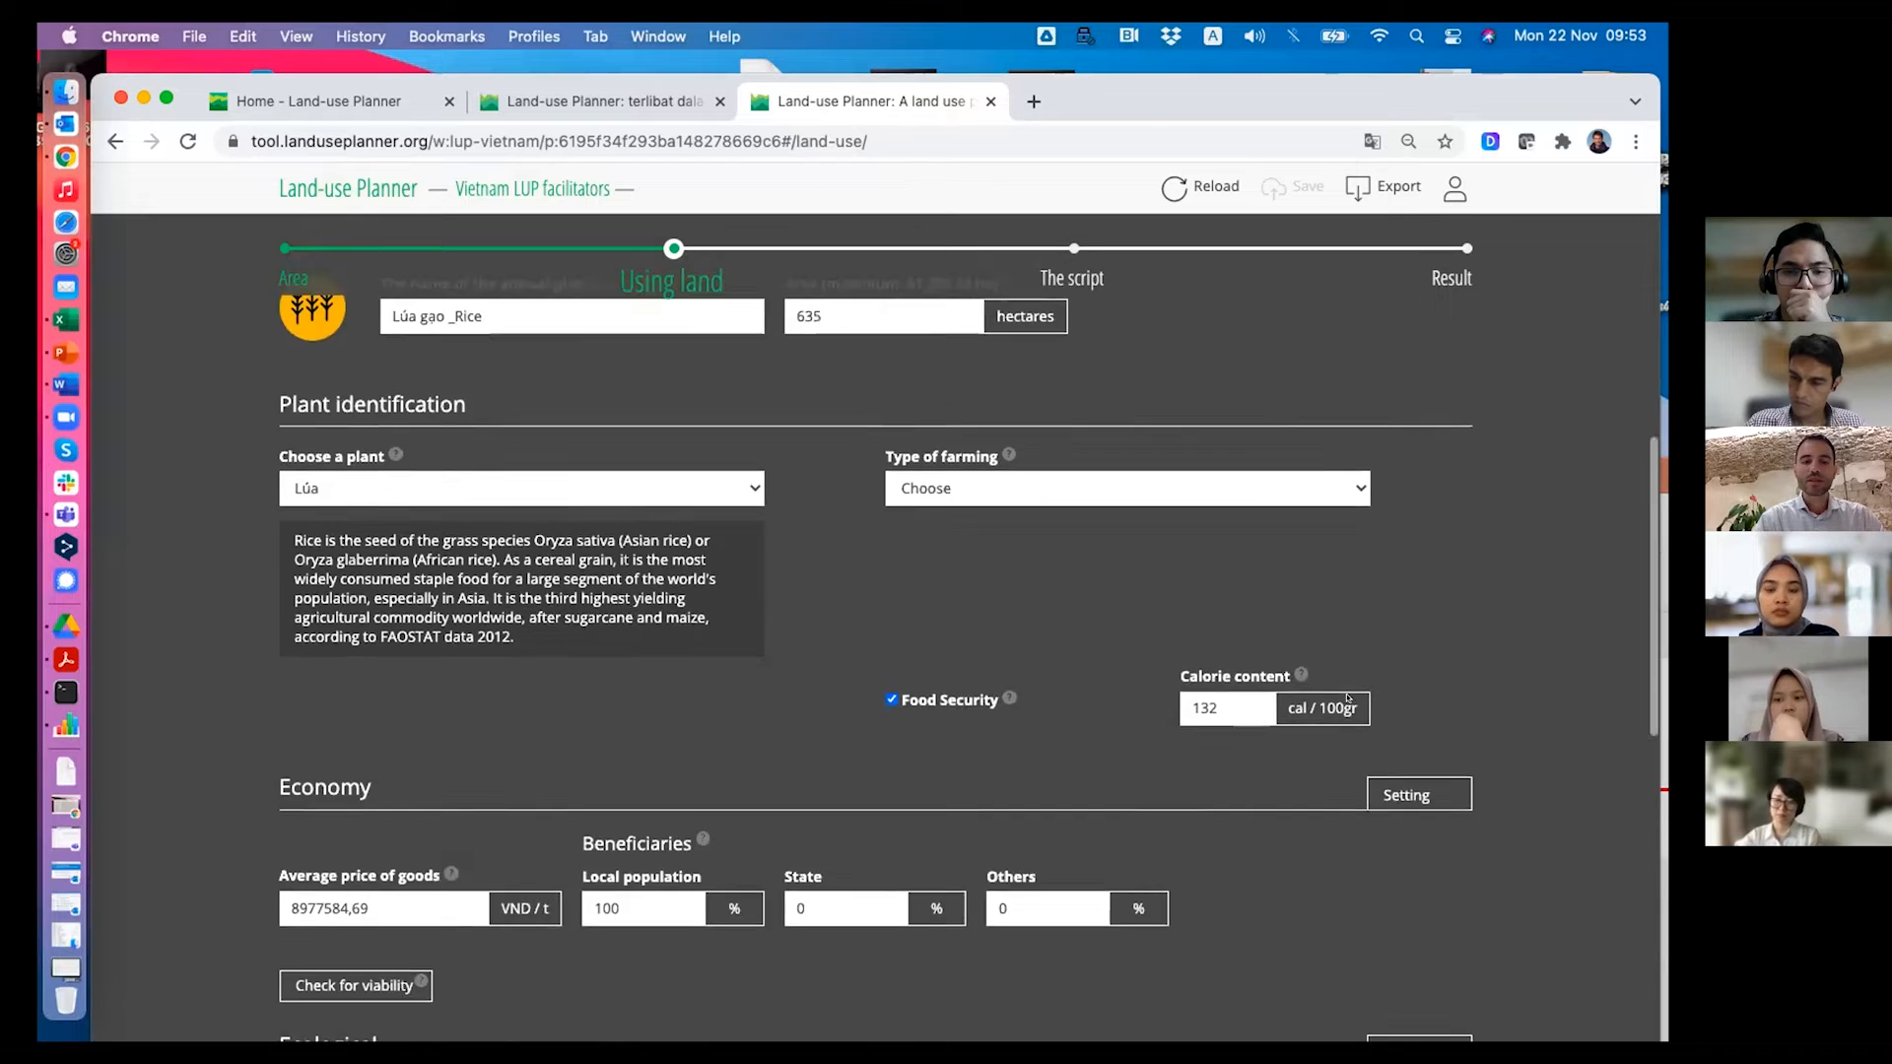
{"action": "scroll", "scroll_direction": "down", "scroll_amount": 3}
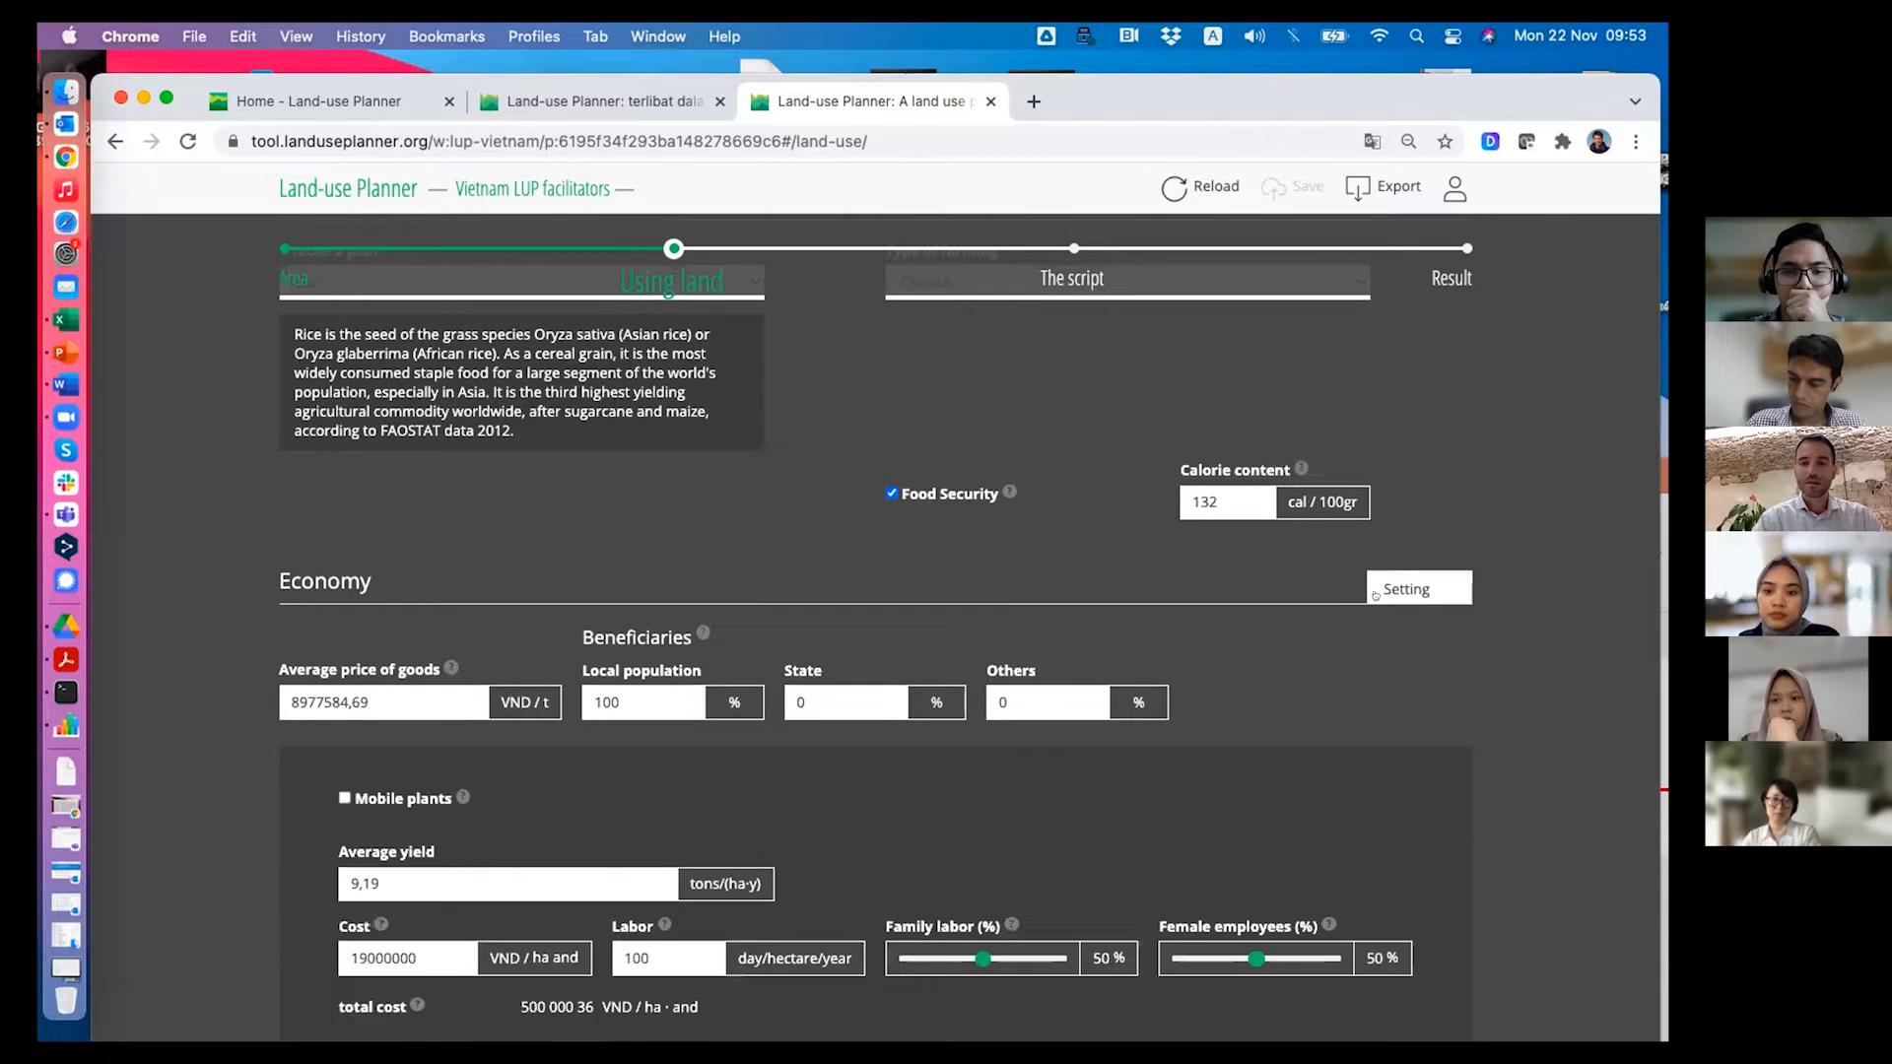
{"action": "scroll", "scroll_direction": "down", "scroll_amount": 3}
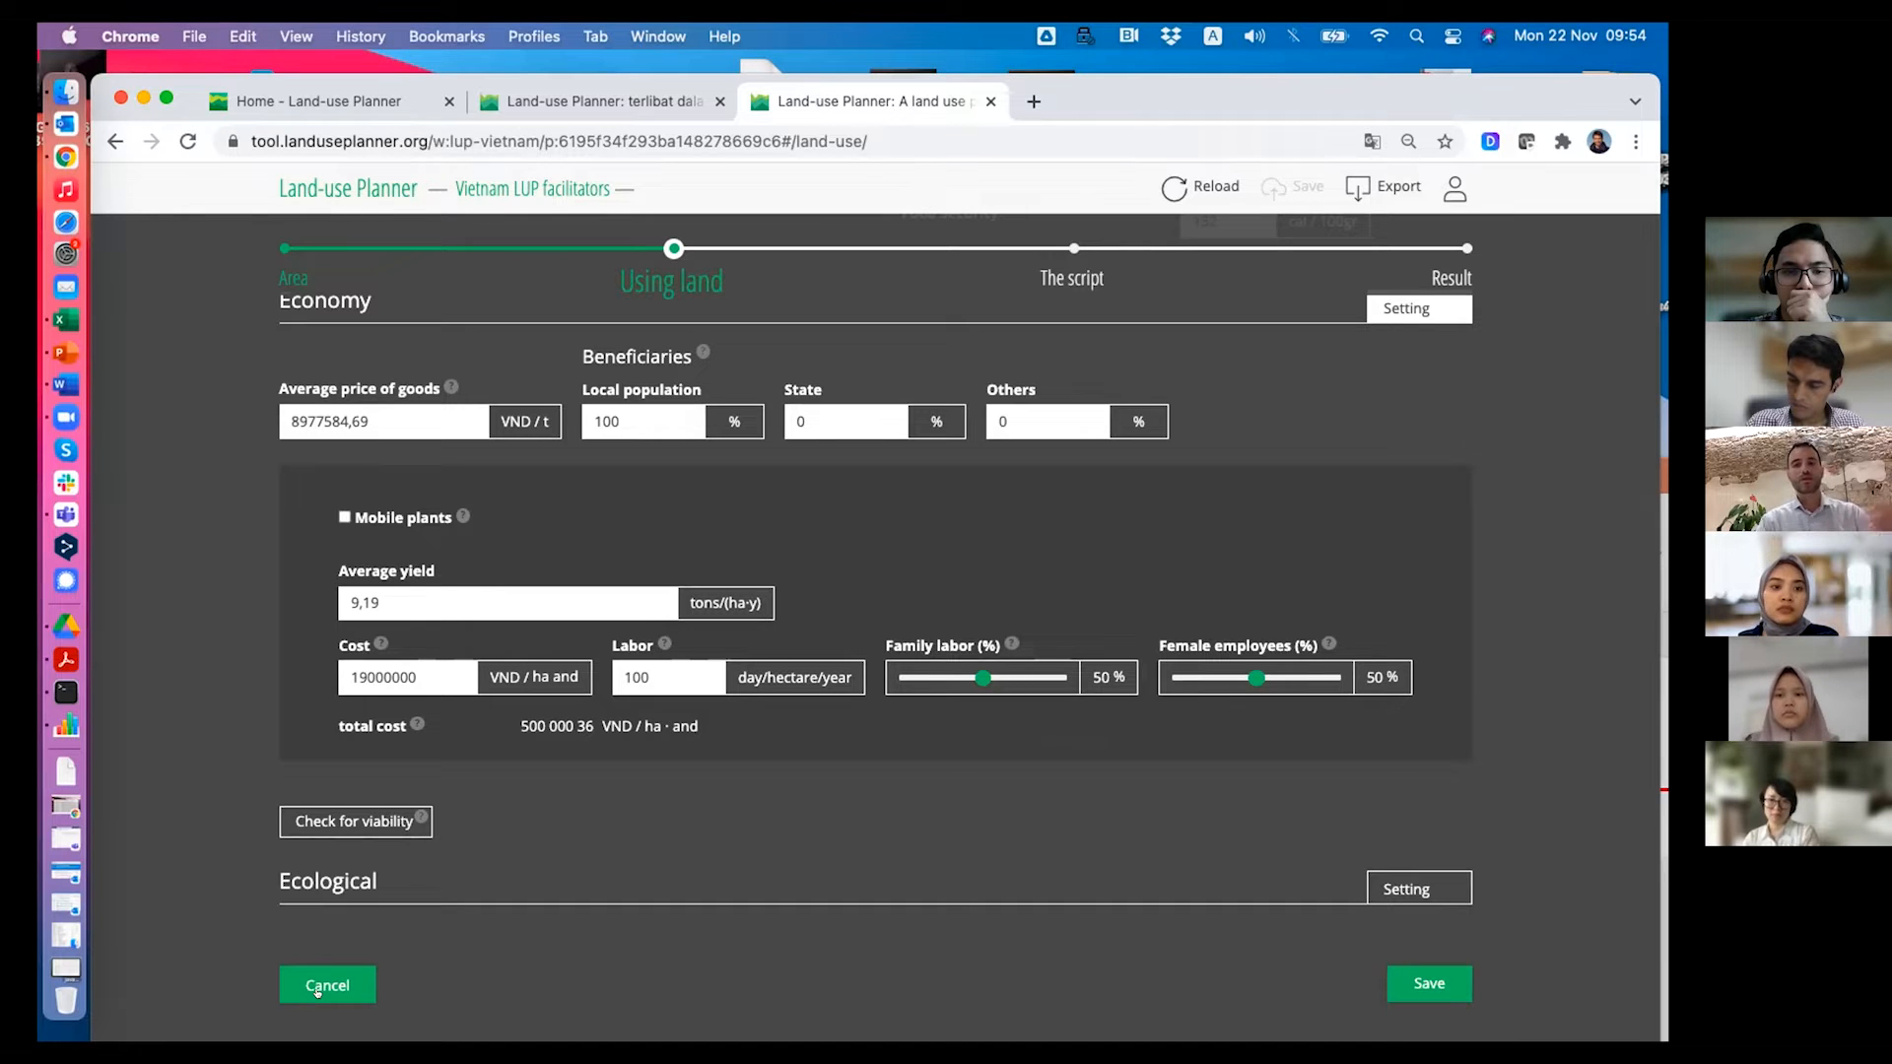
{"action": "left_click", "coordinate": [326, 984]}
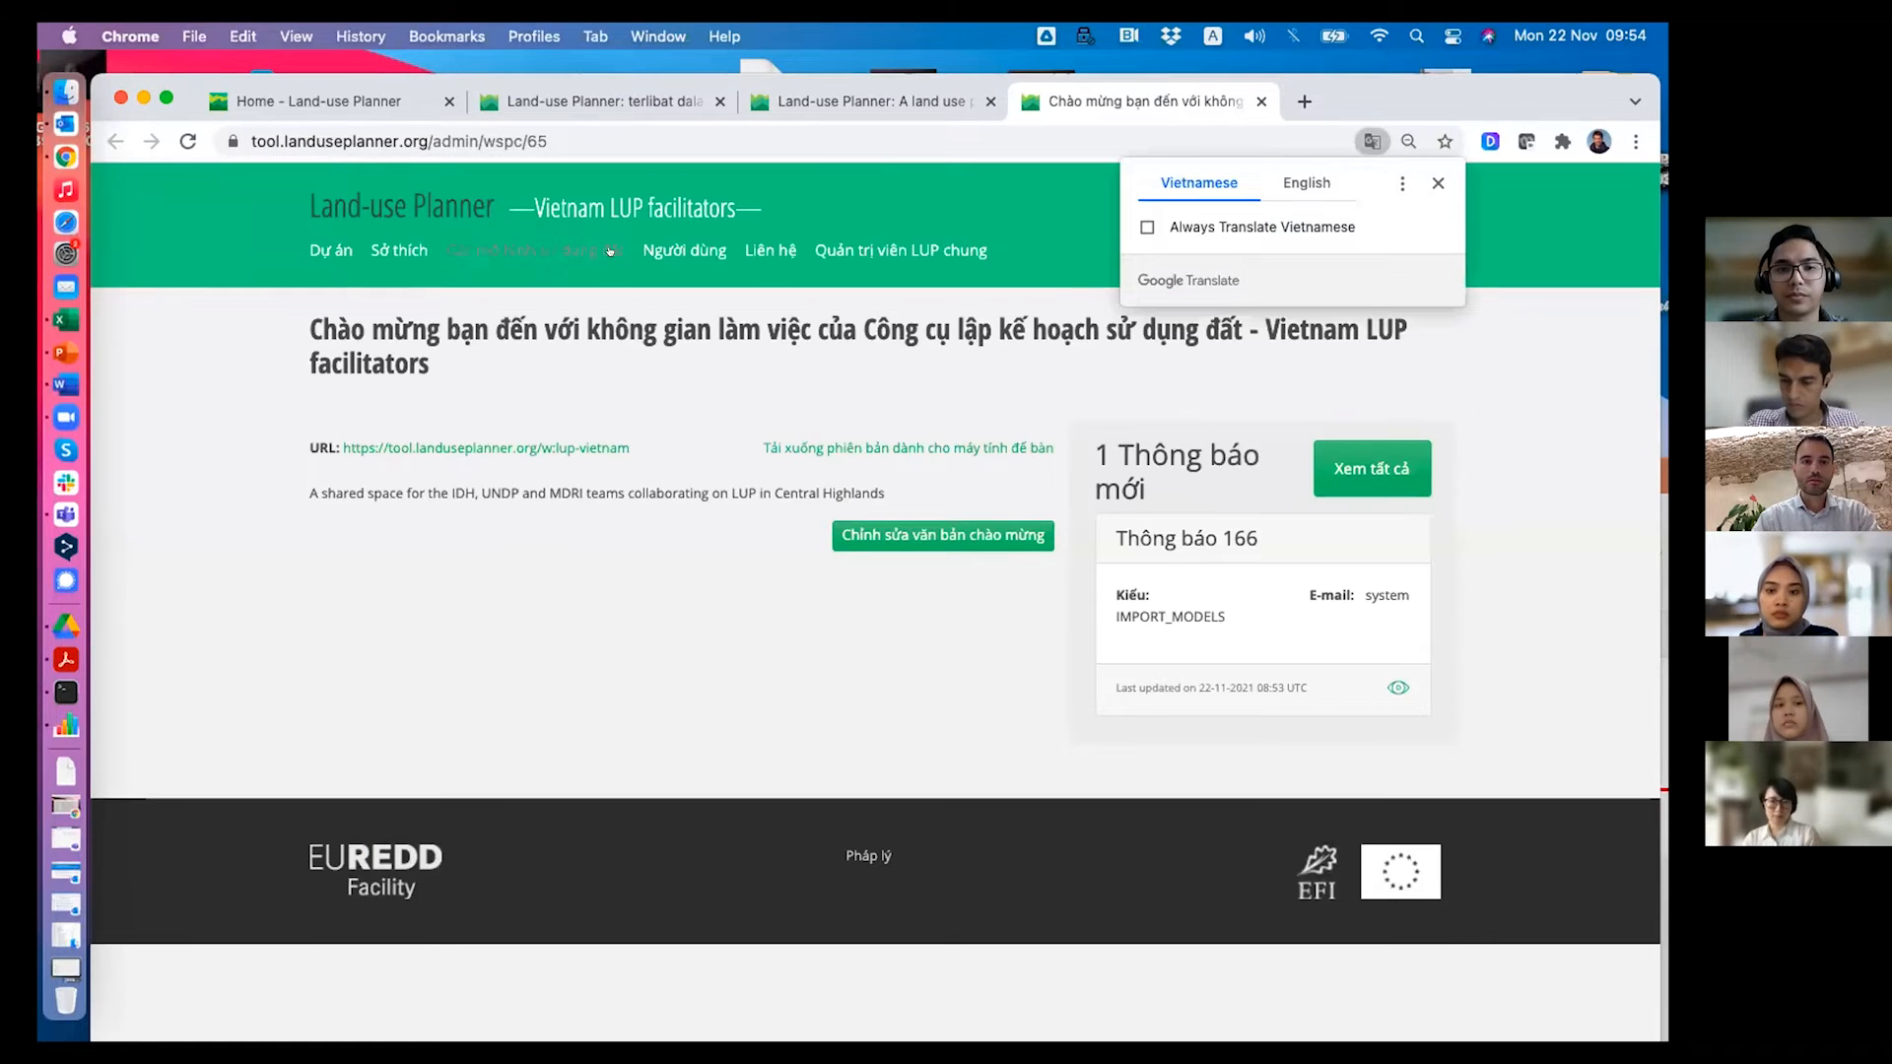
Translate the Vietnam workspace's land-use patterns page into English and open its Import tab.
{"action": "left_click", "coordinate": [1306, 182]}
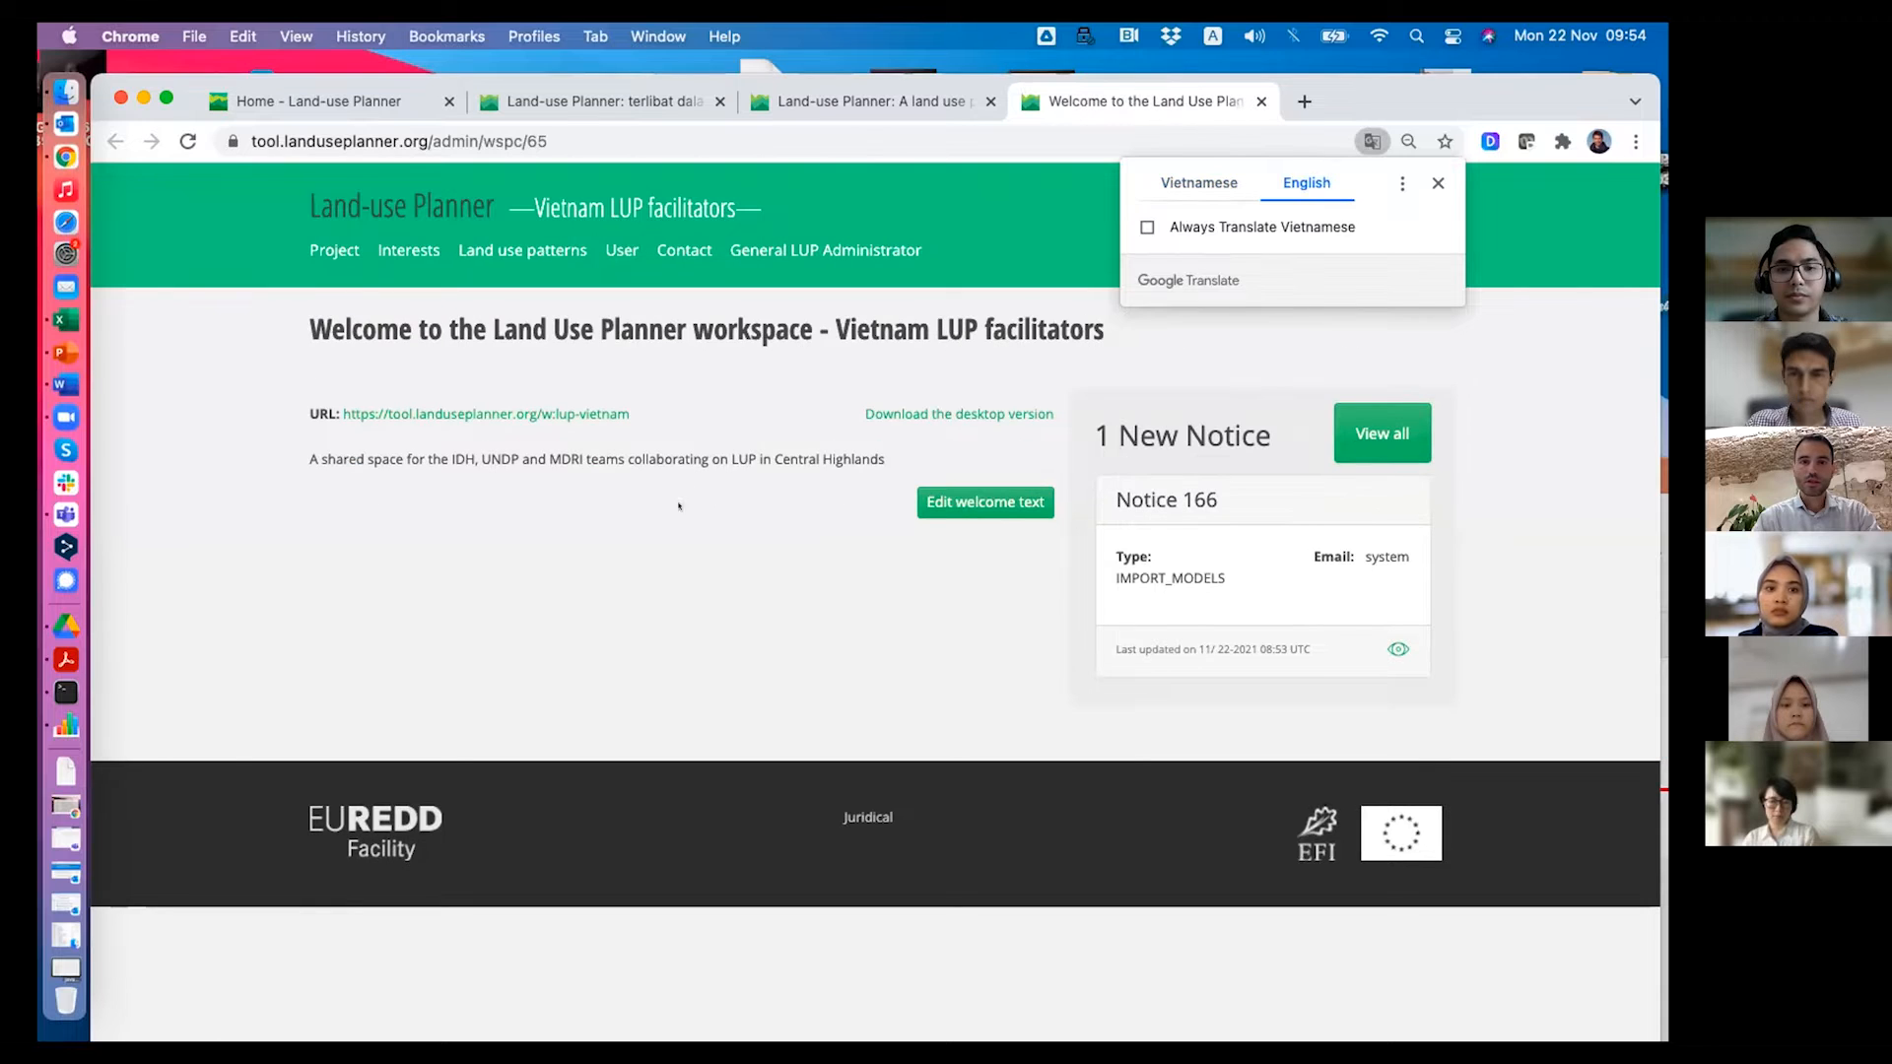
{"action": "left_click", "coordinate": [1437, 182]}
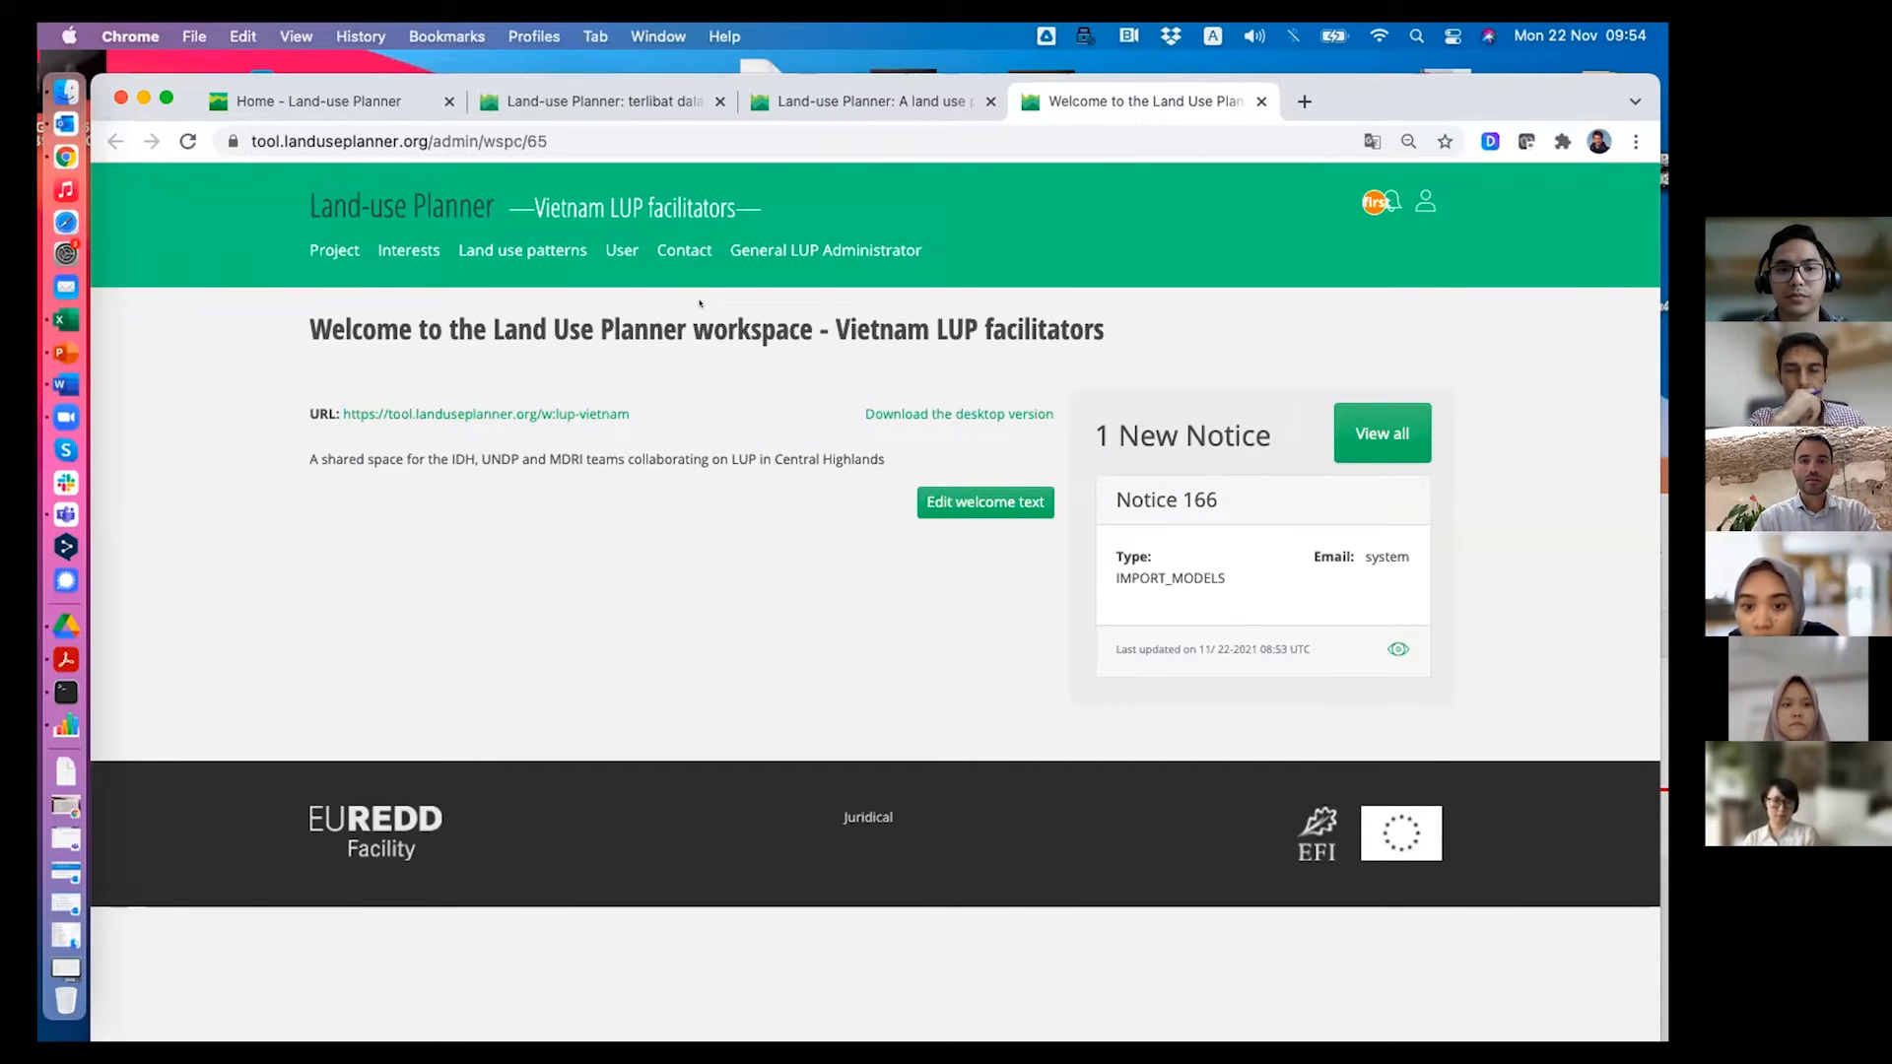
{"action": "left_click", "coordinate": [521, 249]}
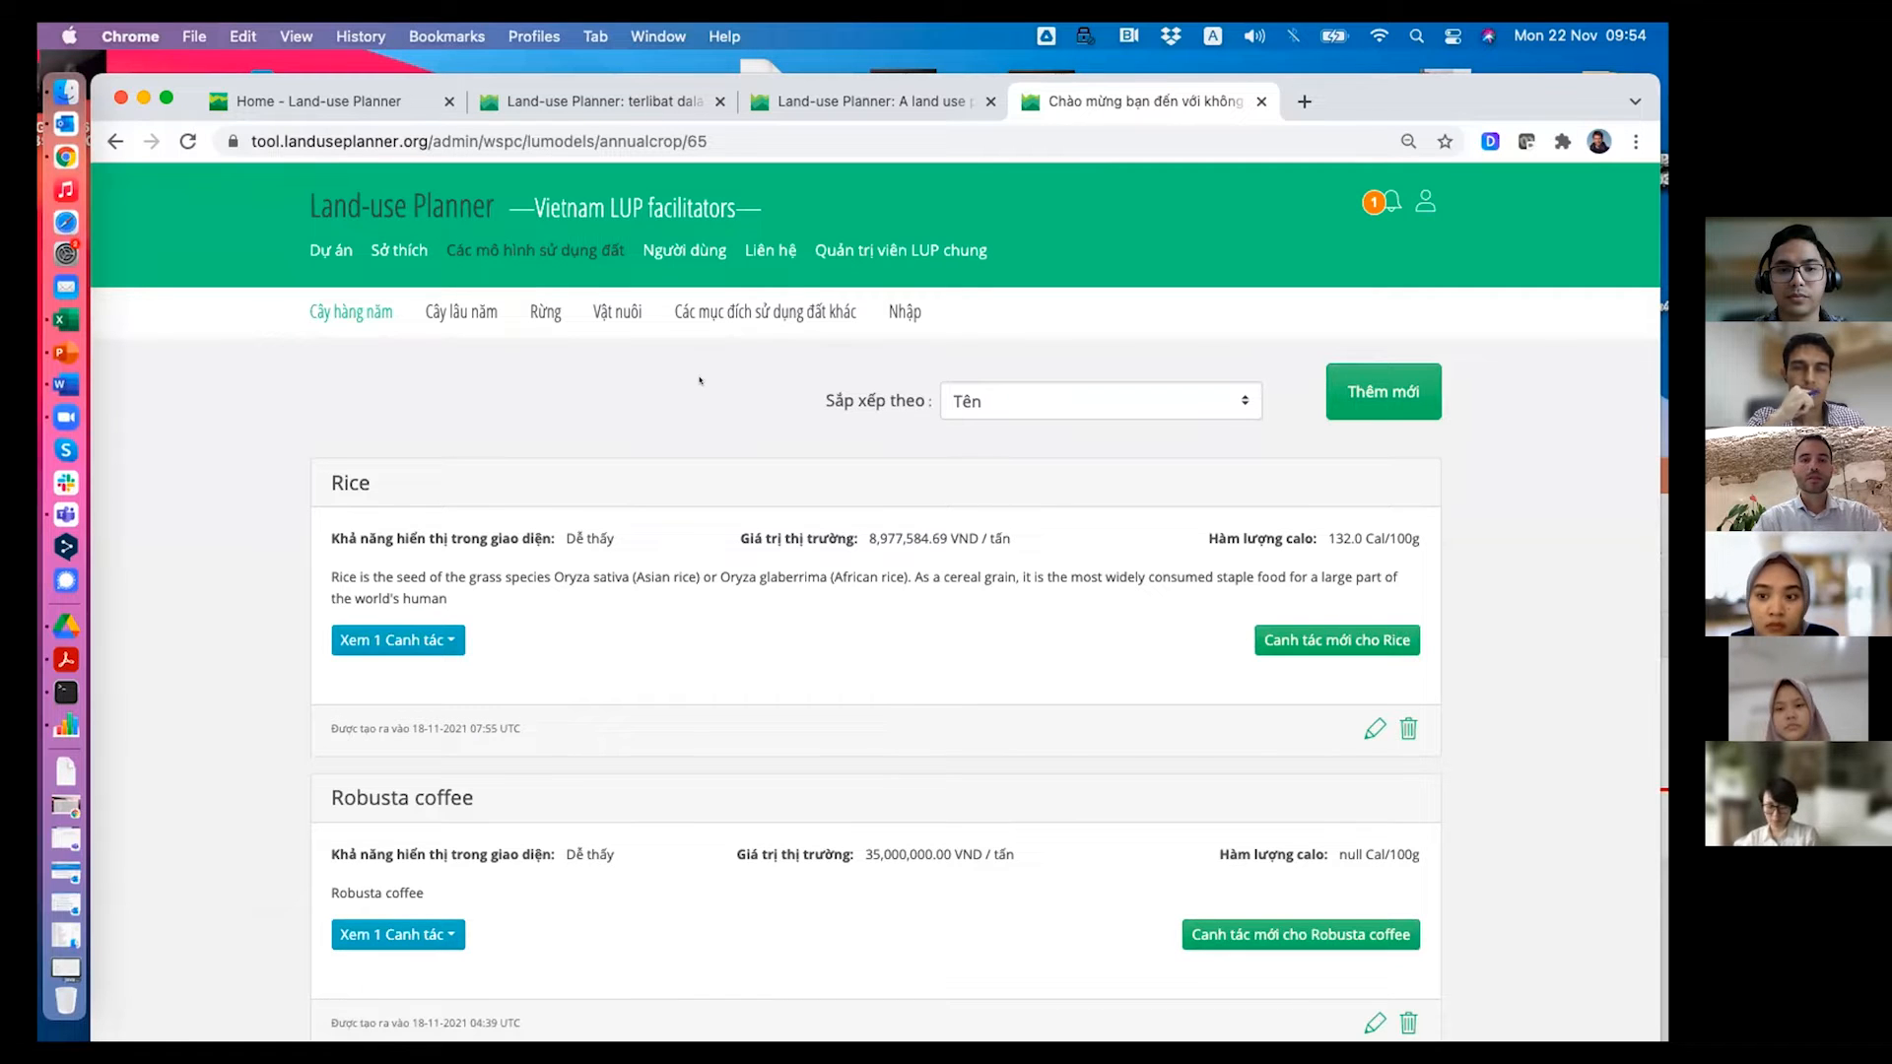
{"action": "mouse_move", "coordinate": [575, 453]}
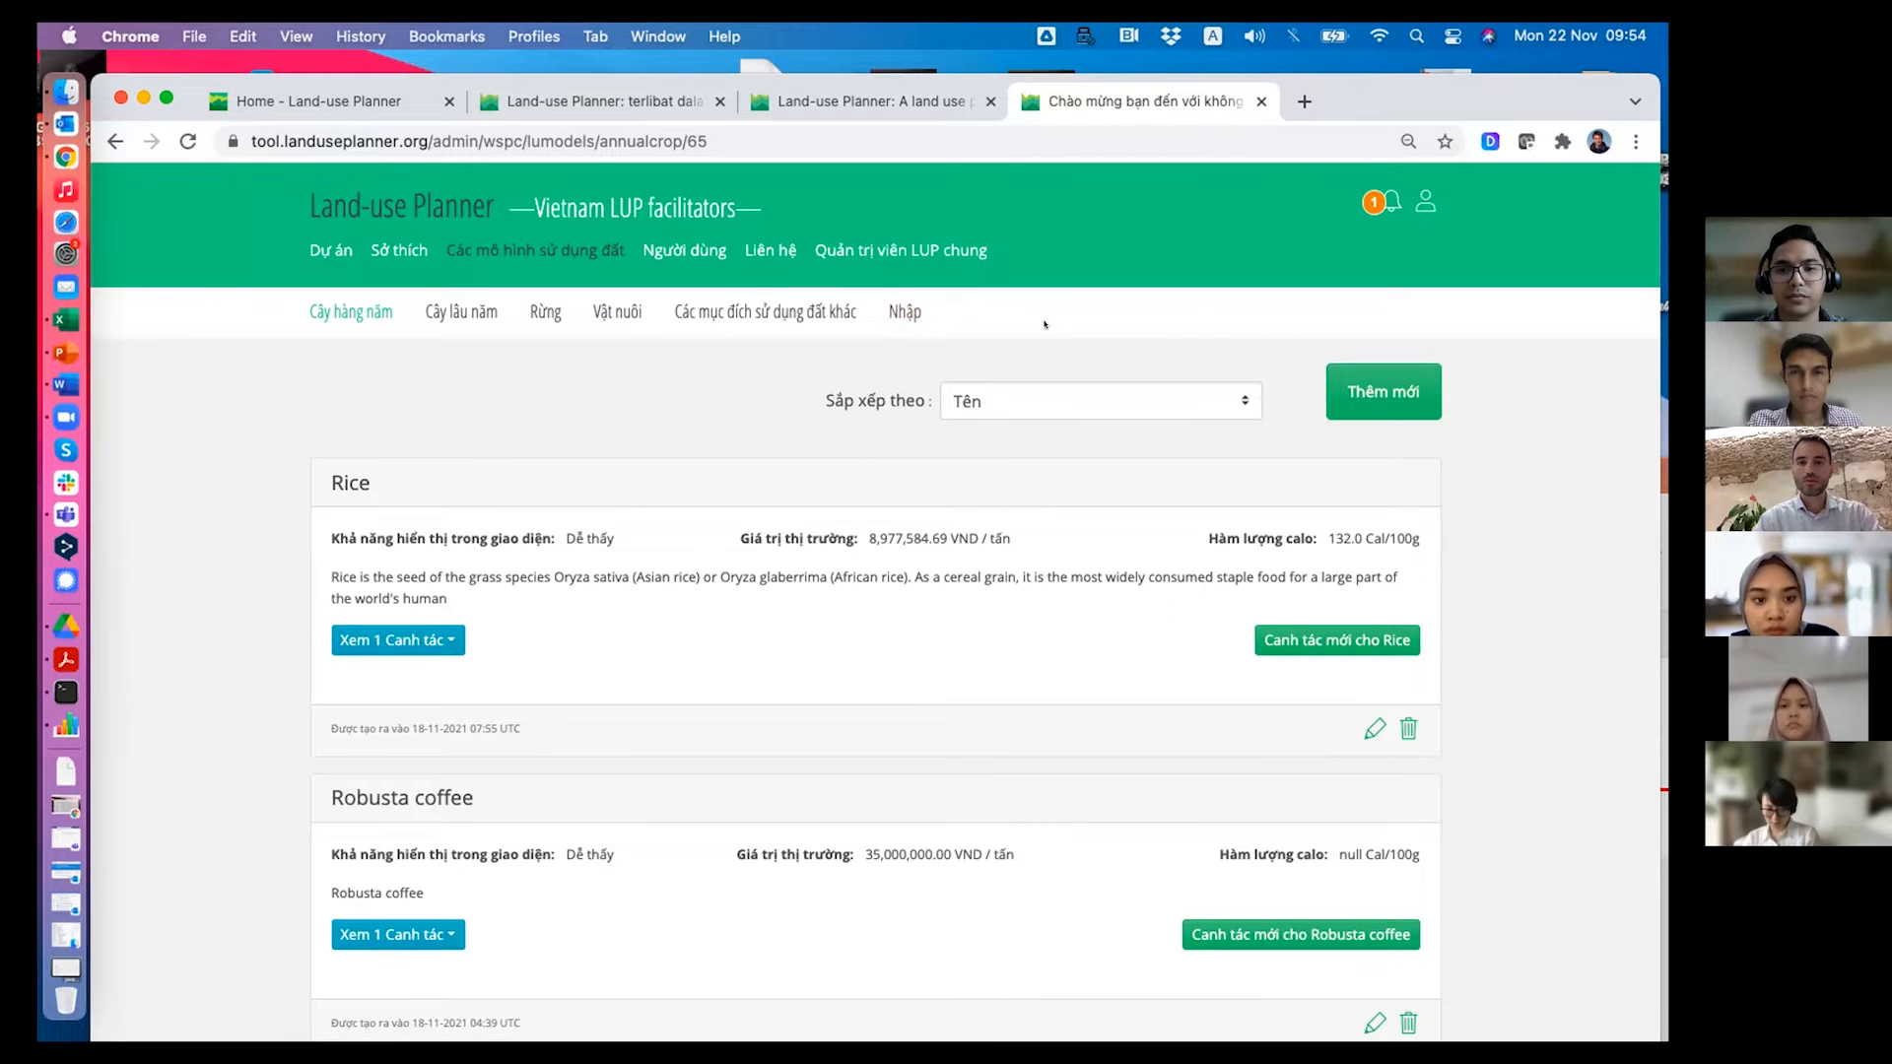
{"action": "right_click", "coordinate": [1044, 324]}
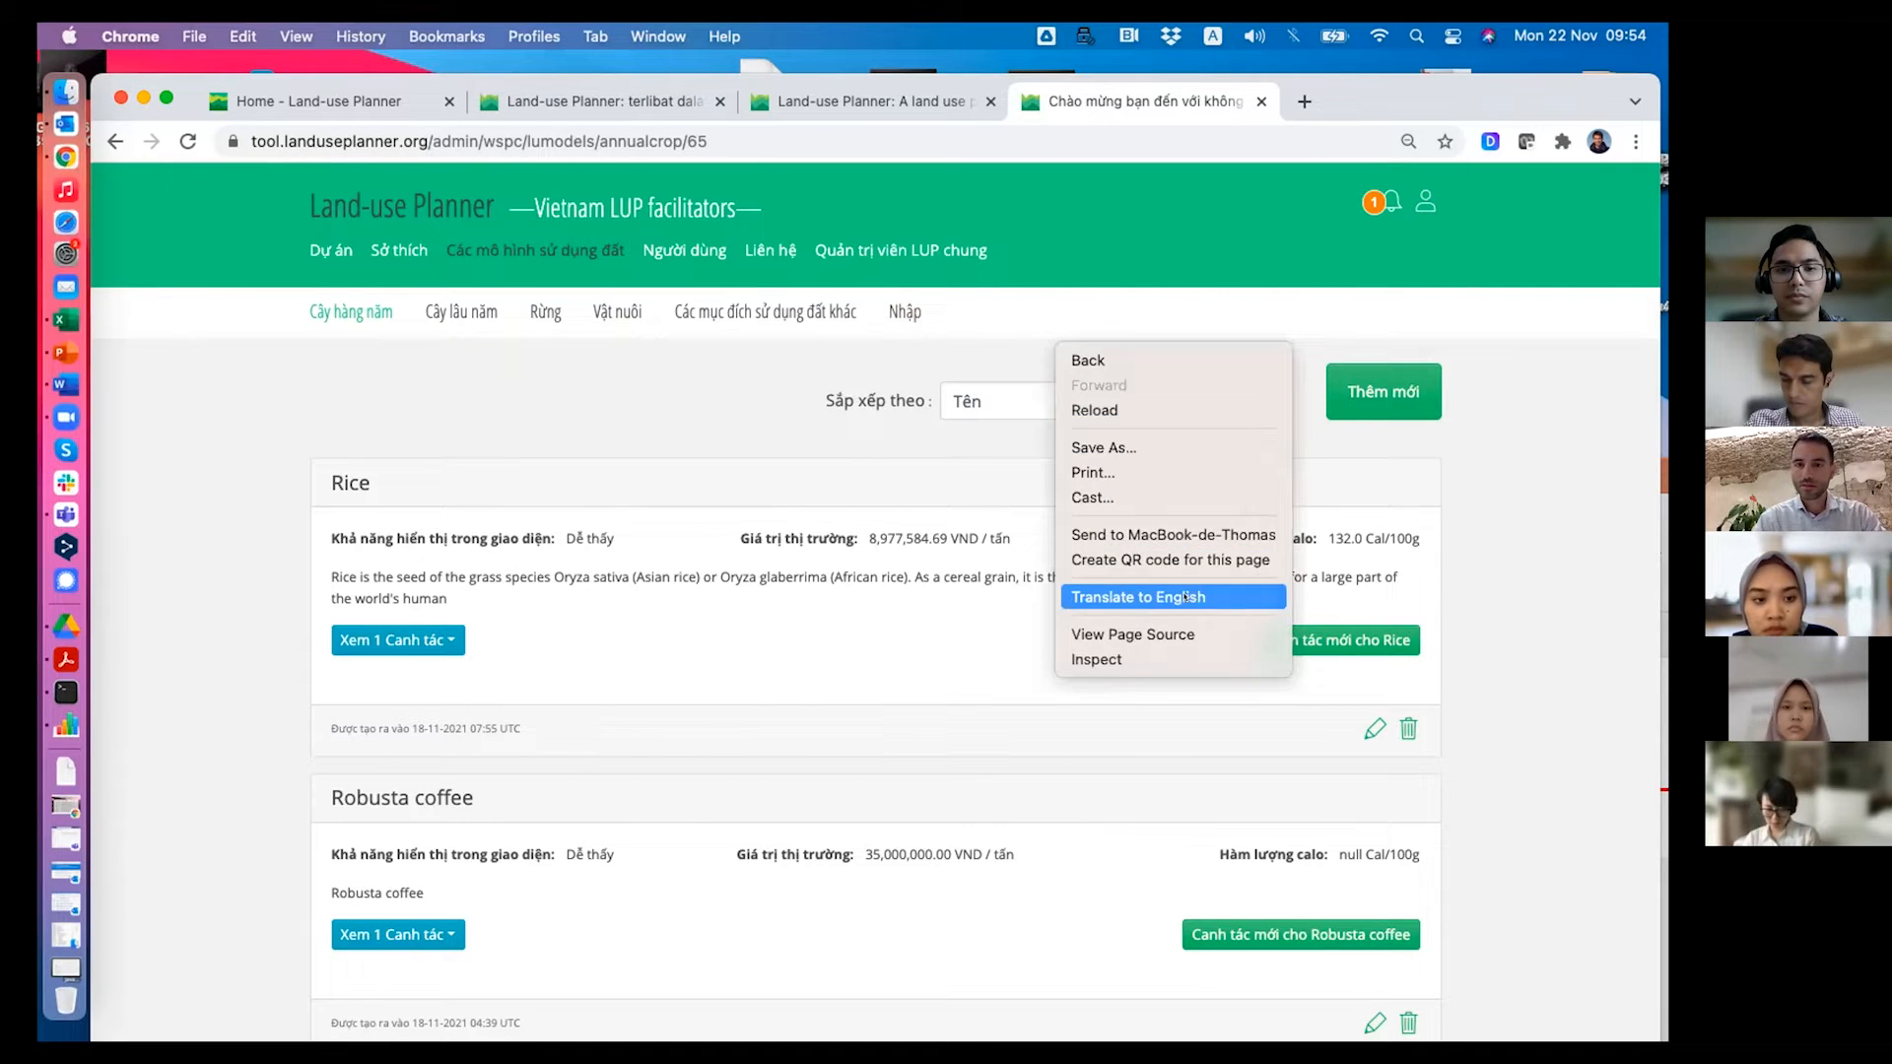
{"action": "left_click", "coordinate": [1144, 598]}
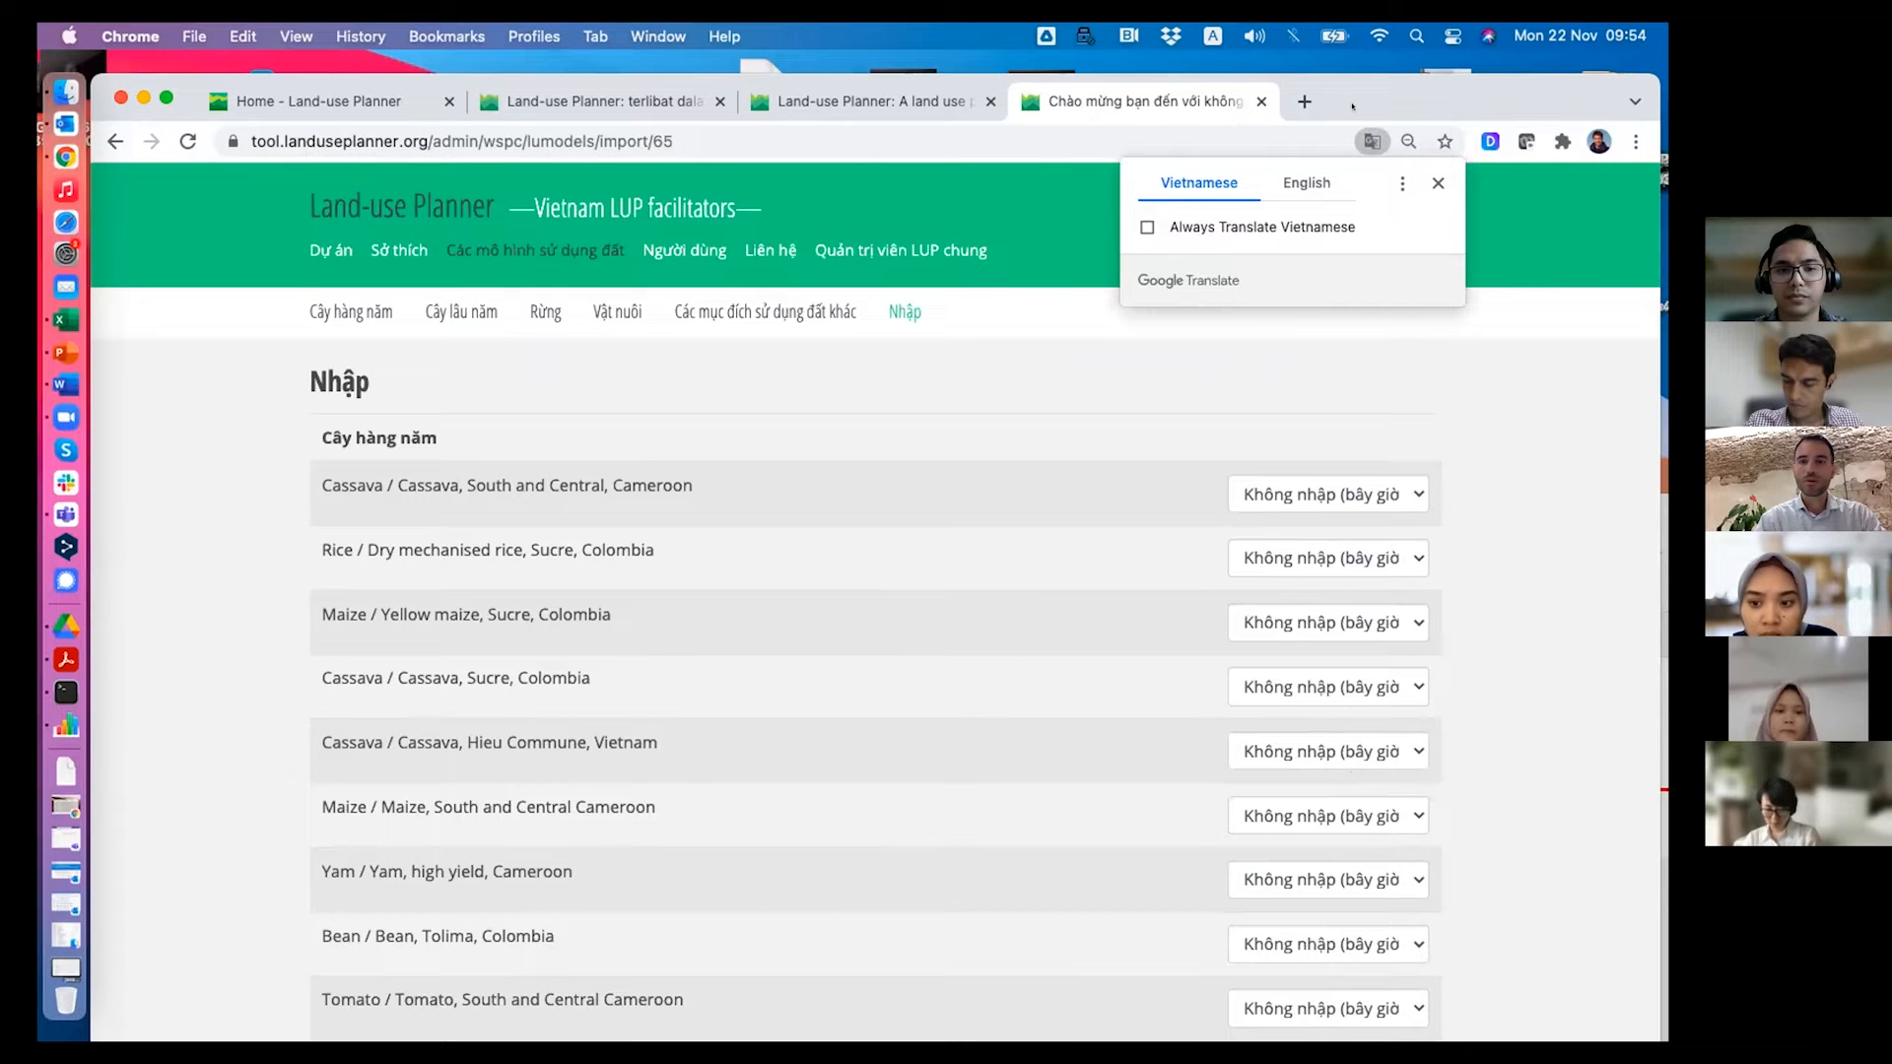
Always translate Vietnamese pages into English and scroll to the Côte d'Ivoire rice paddy model.
{"action": "left_click", "coordinate": [1306, 182]}
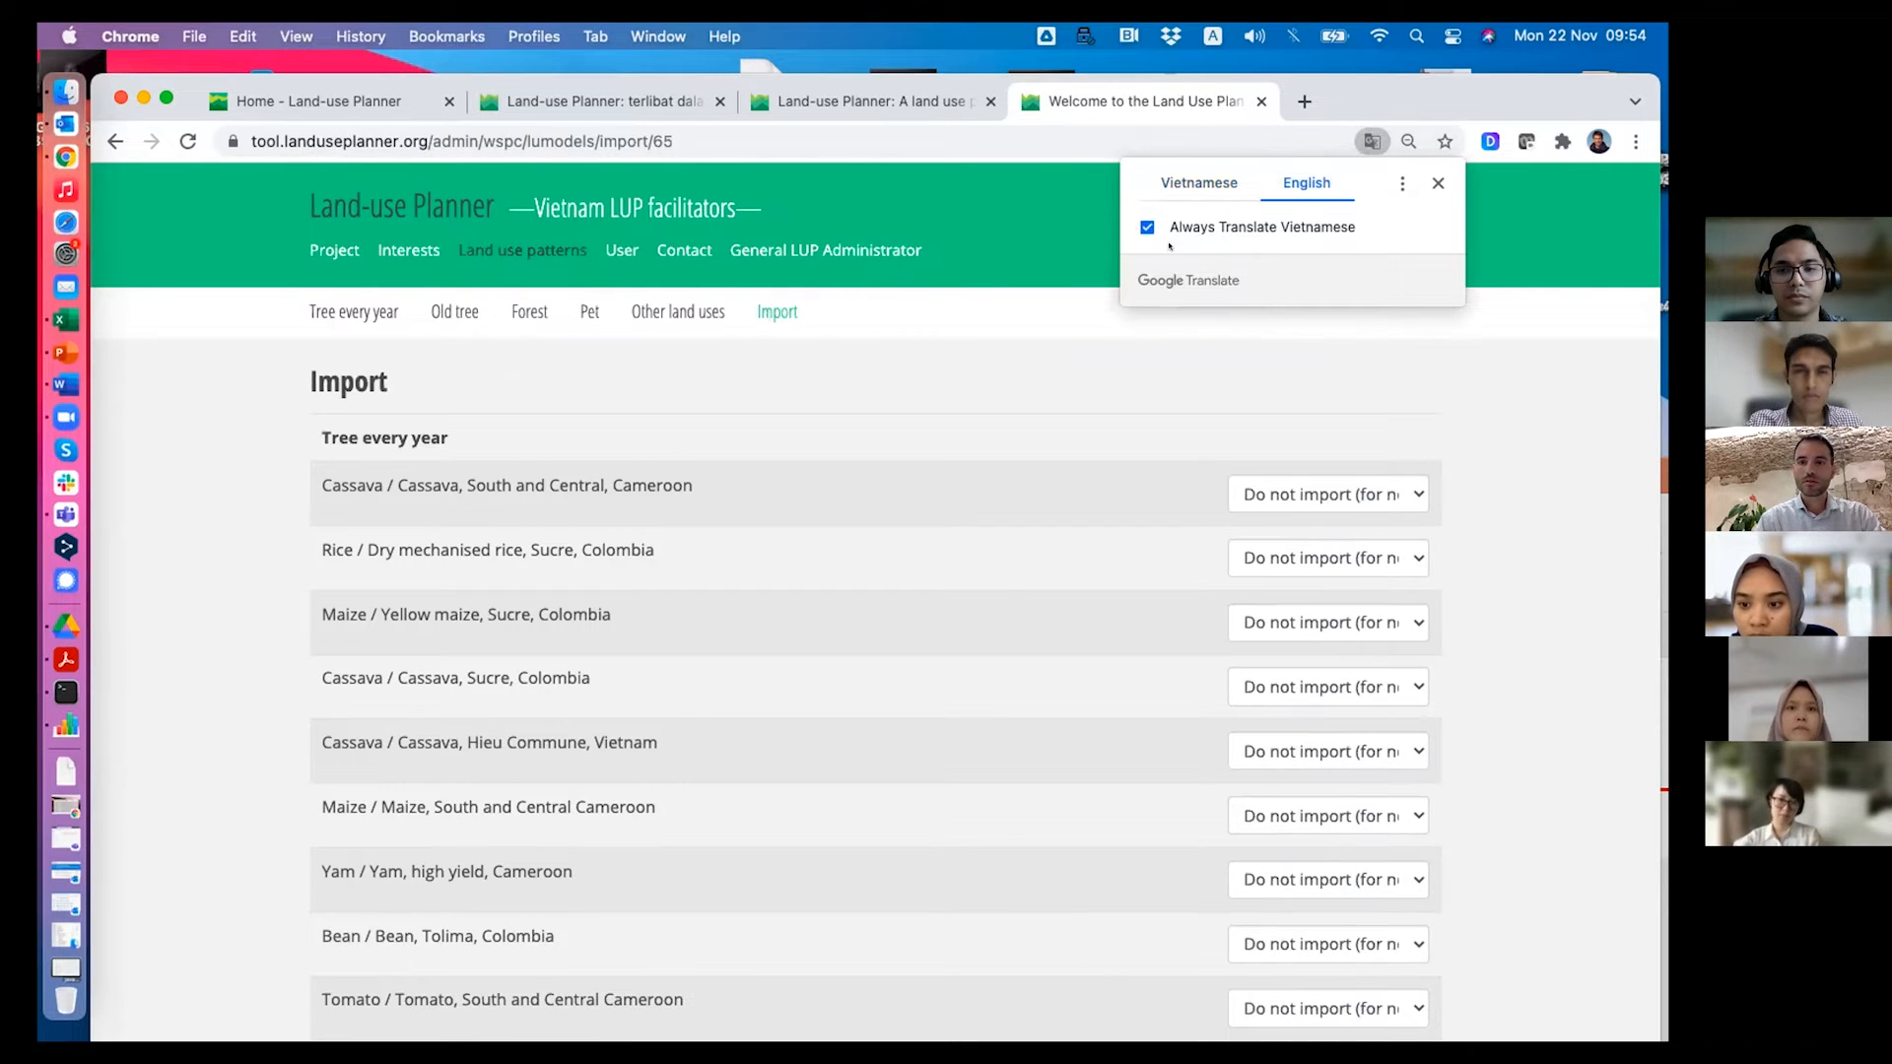
{"action": "left_click", "coordinate": [1437, 183]}
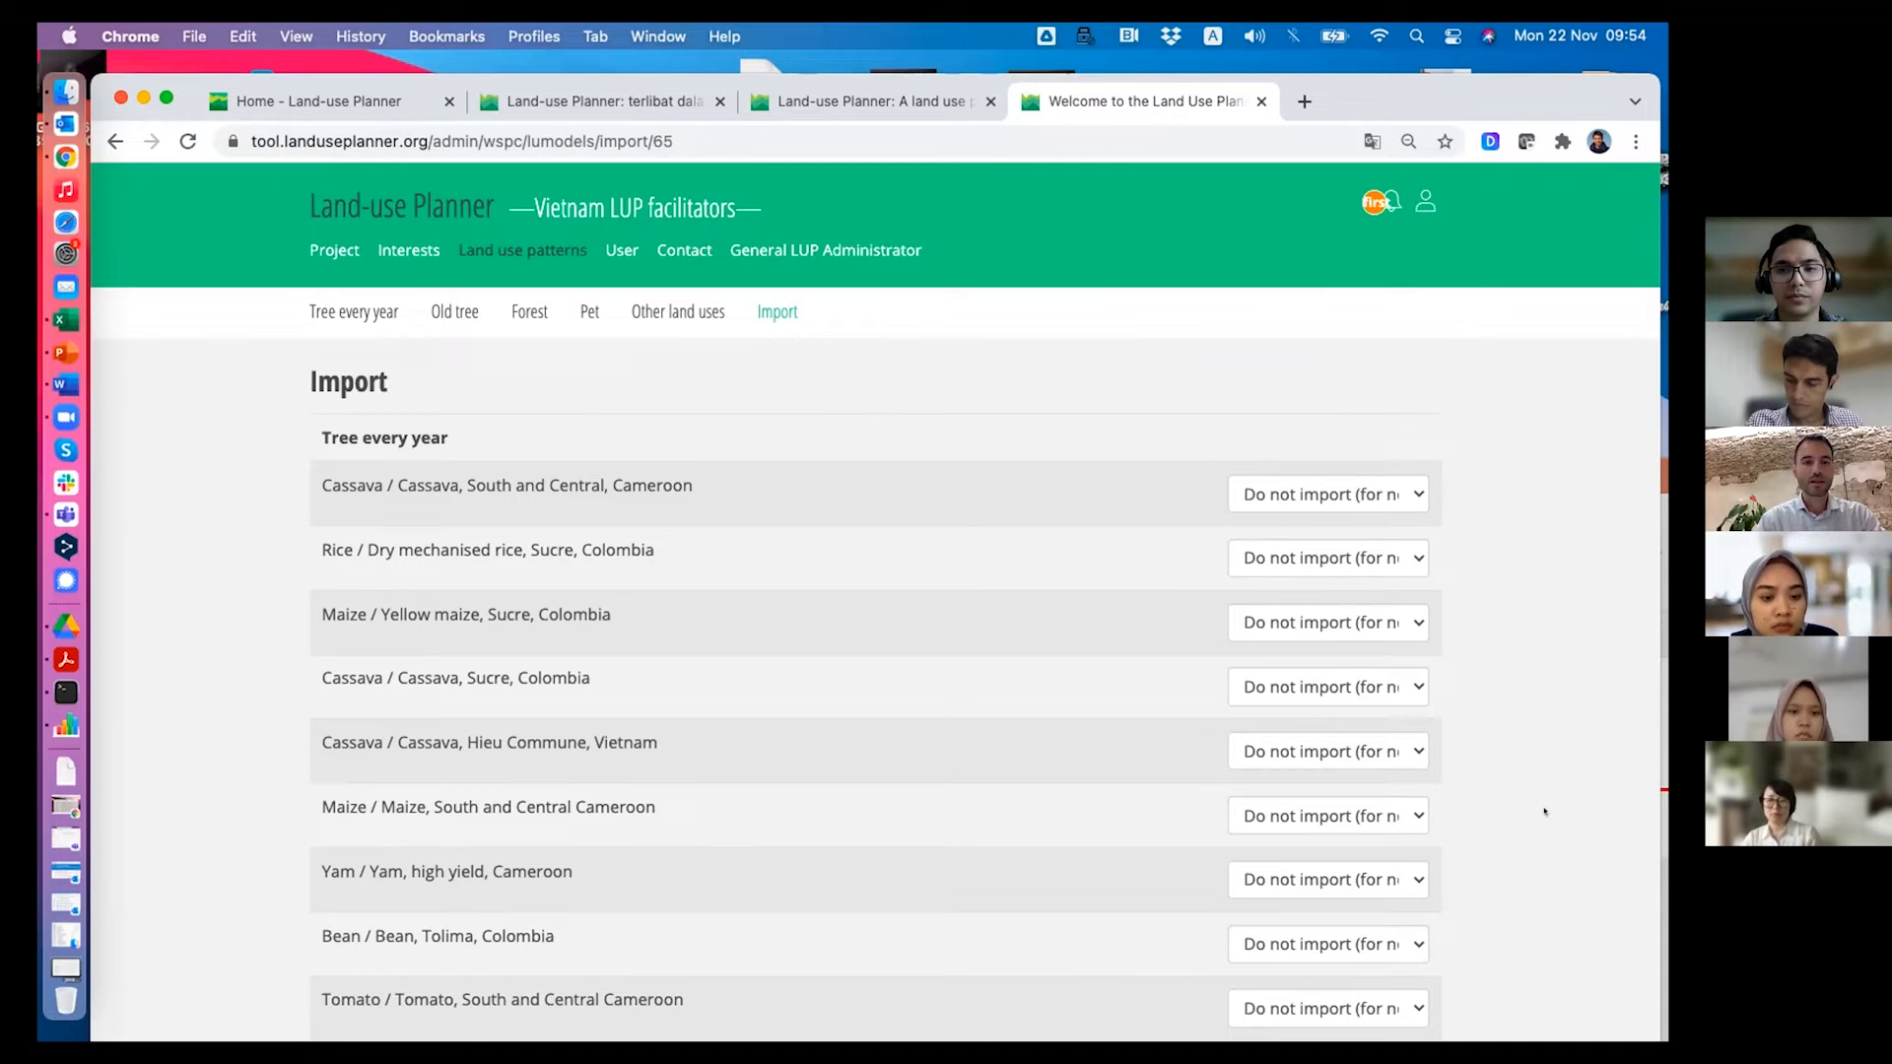
{"action": "scroll", "scroll_direction": "down", "scroll_amount": 3}
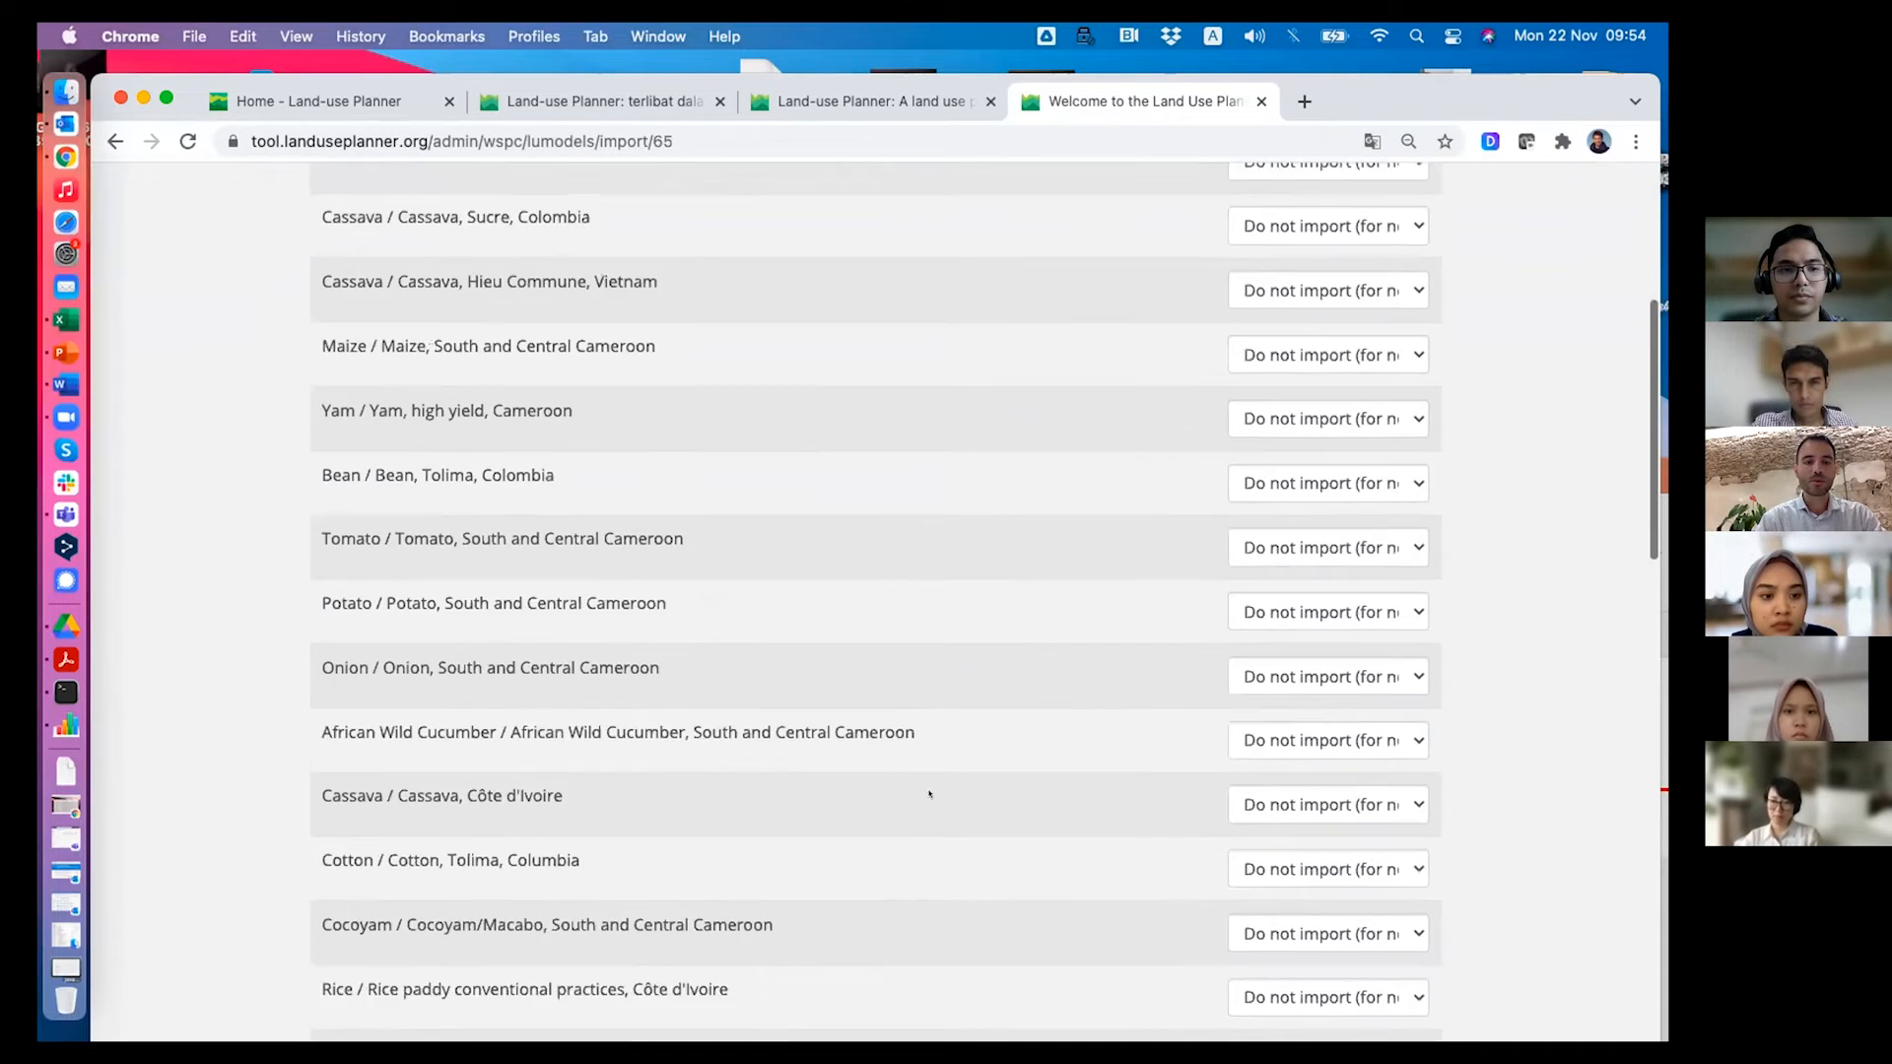
{"action": "scroll", "scroll_direction": "down", "scroll_amount": 3}
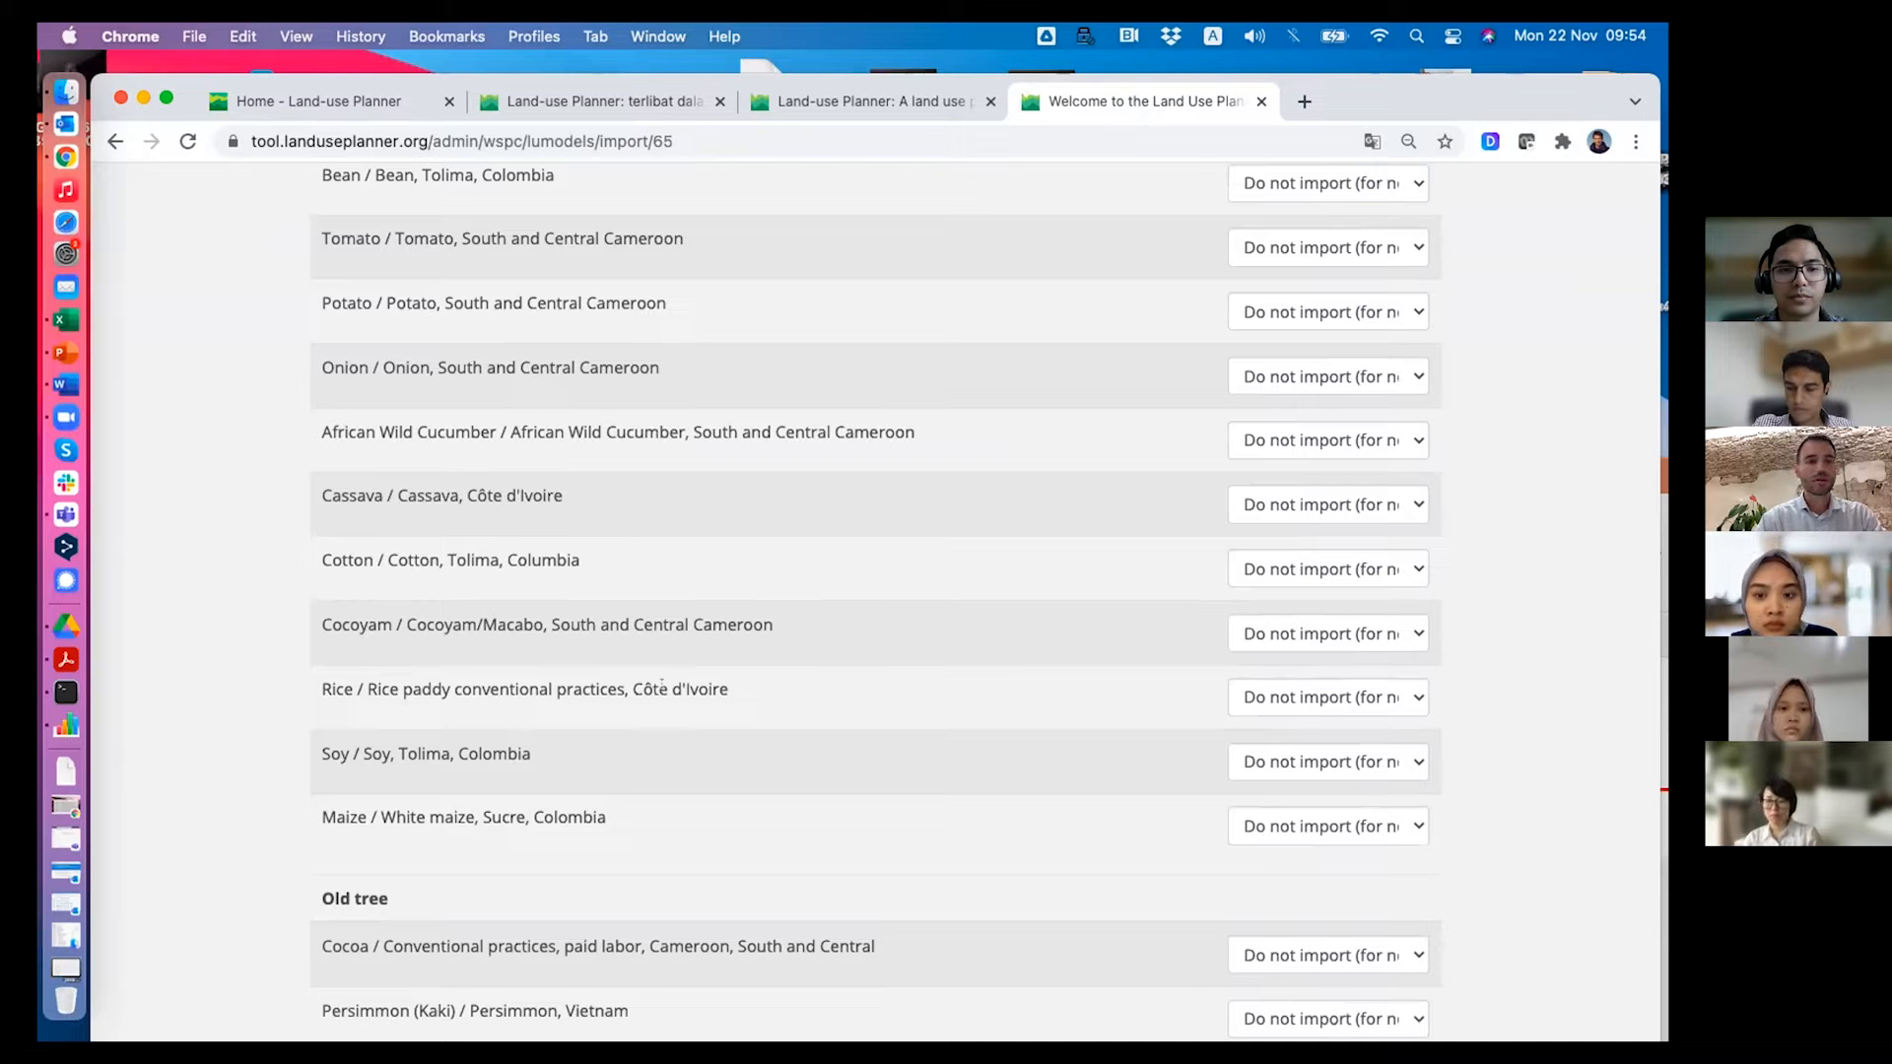
{"action": "scroll", "scroll_direction": "down", "scroll_amount": 3}
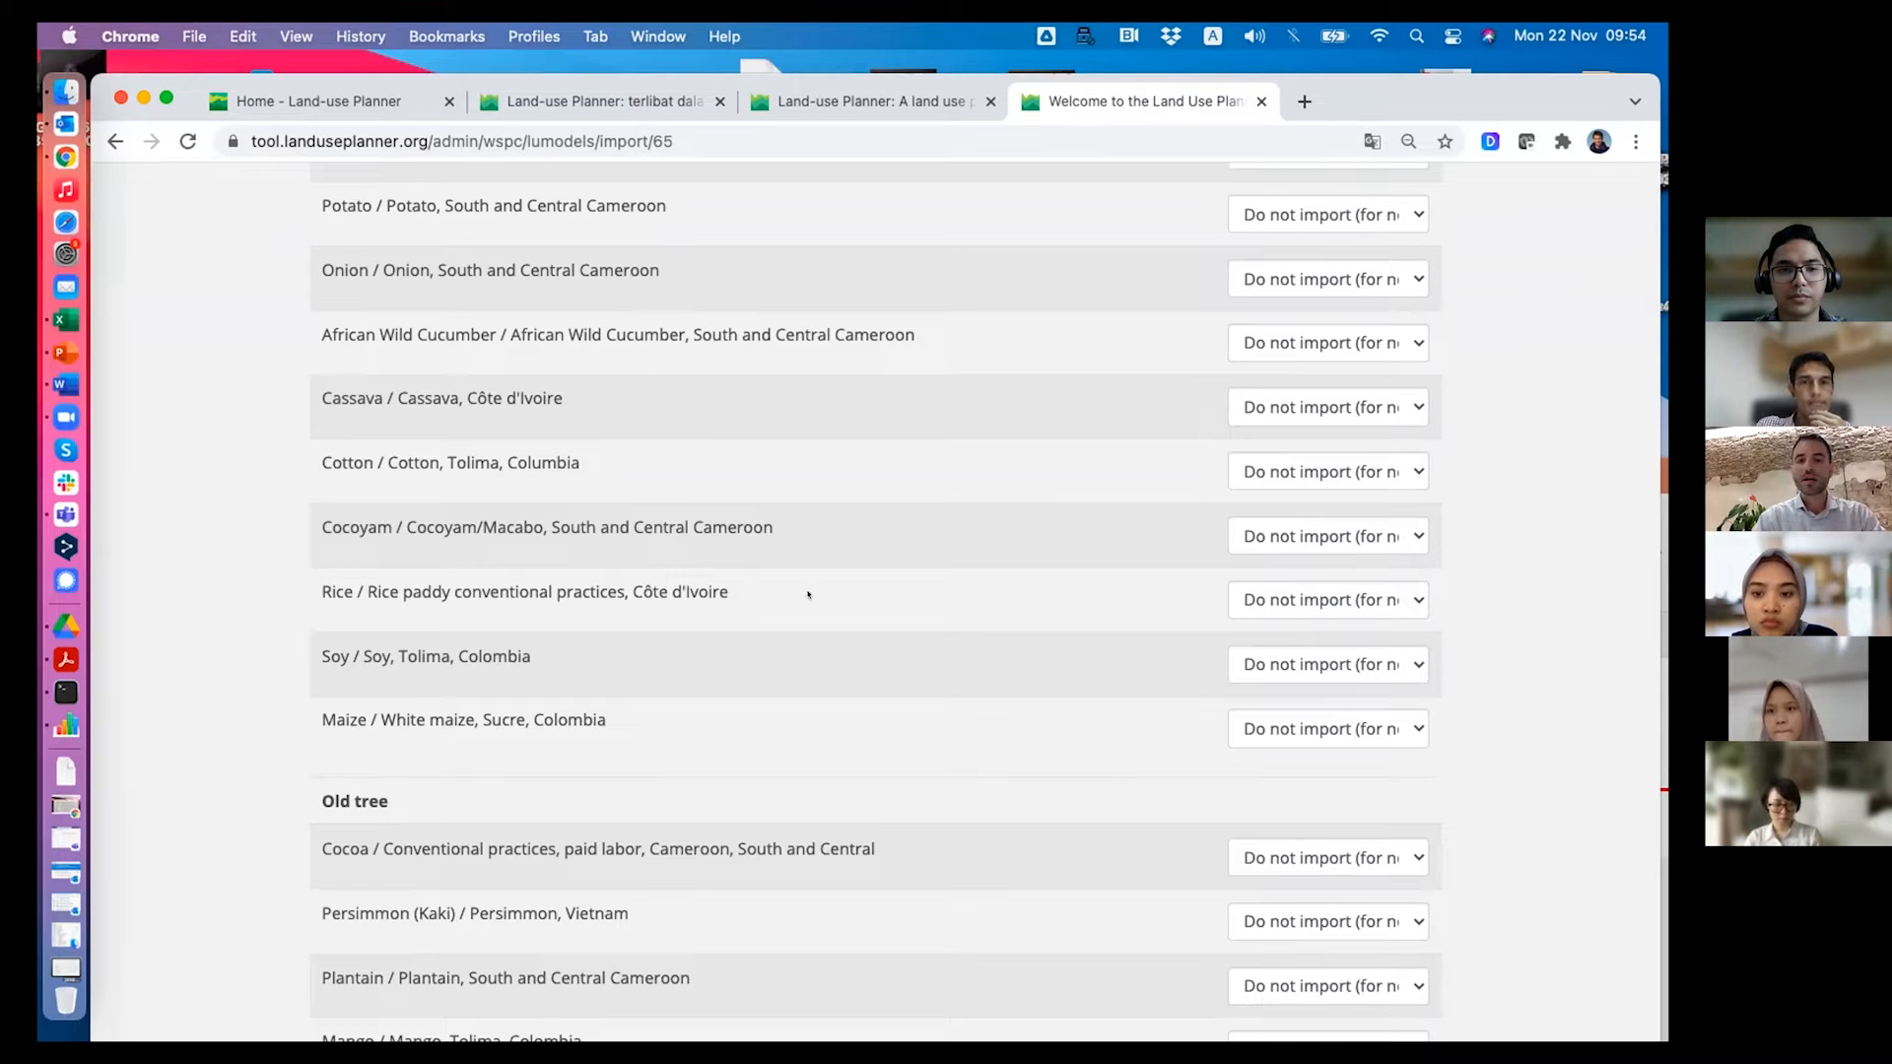
Mark Rice paddy conventional practices, Côte d'Ivoire for import and run the import.
{"action": "left_click", "coordinate": [1328, 601]}
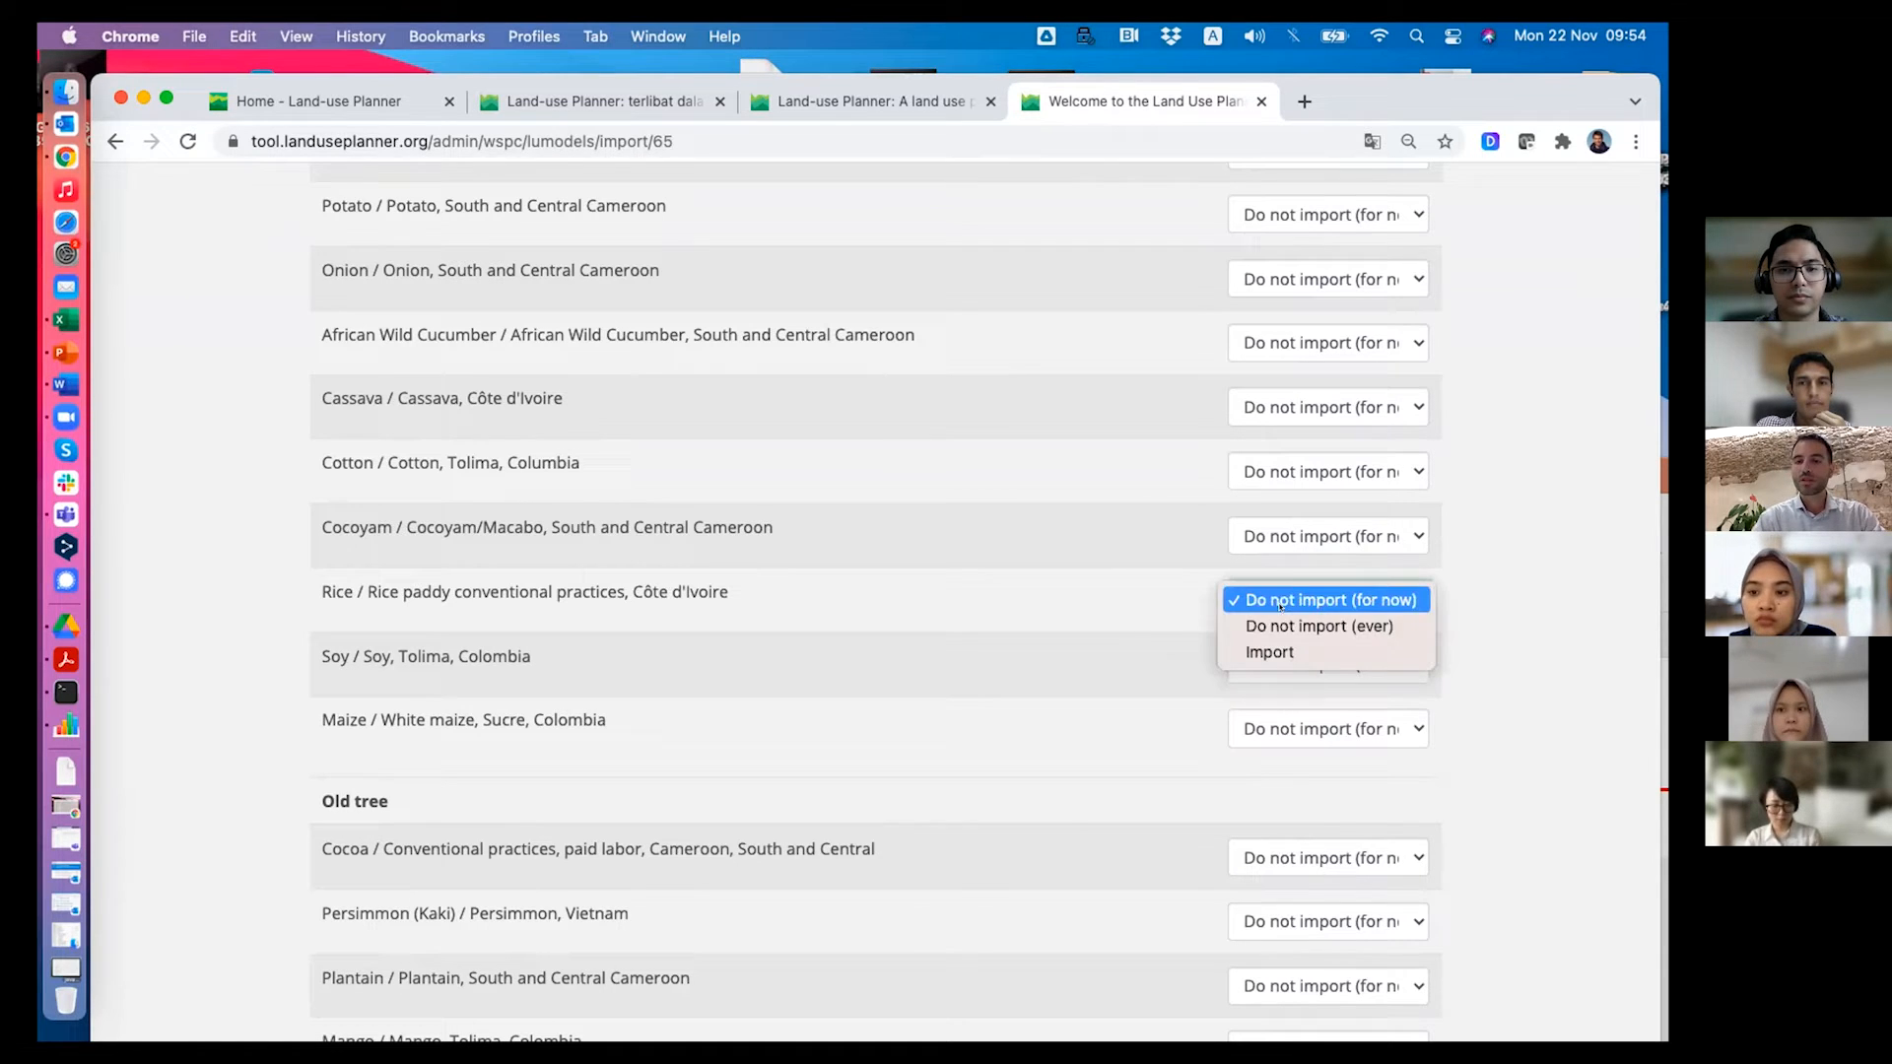
{"action": "left_click", "coordinate": [1268, 652]}
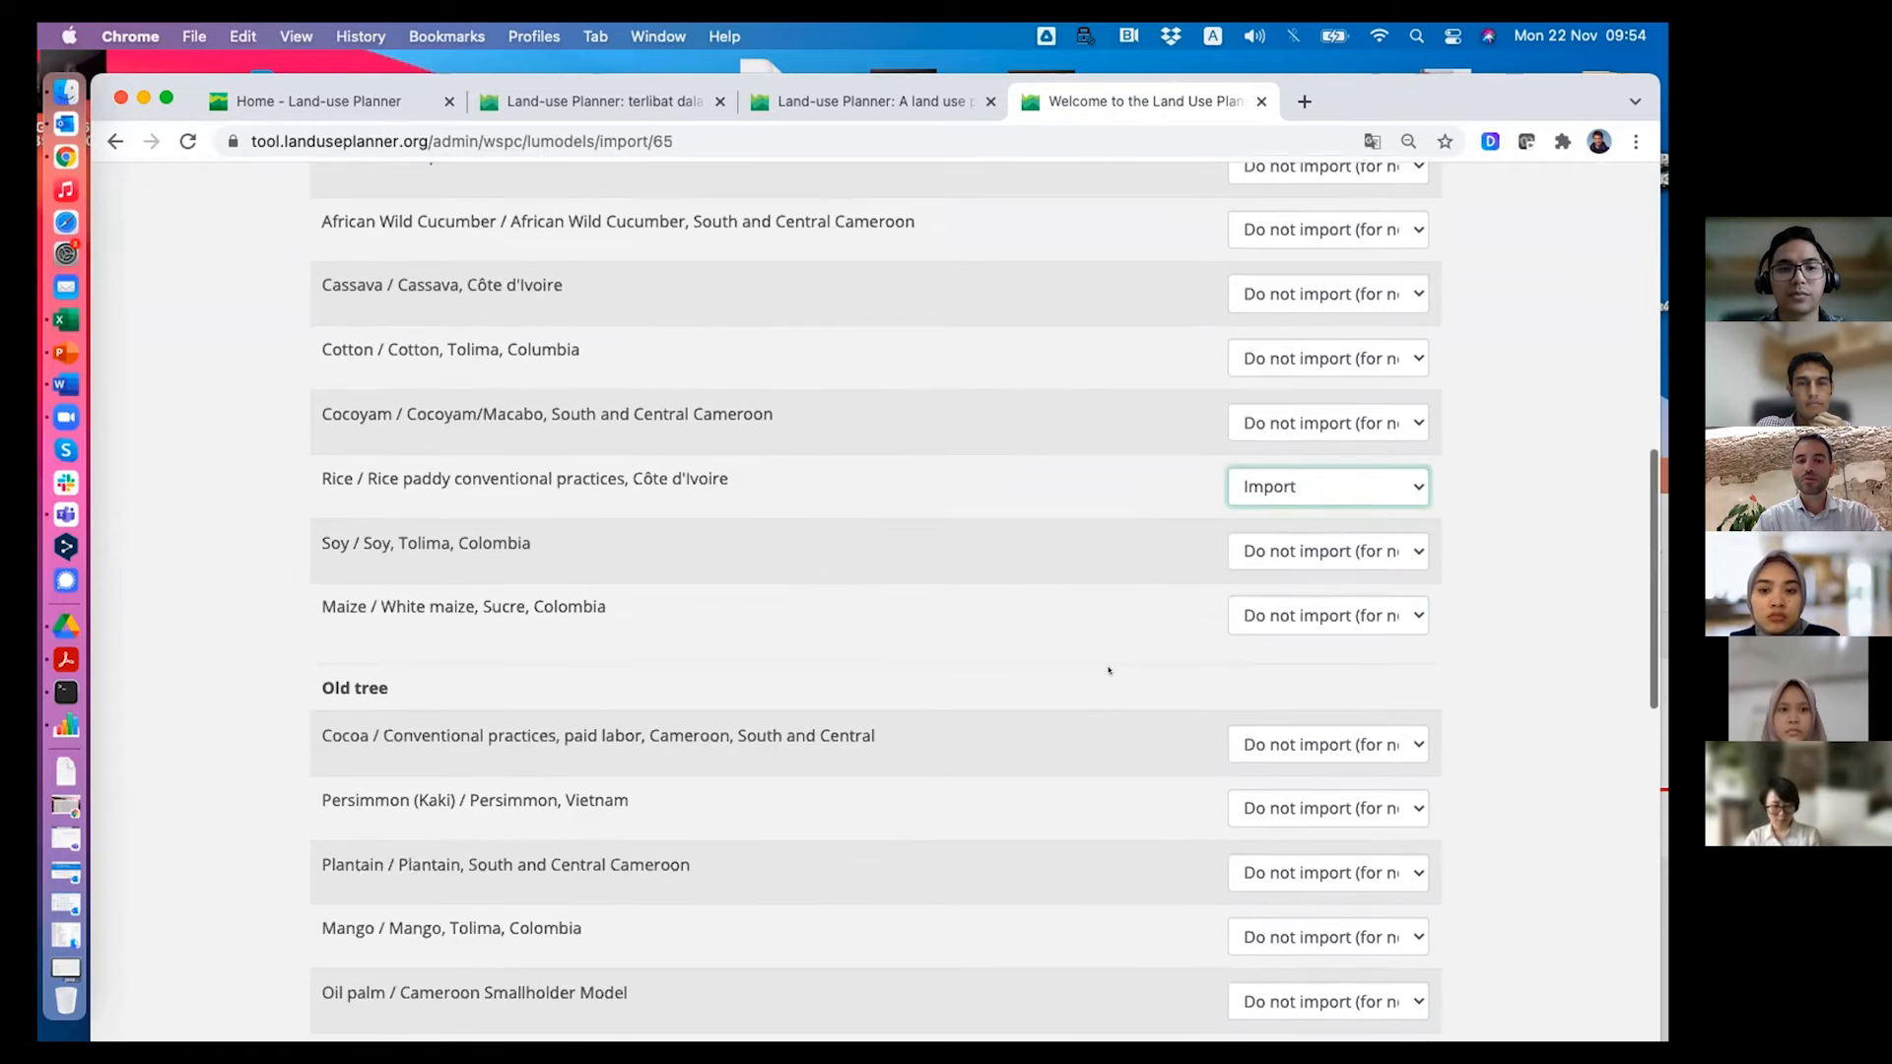
{"action": "scroll", "scroll_direction": "down", "scroll_amount": 3}
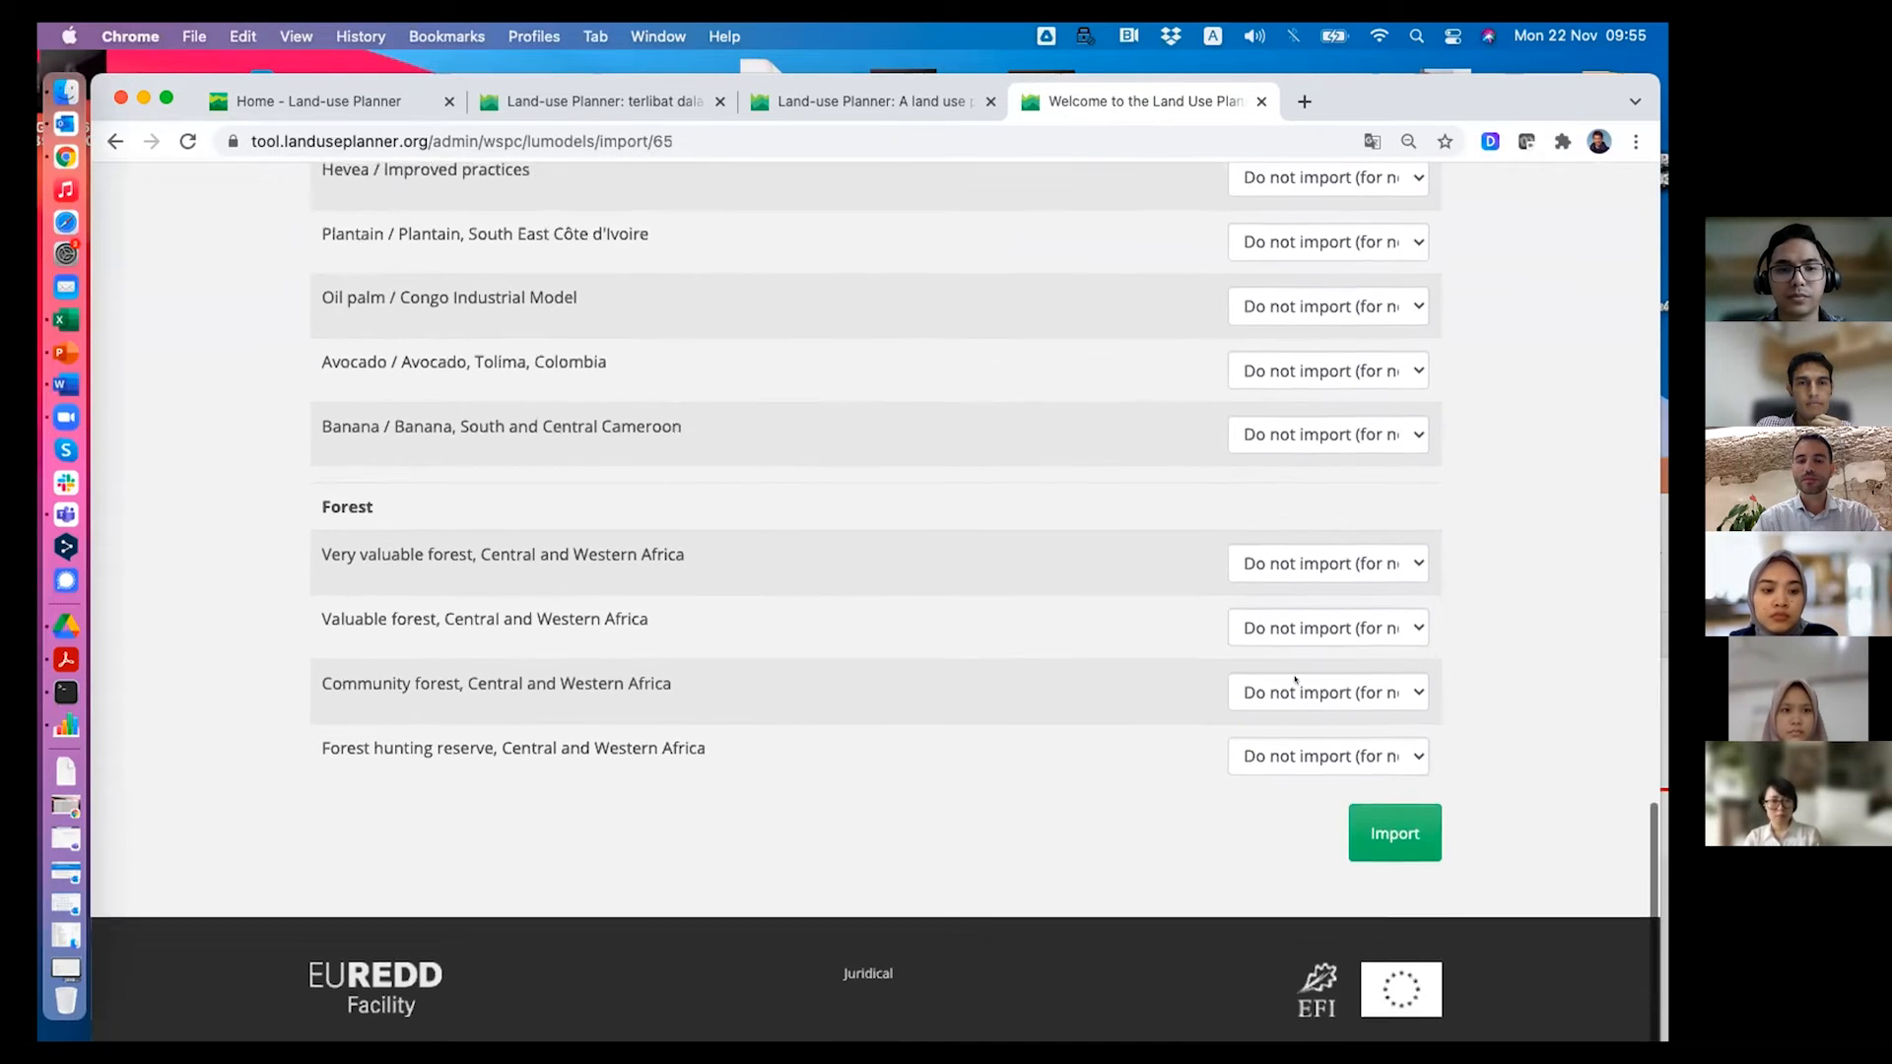
{"action": "left_click", "coordinate": [1393, 835]}
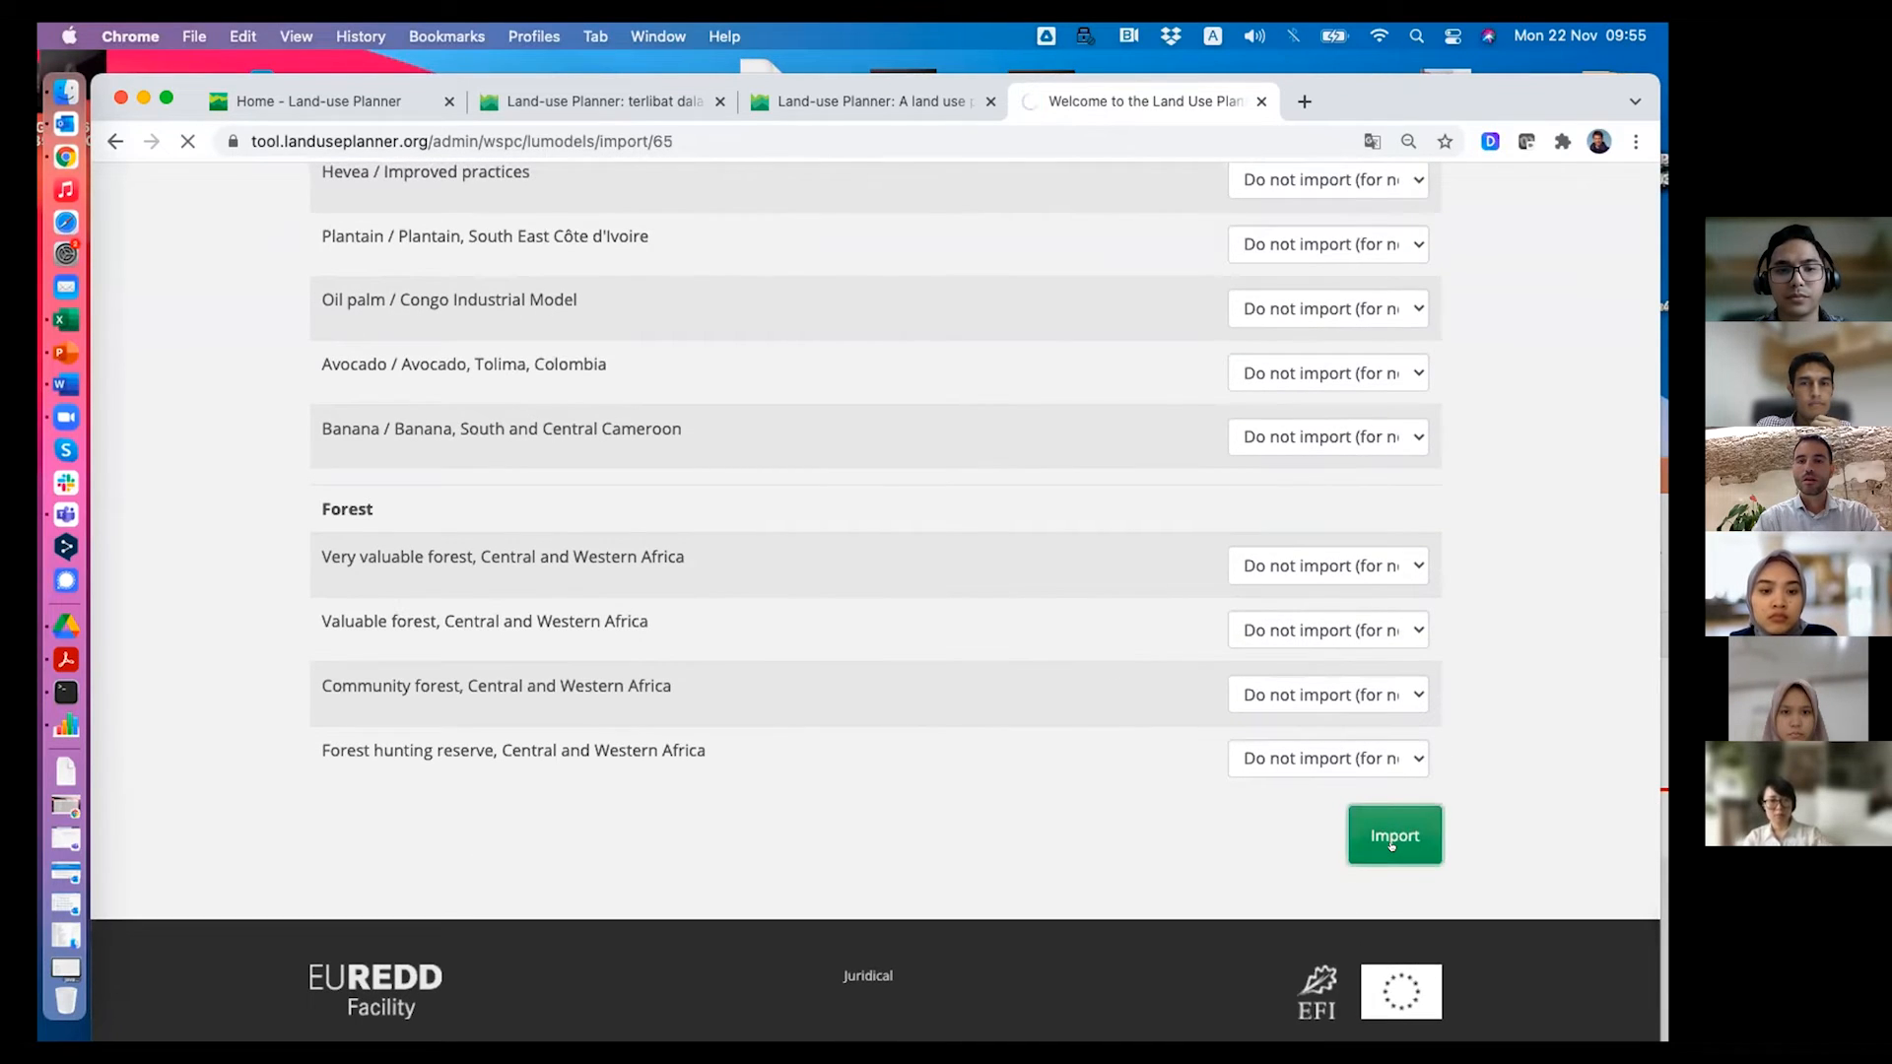
{"action": "left_click", "coordinate": [1394, 835]}
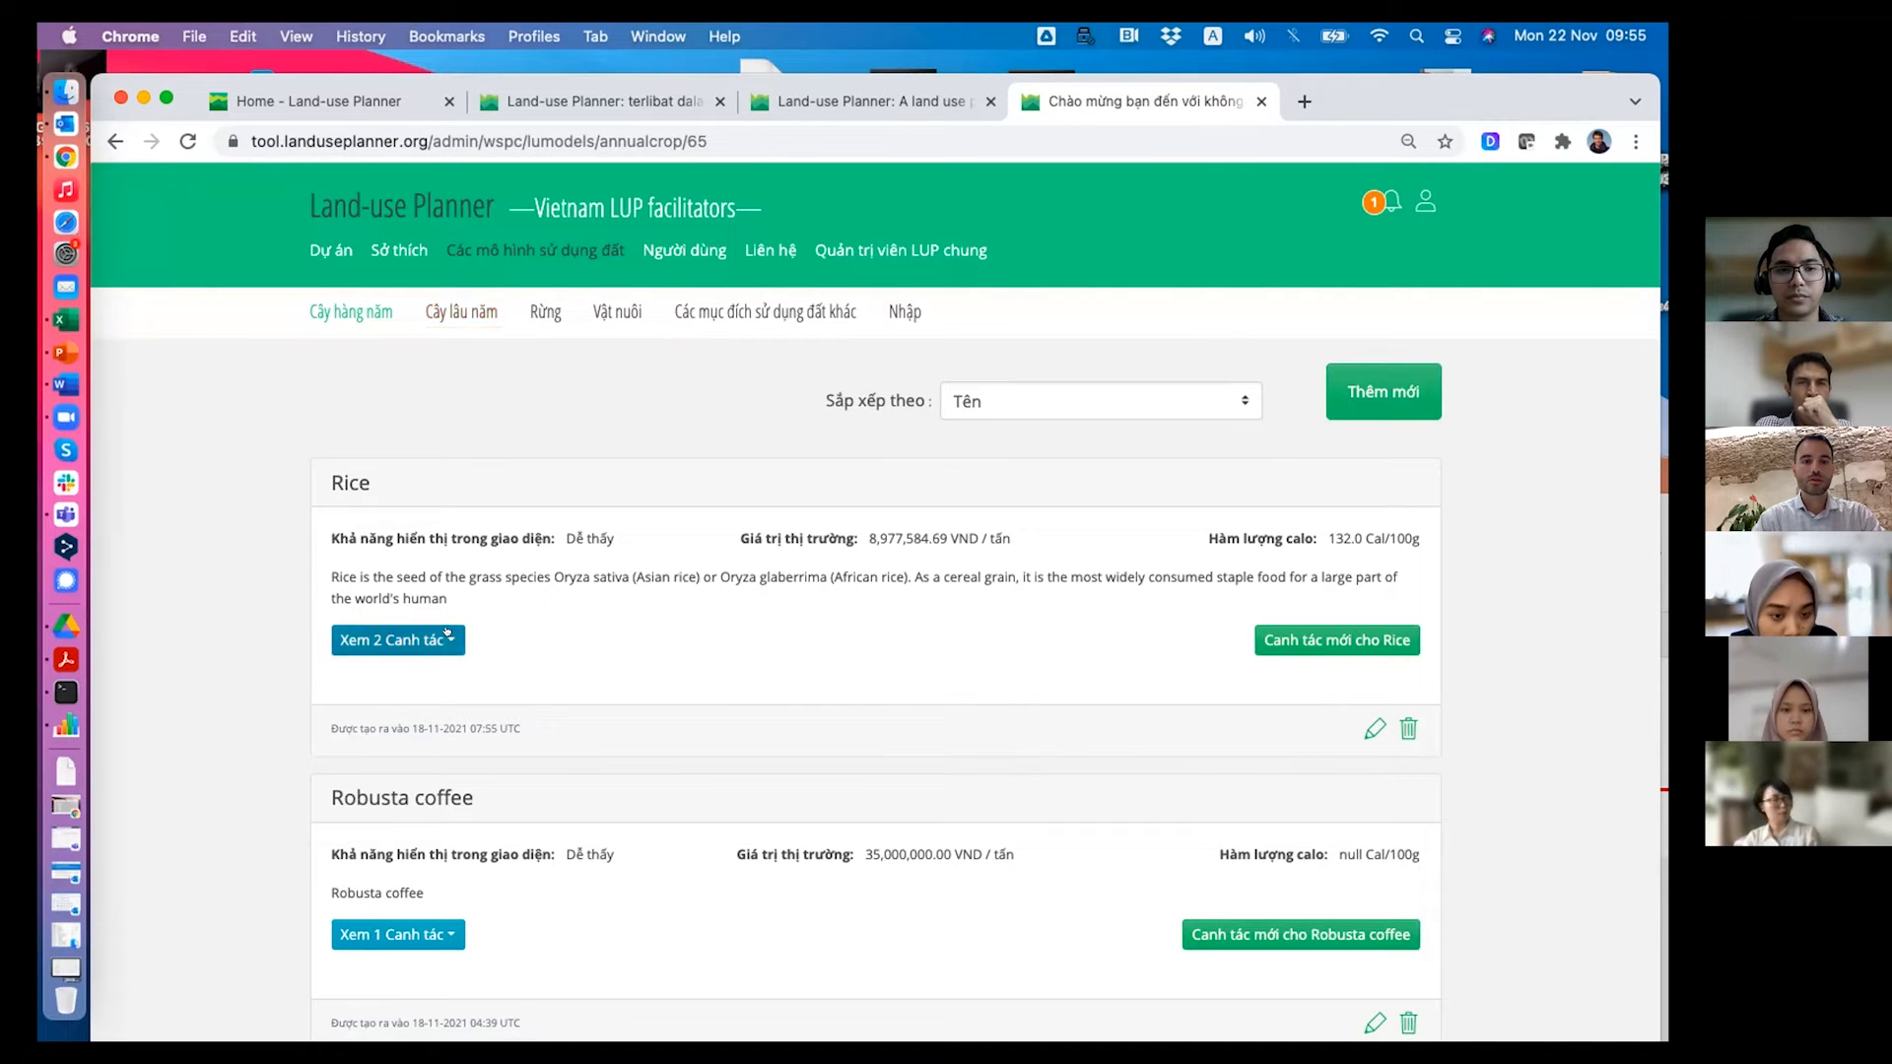
List Rice's two cultivations, then switch to the Land-use Planner home page.
{"action": "left_click", "coordinate": [397, 639]}
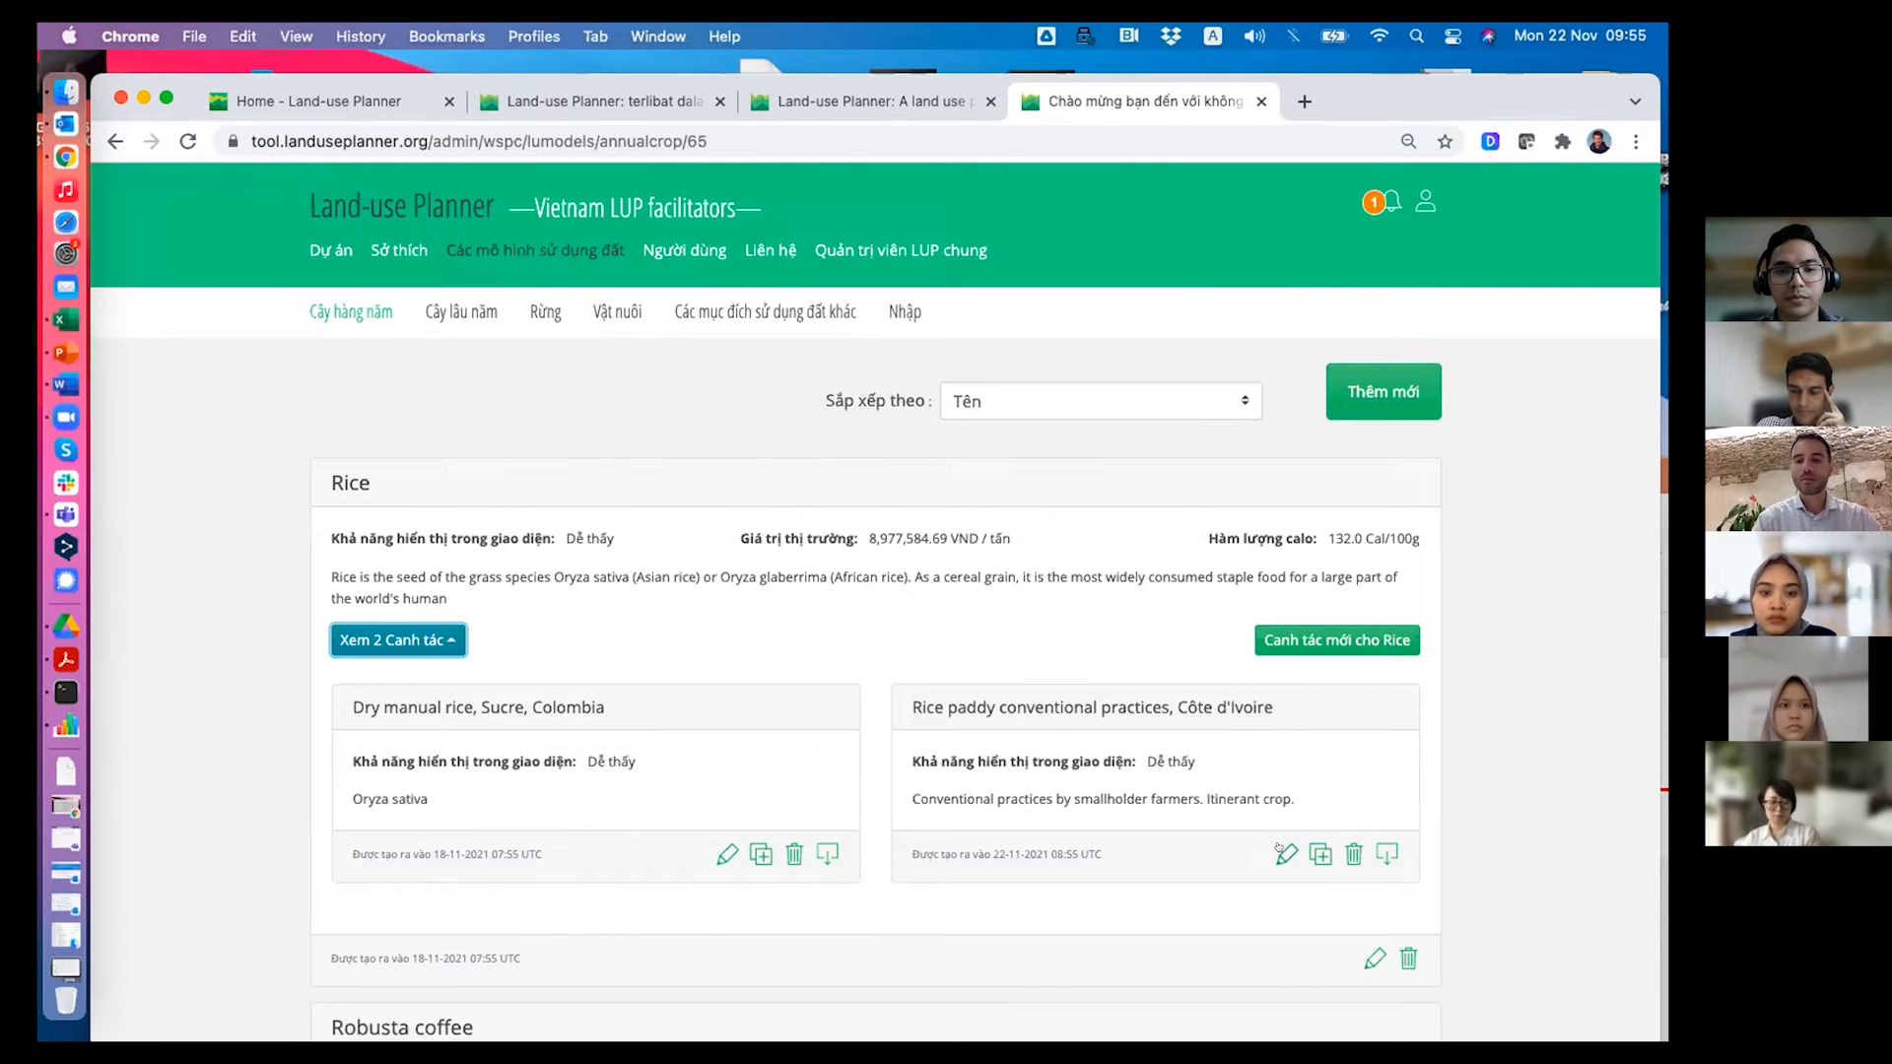
{"action": "mouse_move", "coordinate": [1497, 773]}
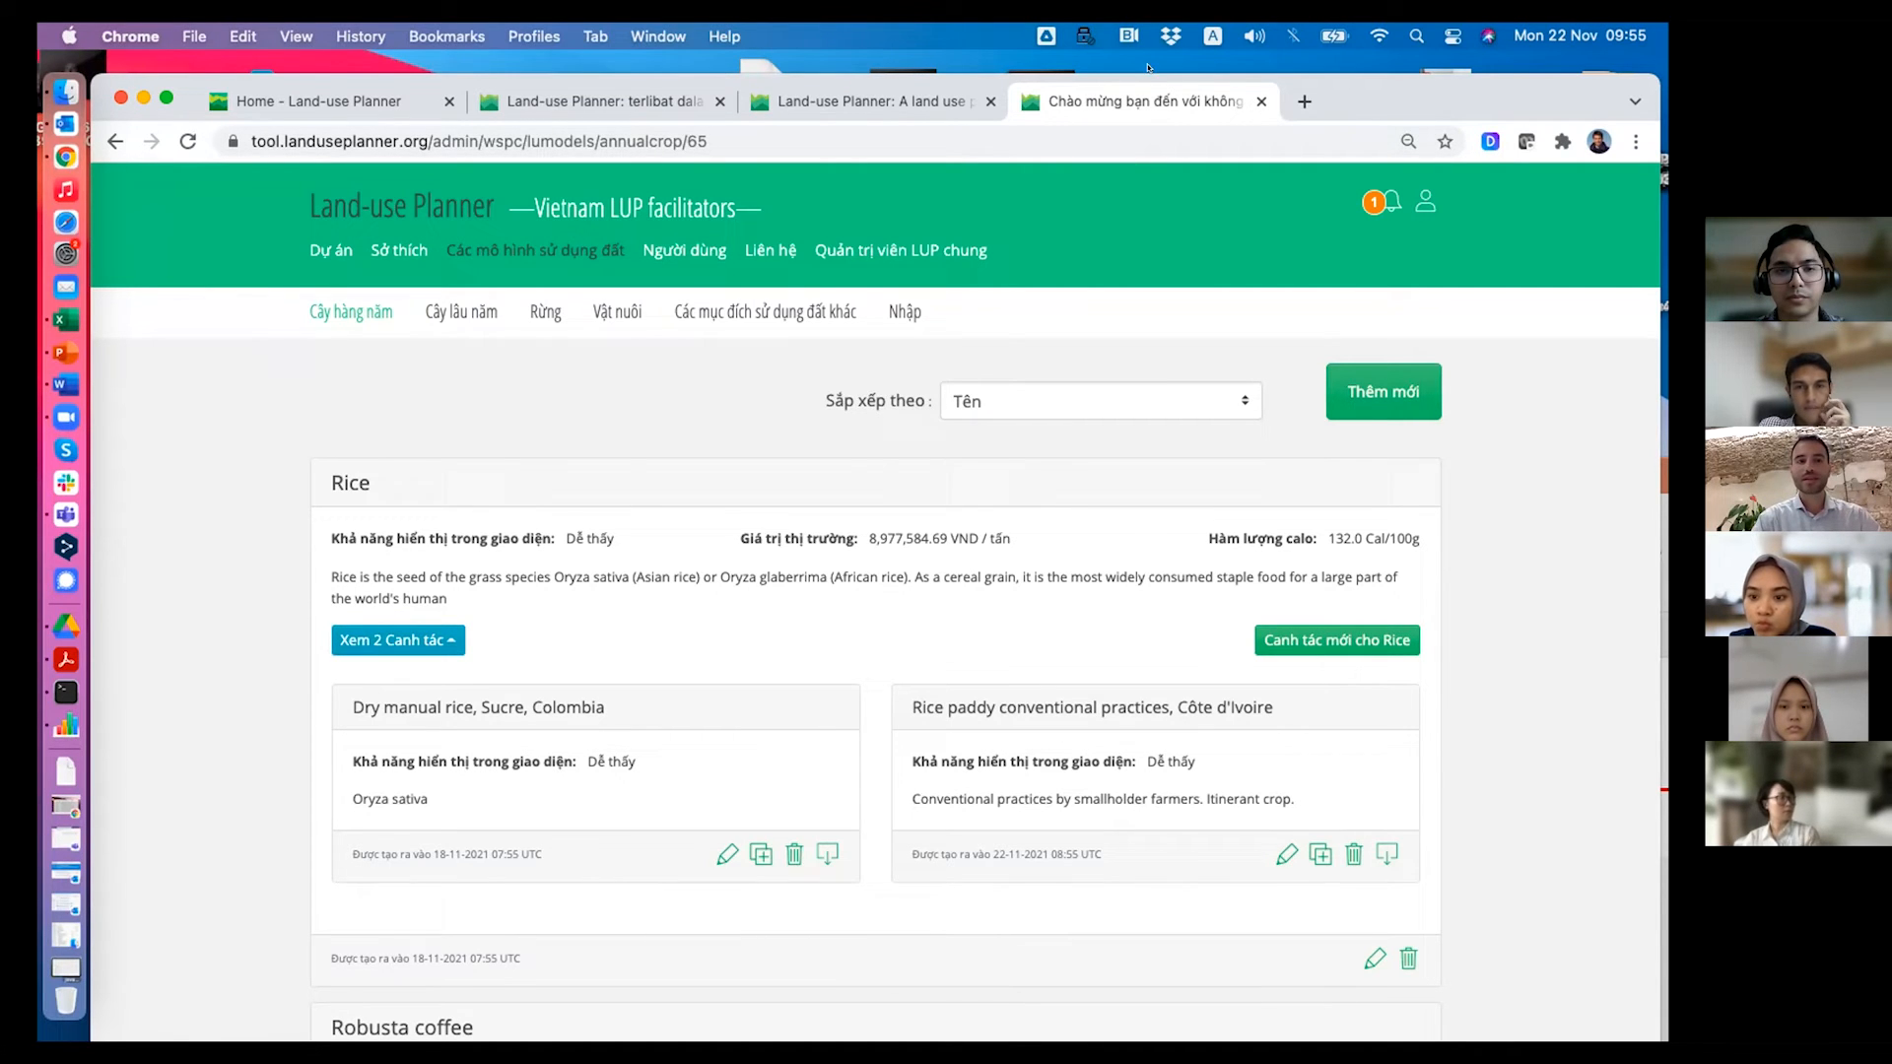
{"action": "left_click", "coordinate": [327, 100]}
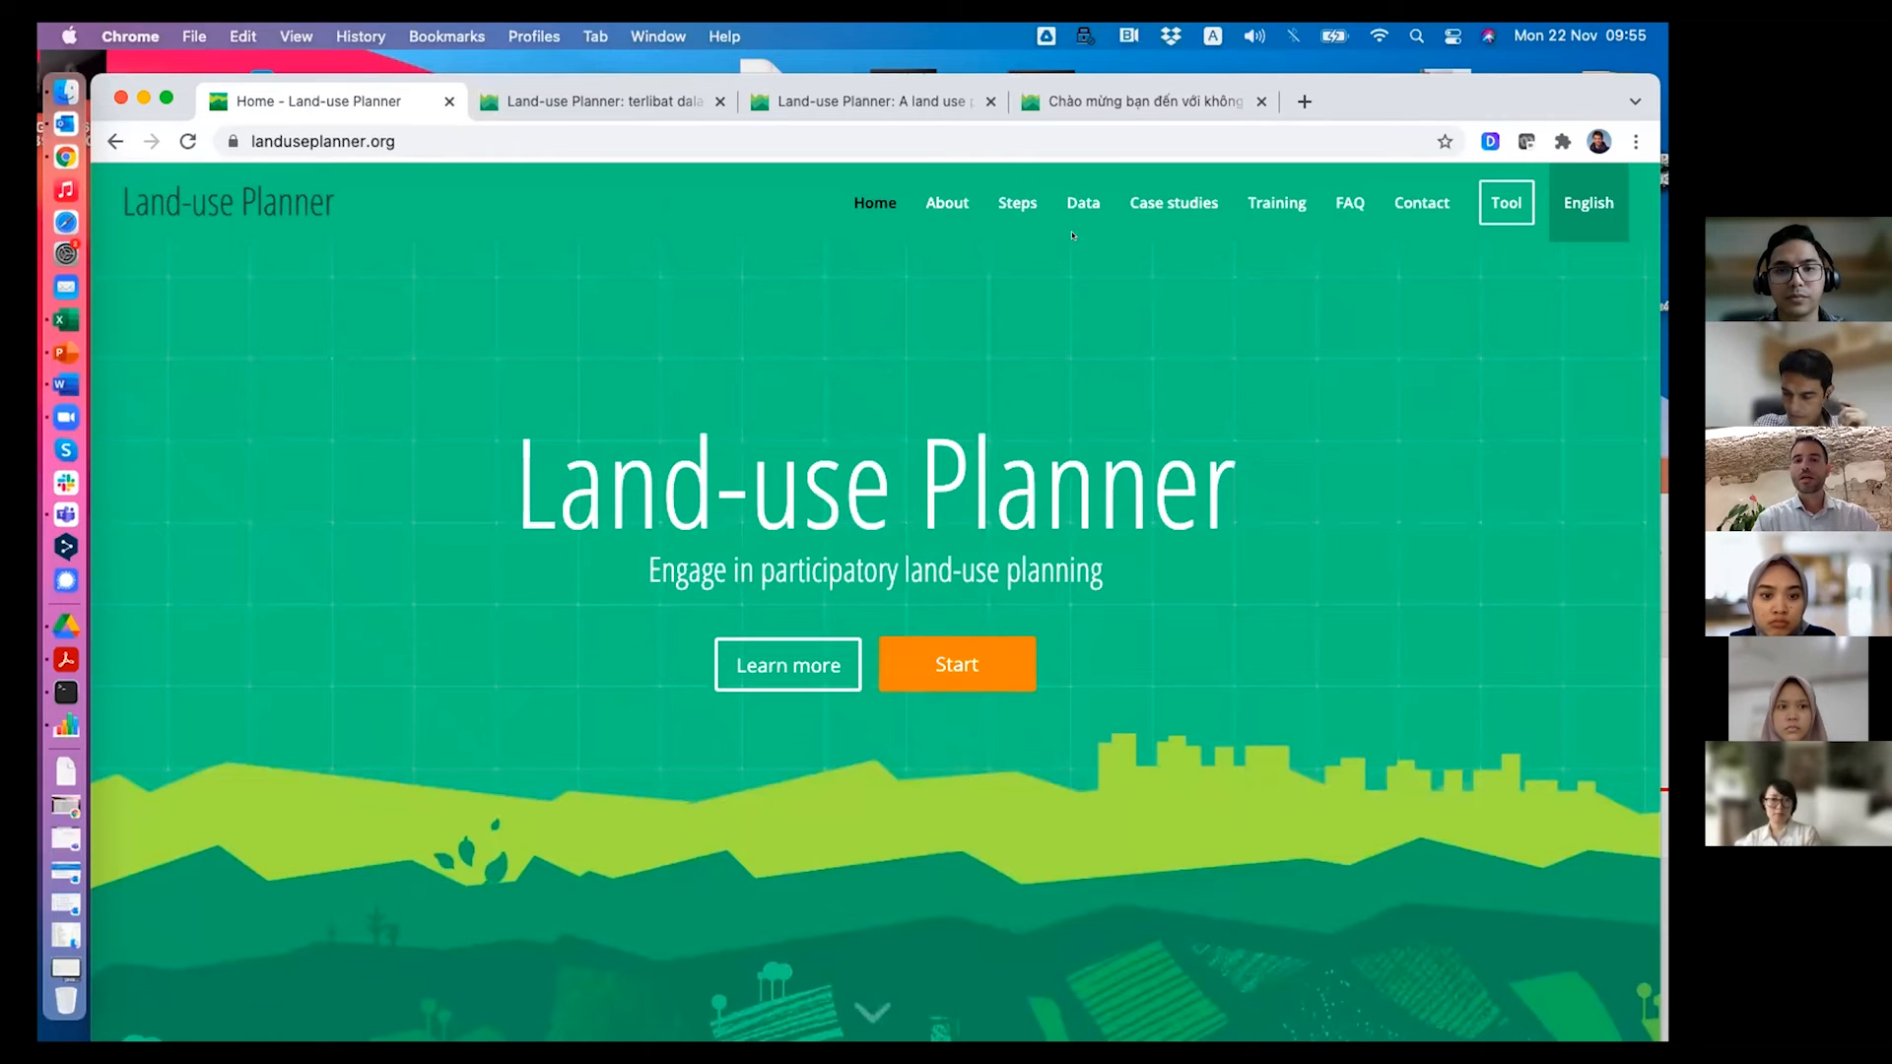
Filter the site's land-use data by Rice and download the Rice paddy conventional, Ivory Coast sheet.
{"action": "left_click", "coordinate": [1083, 203]}
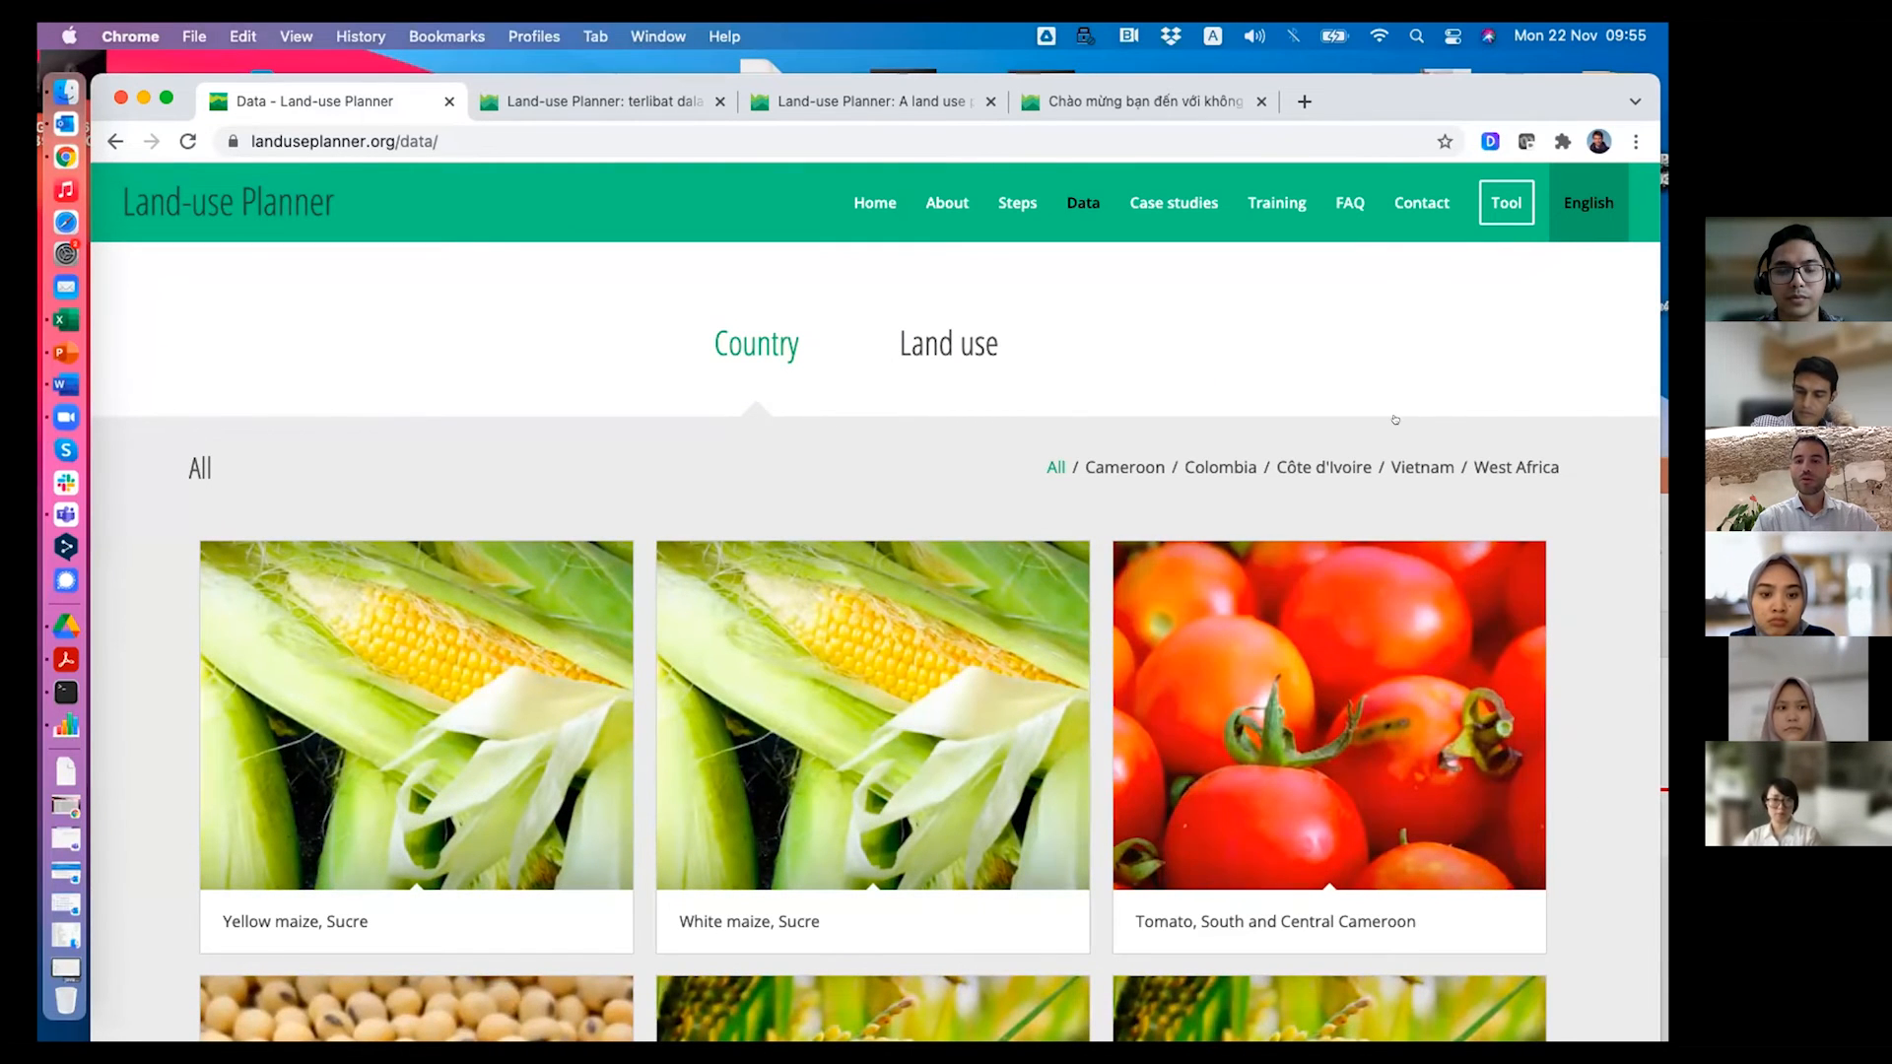
{"action": "left_click", "coordinate": [947, 344]}
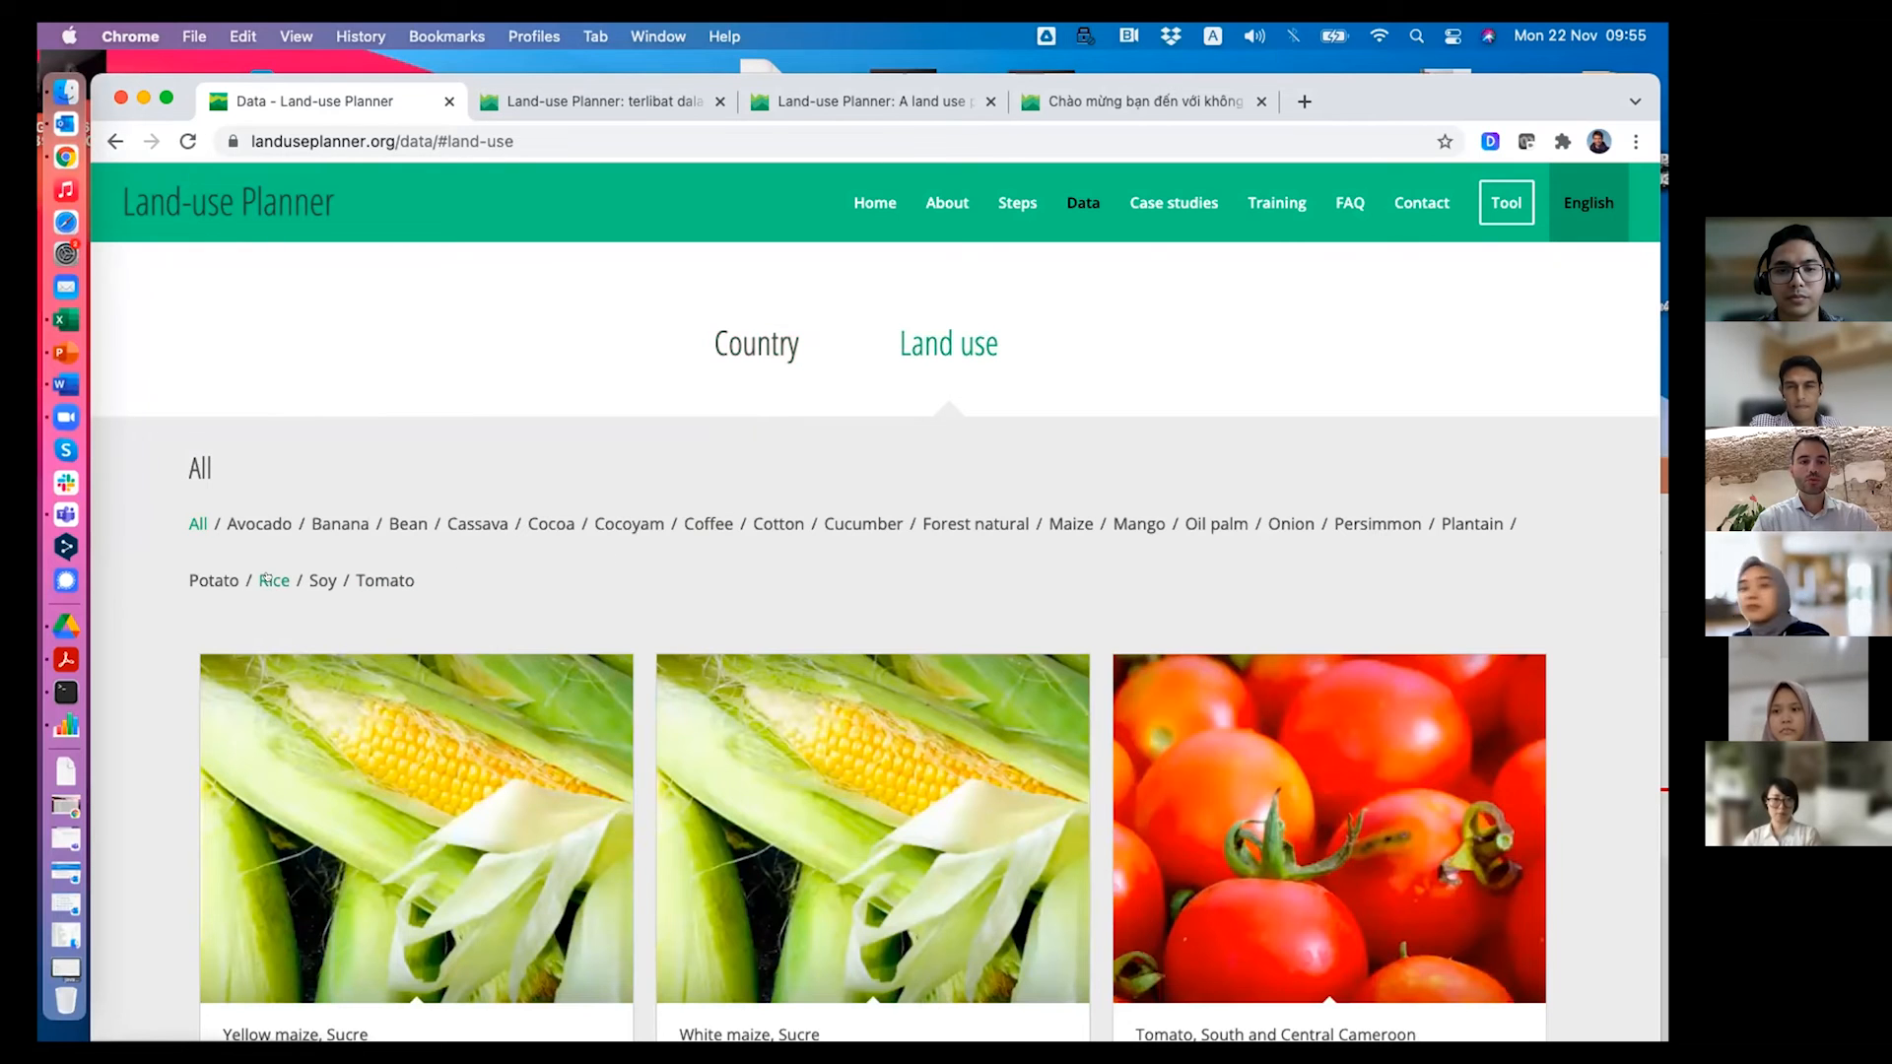
{"action": "left_click", "coordinate": [274, 581]}
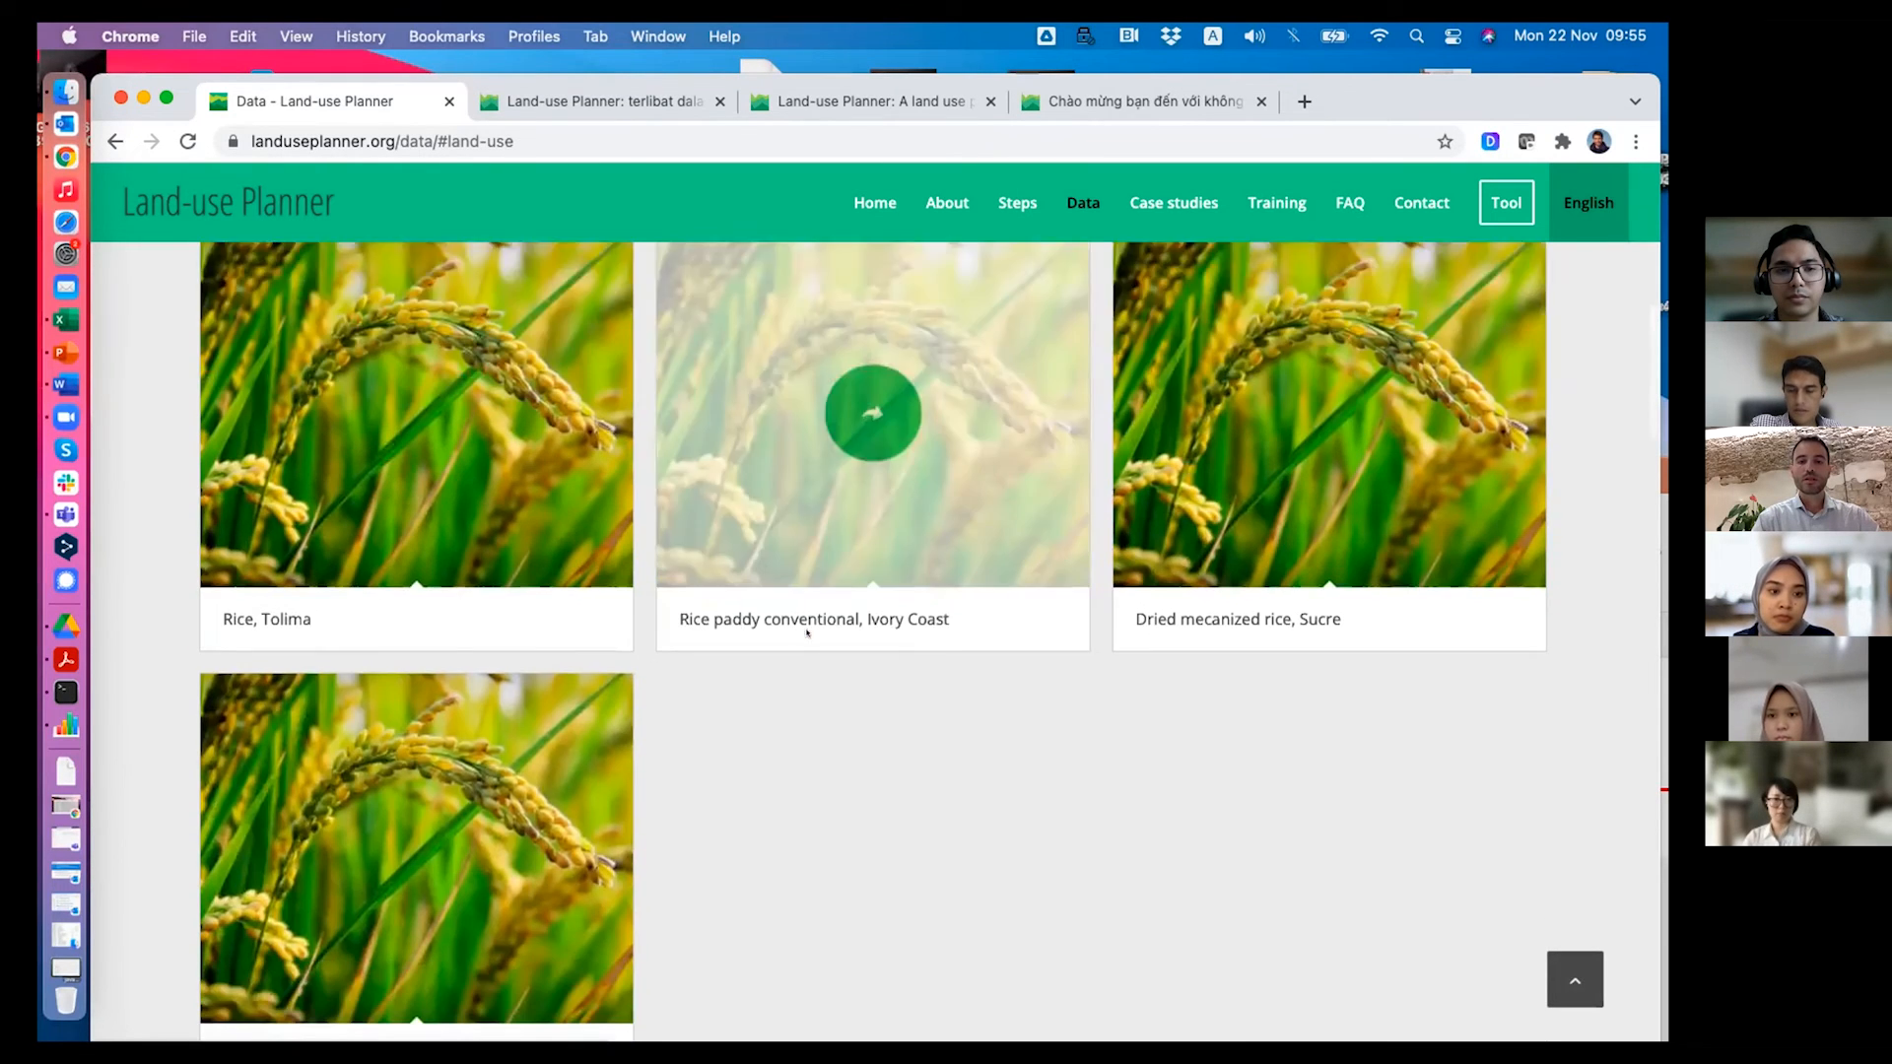
{"action": "scroll", "scroll_direction": "down", "scroll_amount": 3}
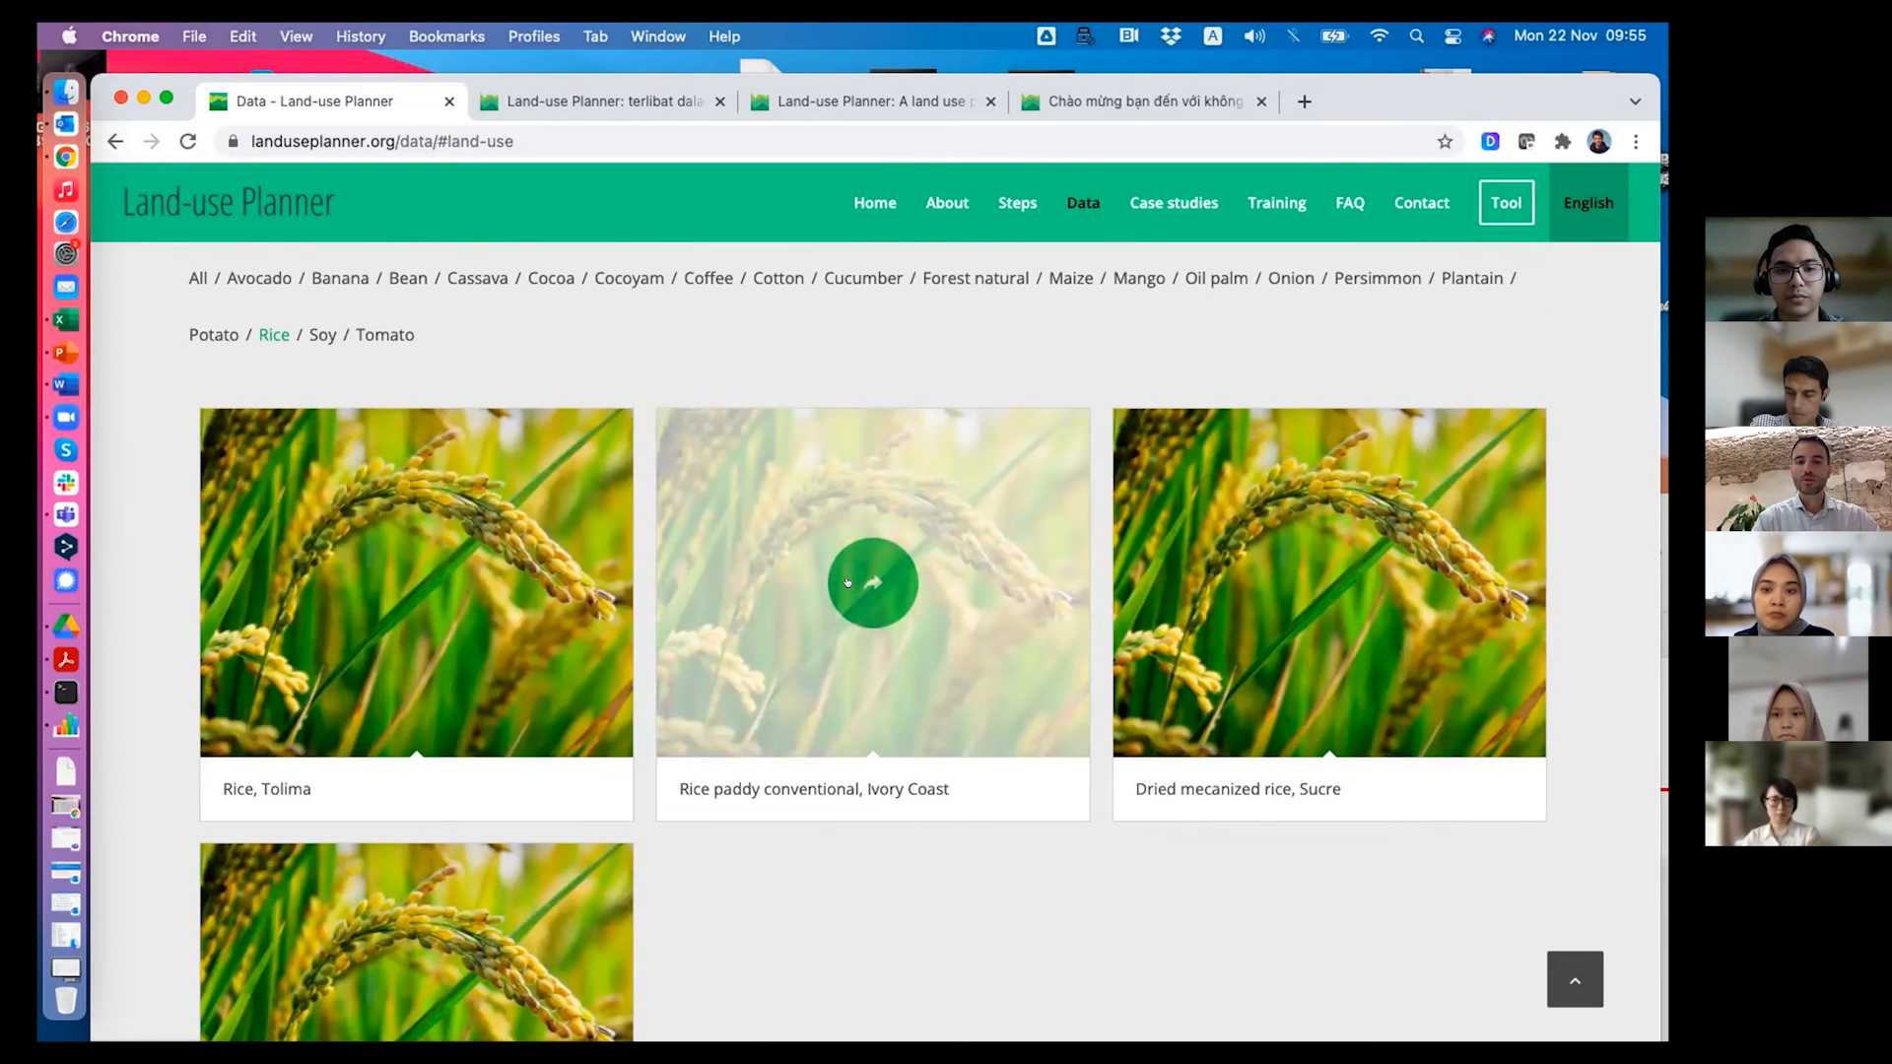
{"action": "left_click", "coordinate": [871, 582]}
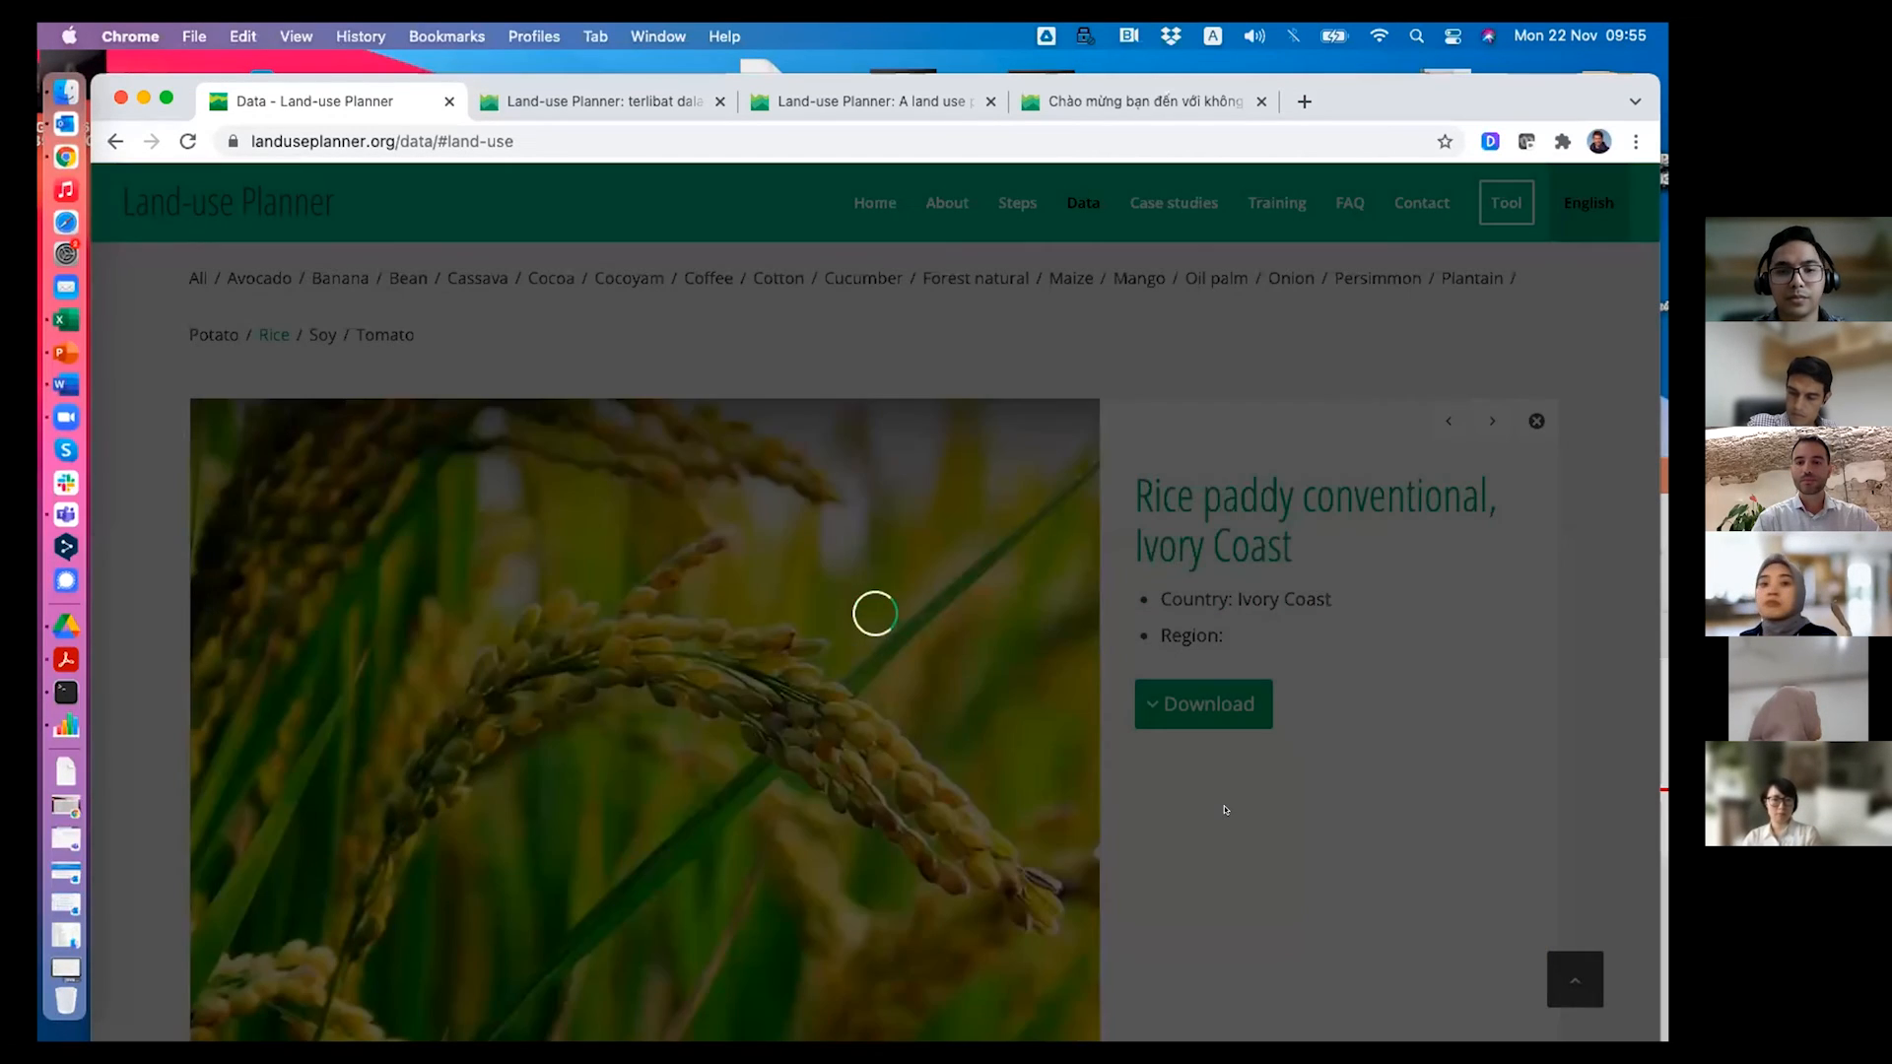
{"action": "left_click", "coordinate": [1202, 704]}
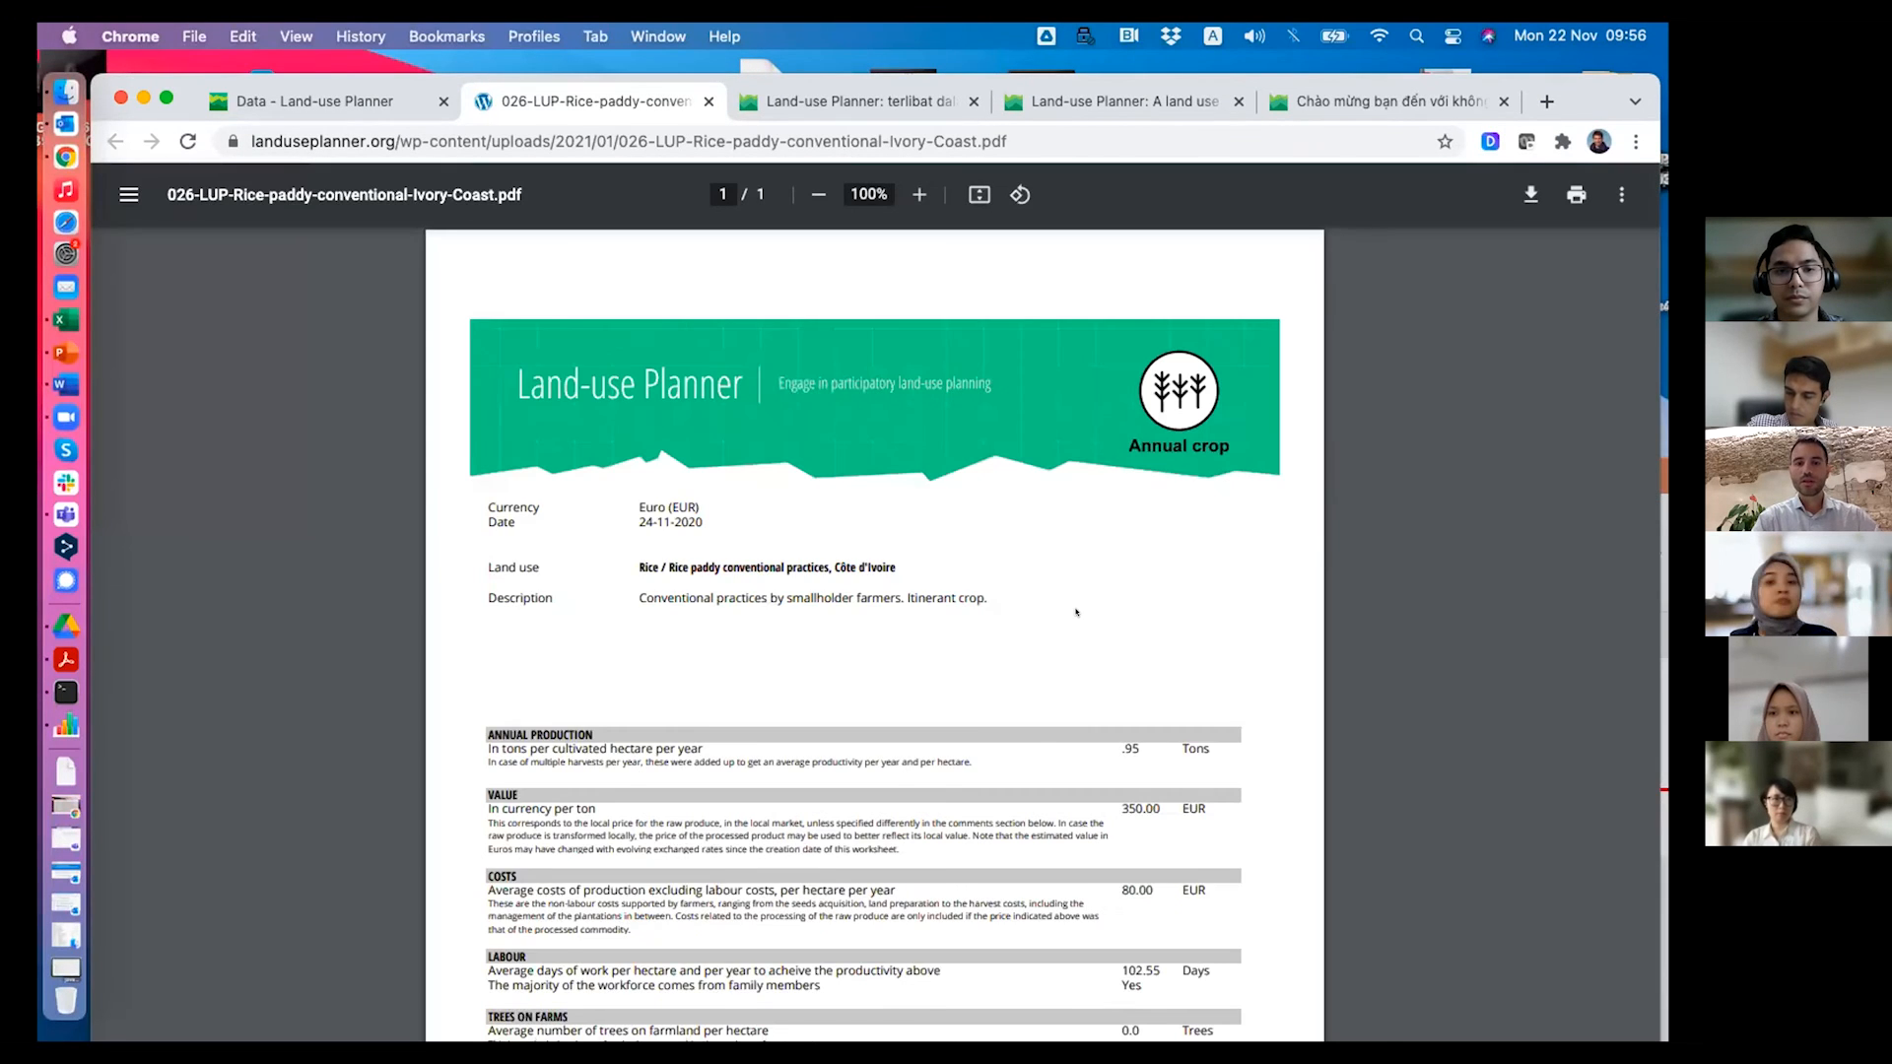
{"action": "left_click", "coordinate": [919, 194]}
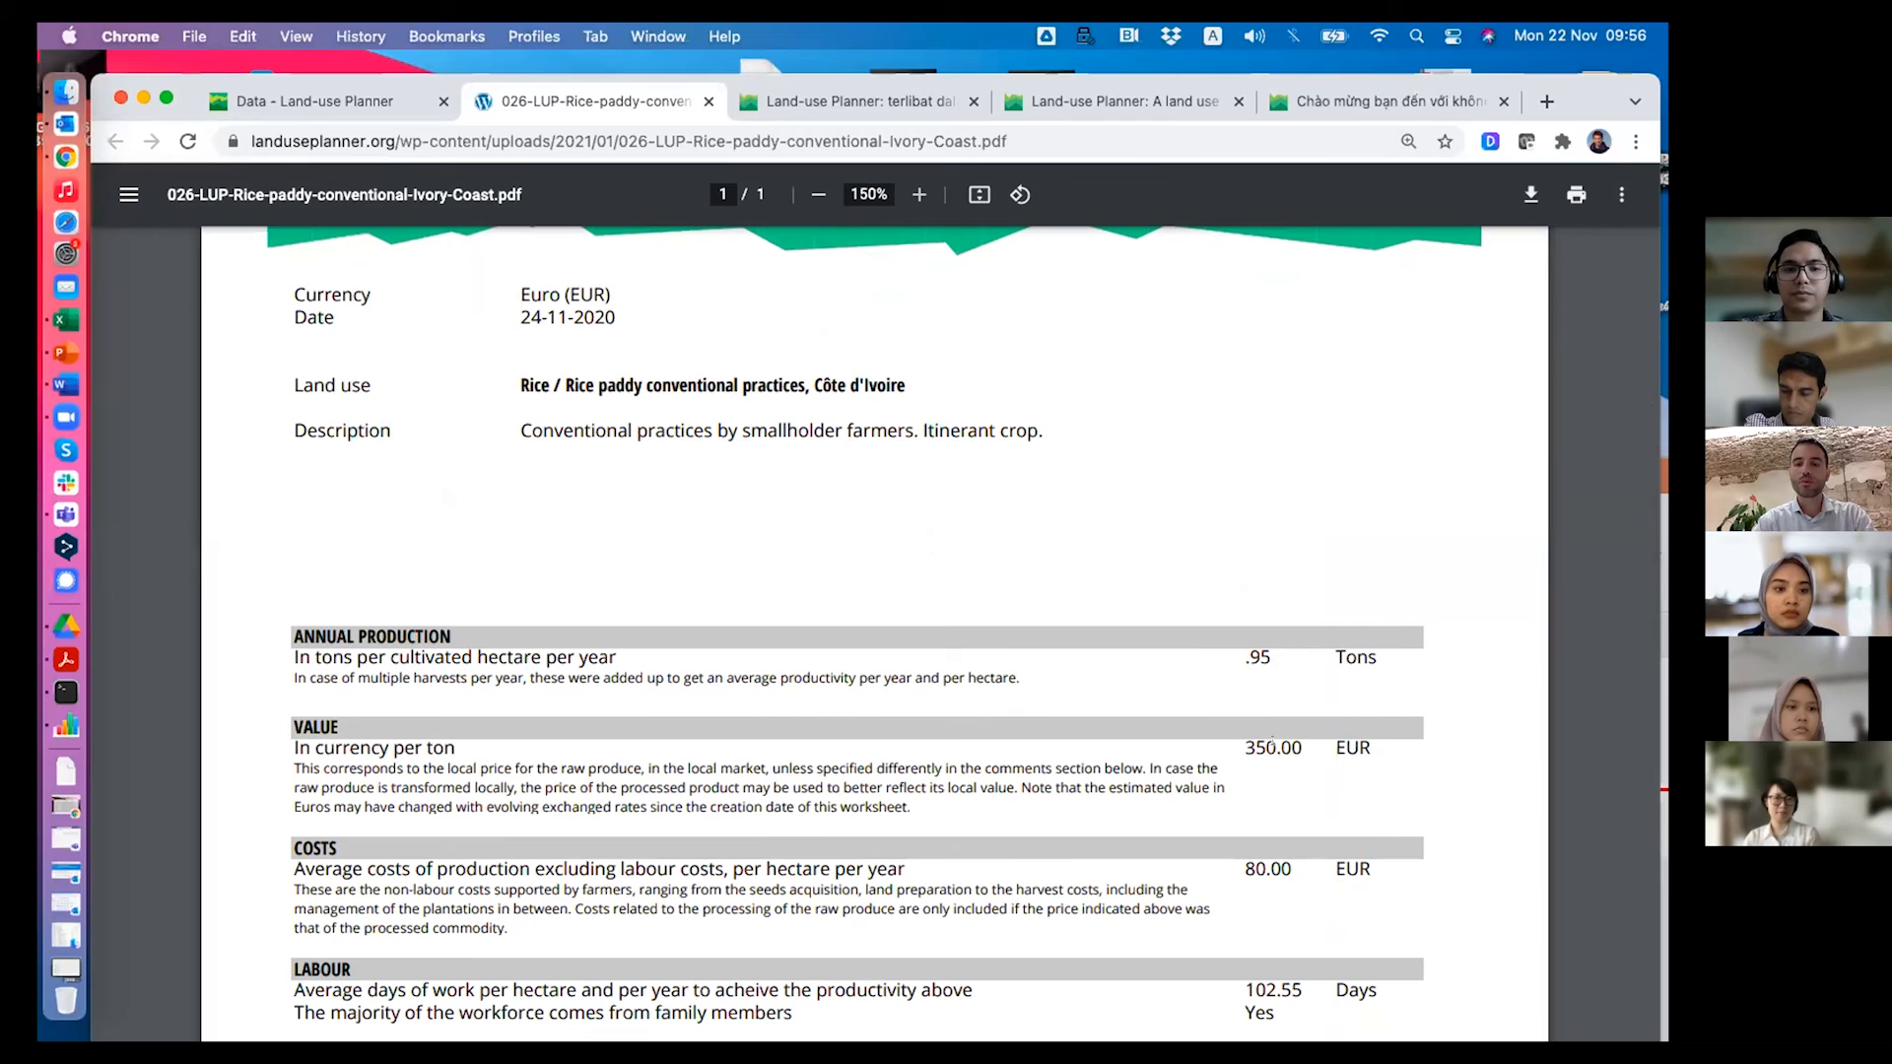
{"action": "scroll", "scroll_direction": "down", "scroll_amount": 3}
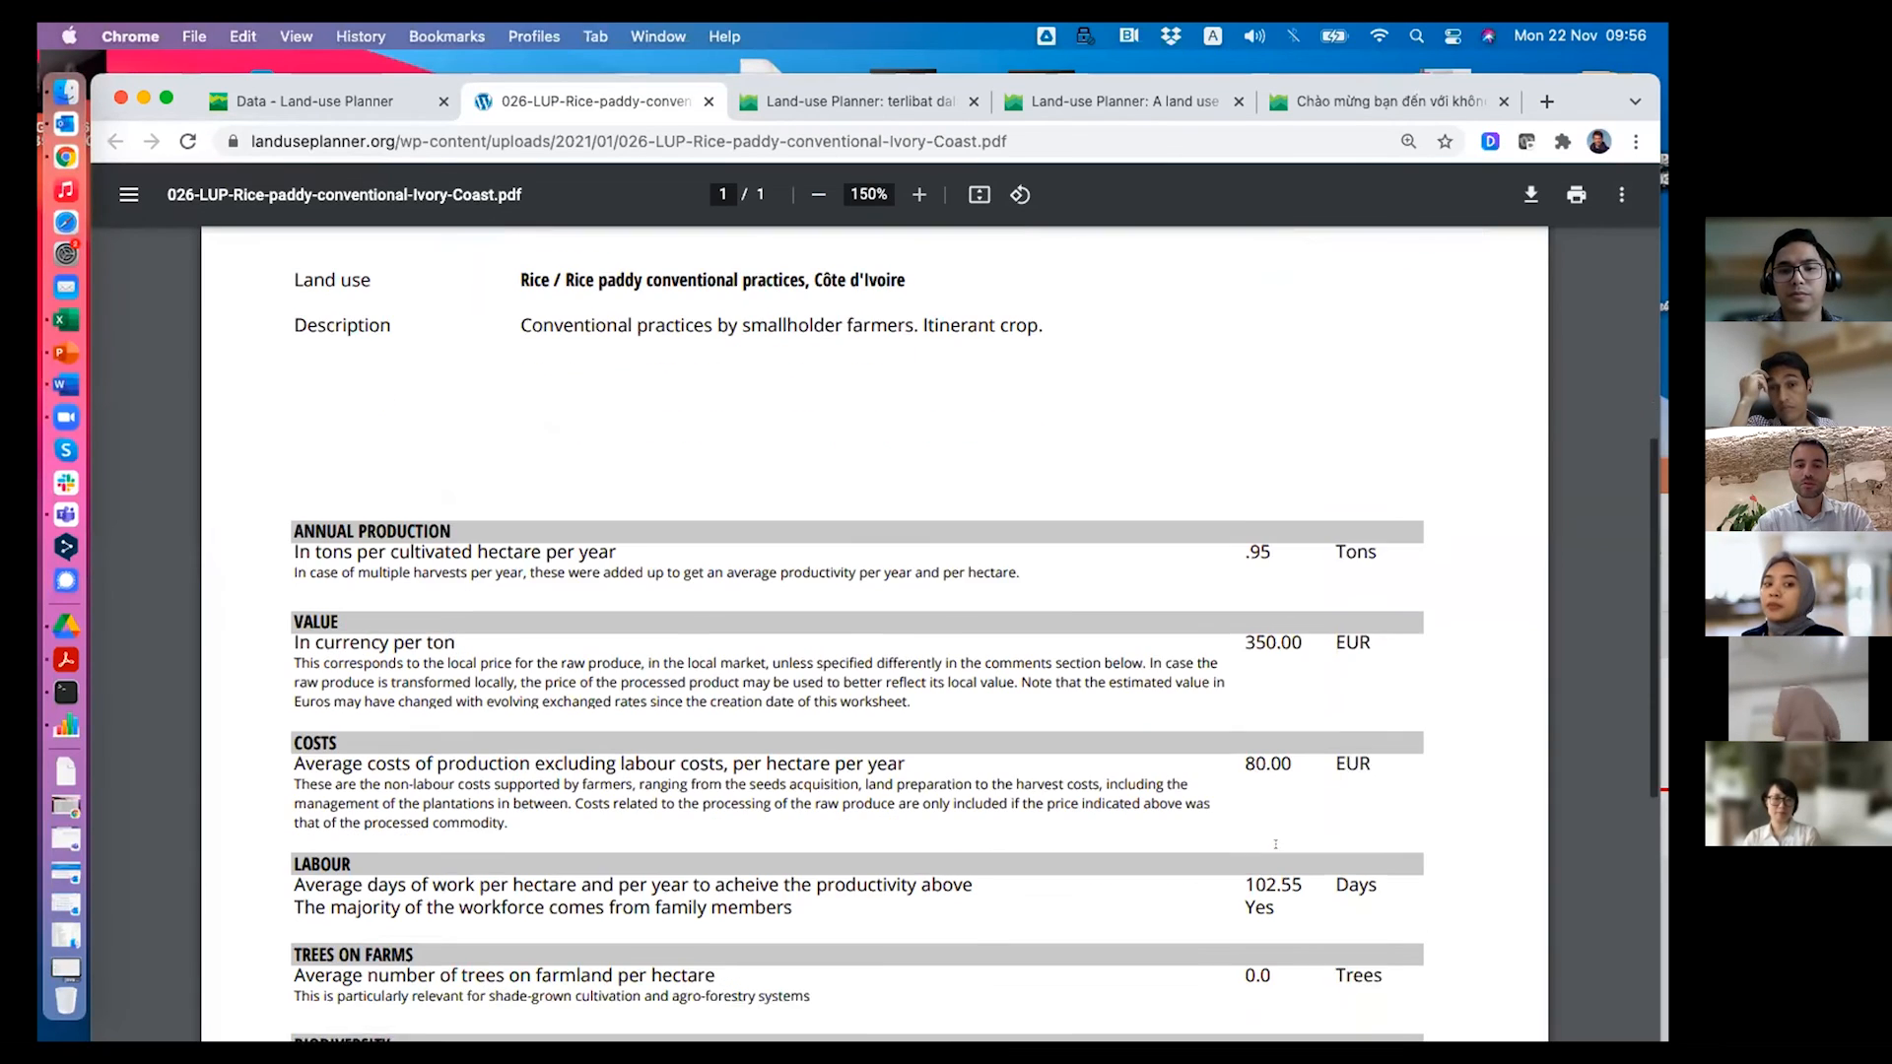
{"action": "scroll", "scroll_direction": "down", "scroll_amount": 3}
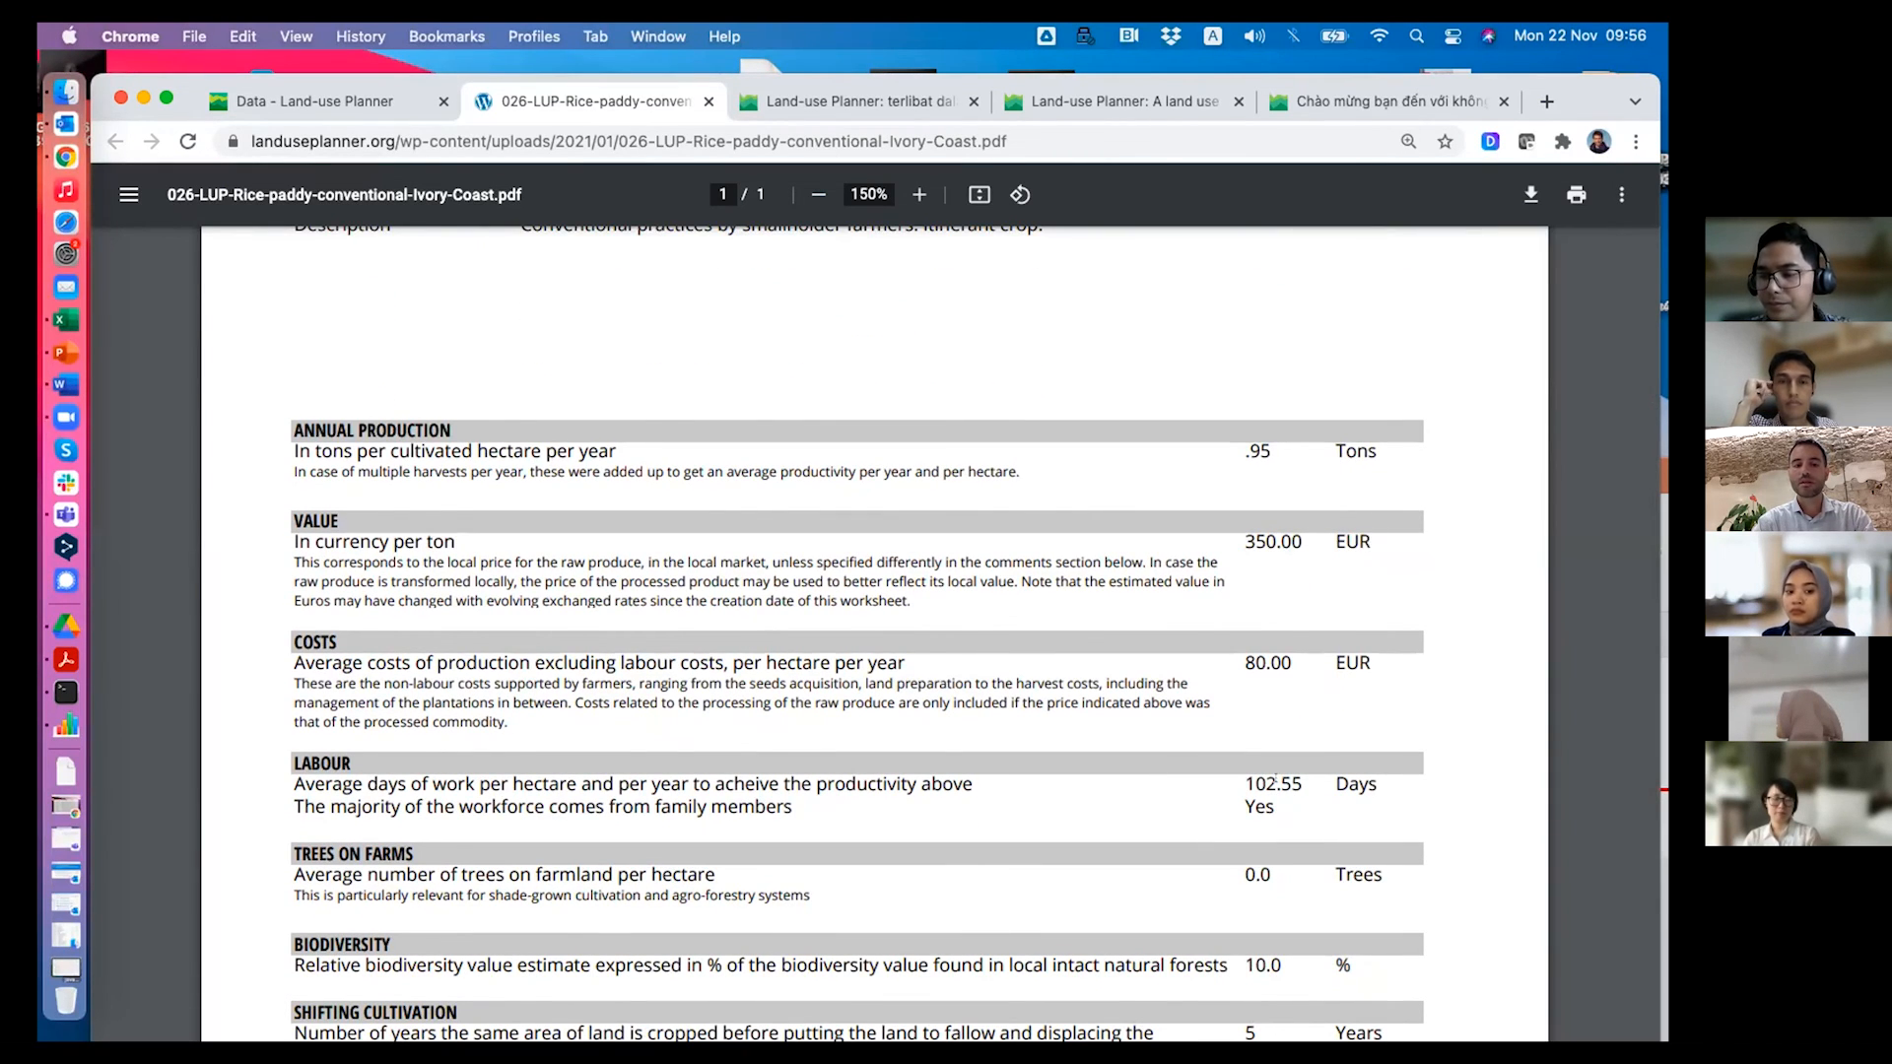
{"action": "scroll", "scroll_direction": "down", "scroll_amount": 3}
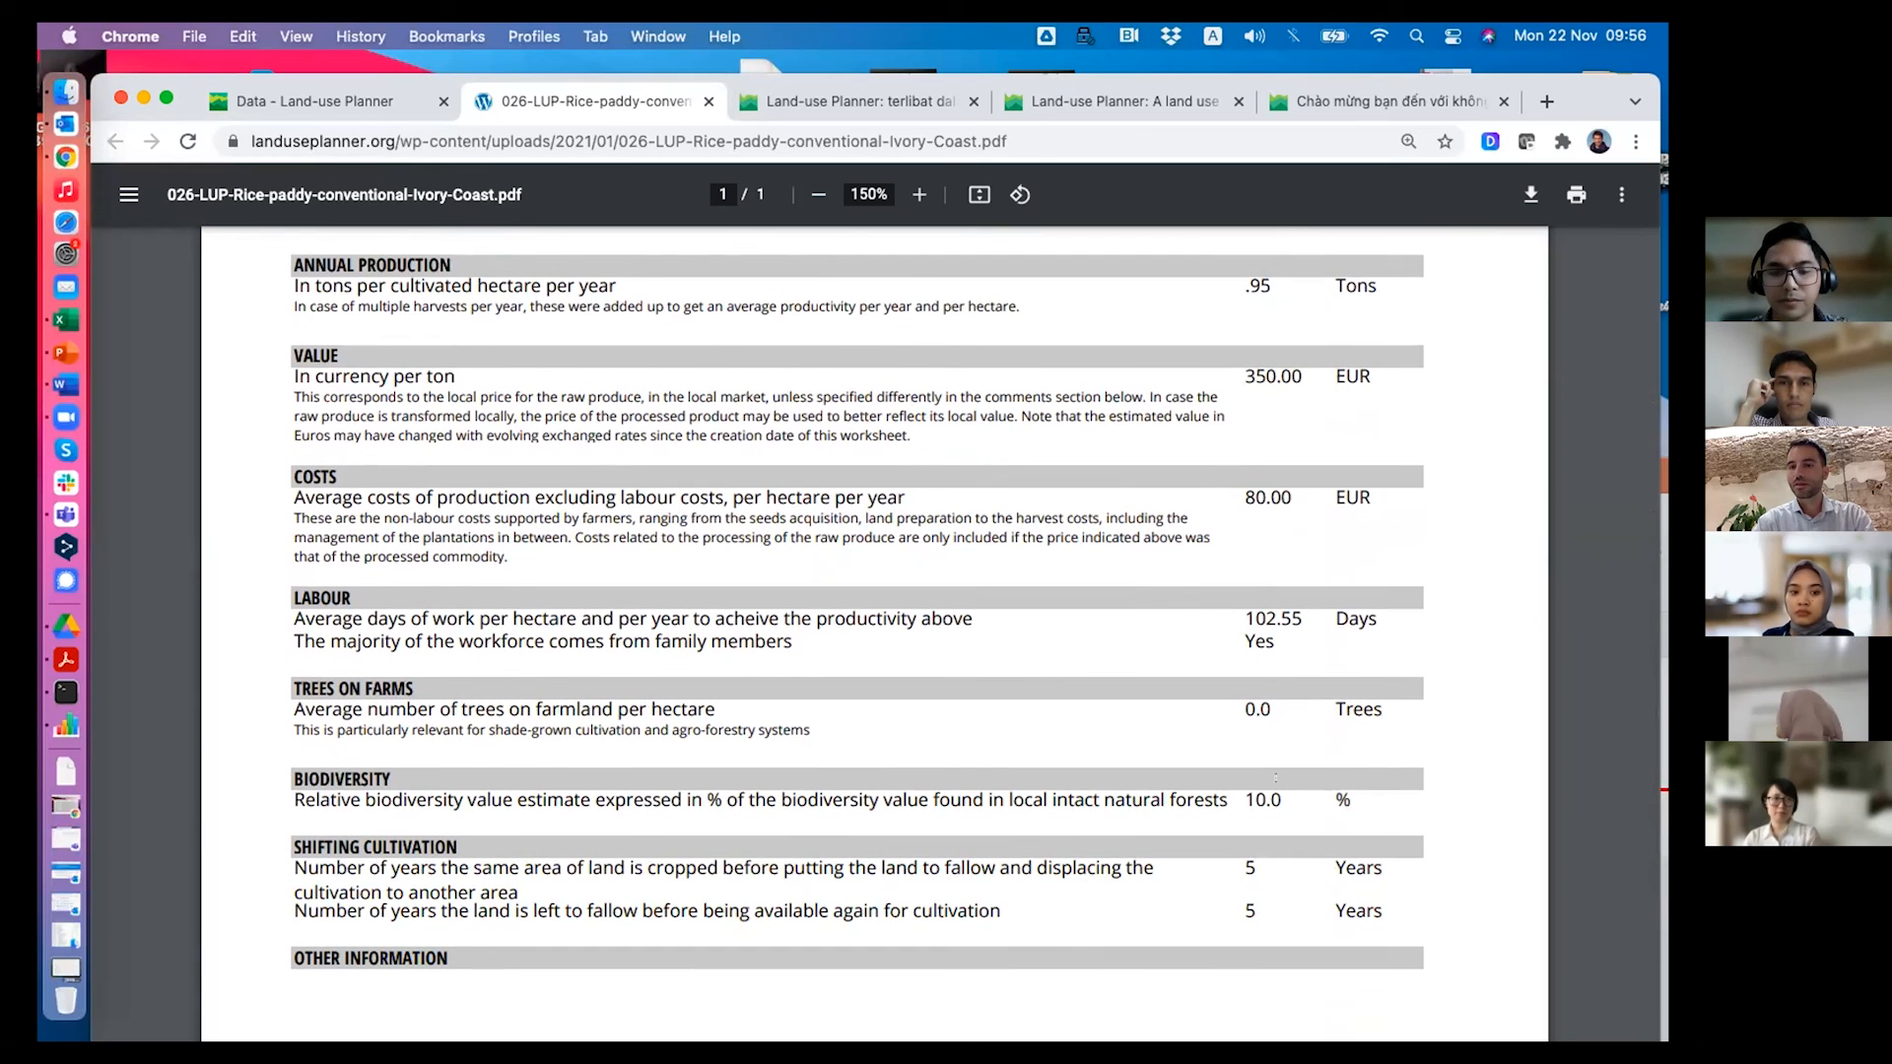